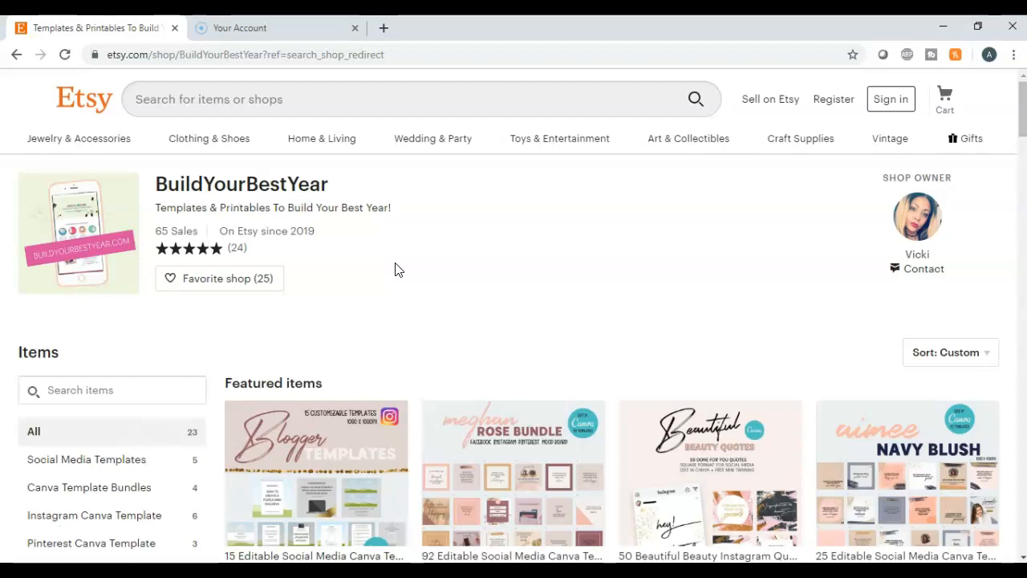
Browse the Etsy shop and open the 25 Editable Social Media Canva Templates Navy Blush listing.
{"action": "scroll", "scroll_direction": "down", "scroll_amount": 3}
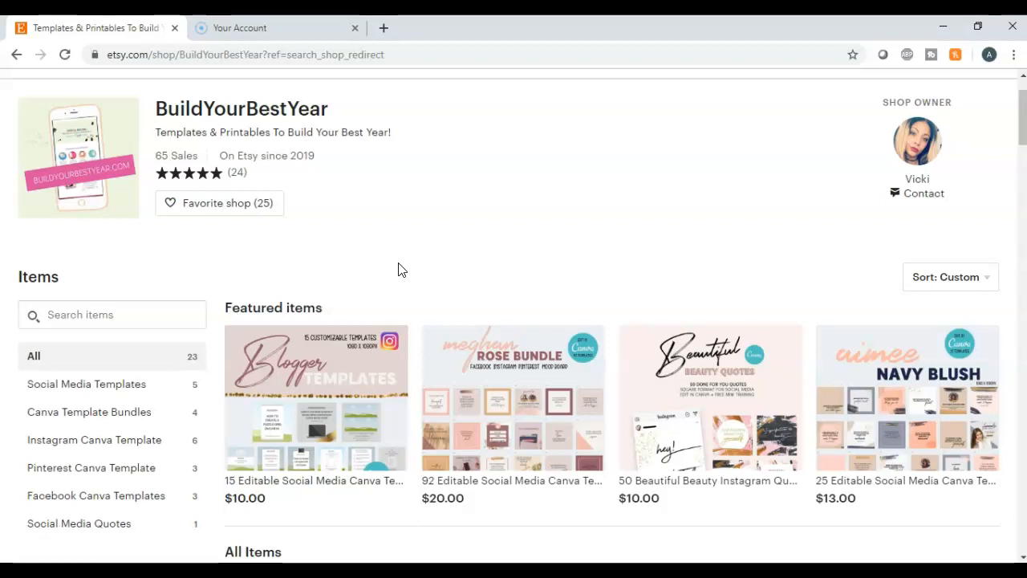
{"action": "scroll", "scroll_direction": "up", "scroll_amount": 3}
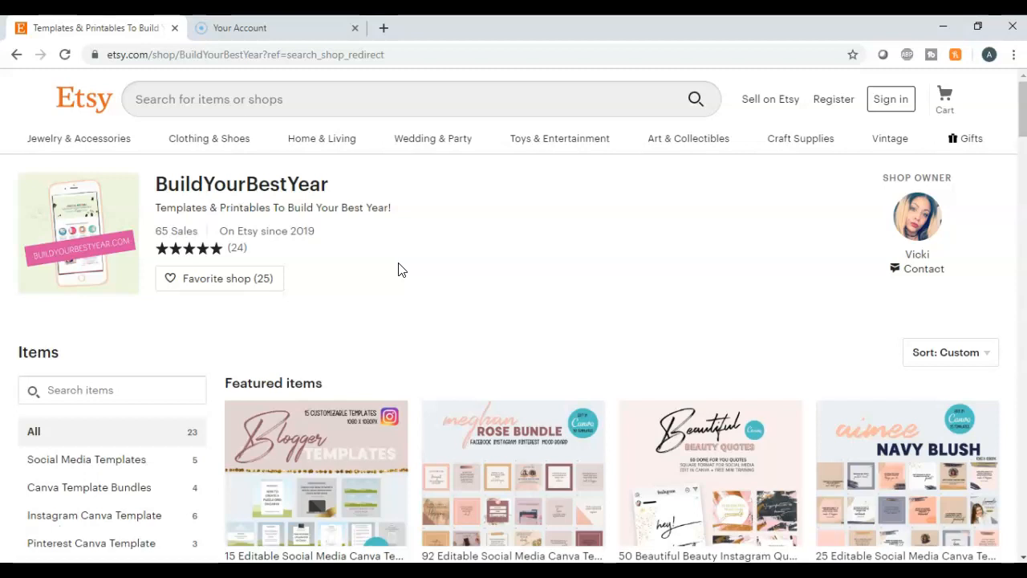
{"action": "scroll", "scroll_direction": "down", "scroll_amount": 3}
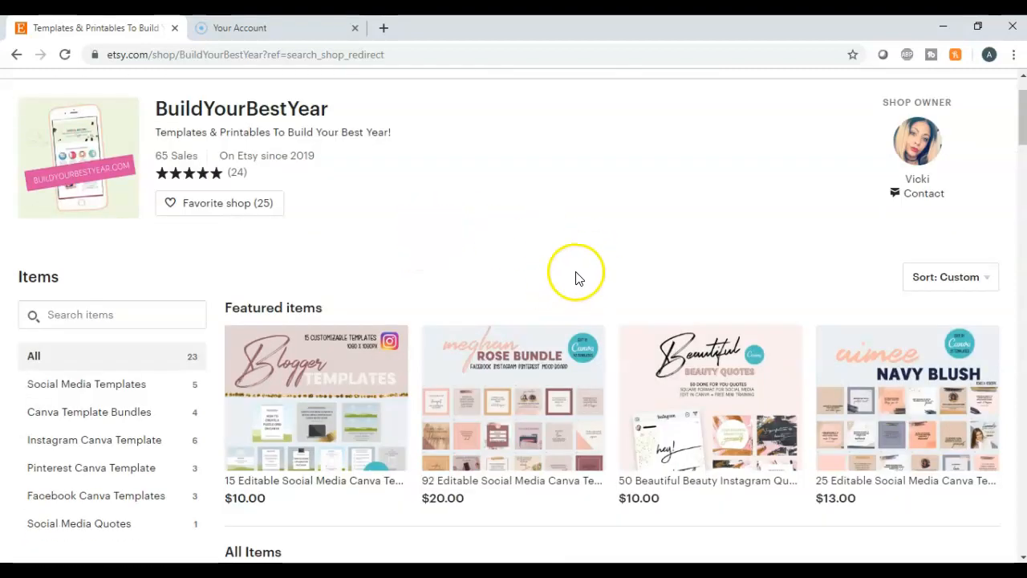
{"action": "scroll", "scroll_direction": "up", "scroll_amount": 3}
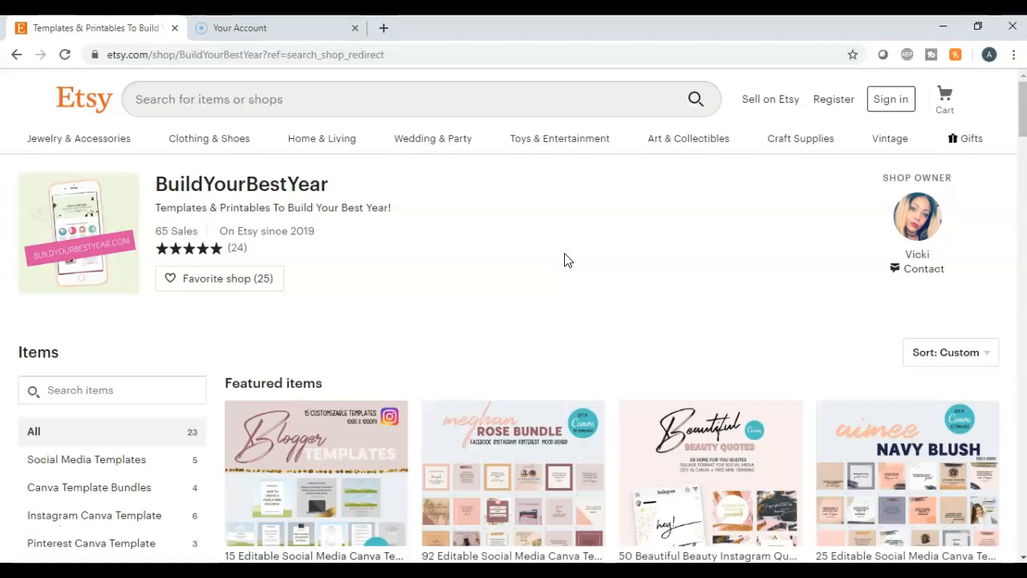
{"action": "scroll", "scroll_direction": "down", "scroll_amount": 3}
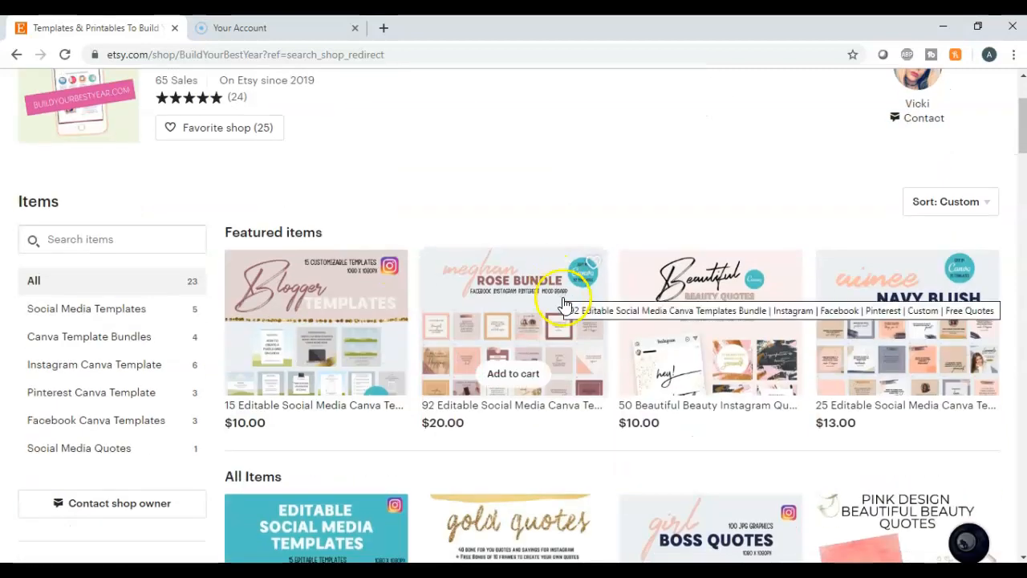
{"action": "mouse_move", "coordinate": [899, 335]}
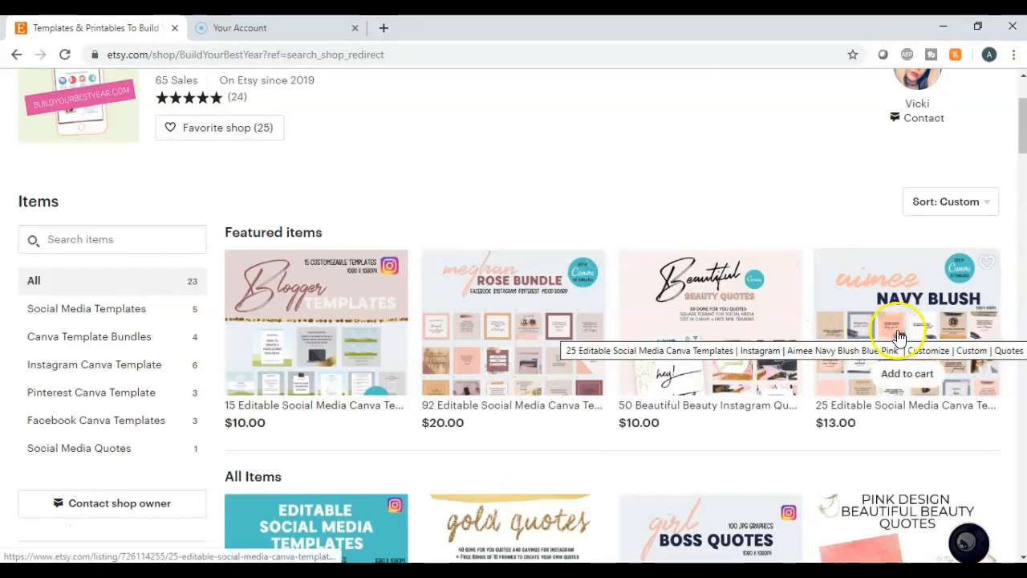
{"action": "left_click", "coordinate": [905, 320]}
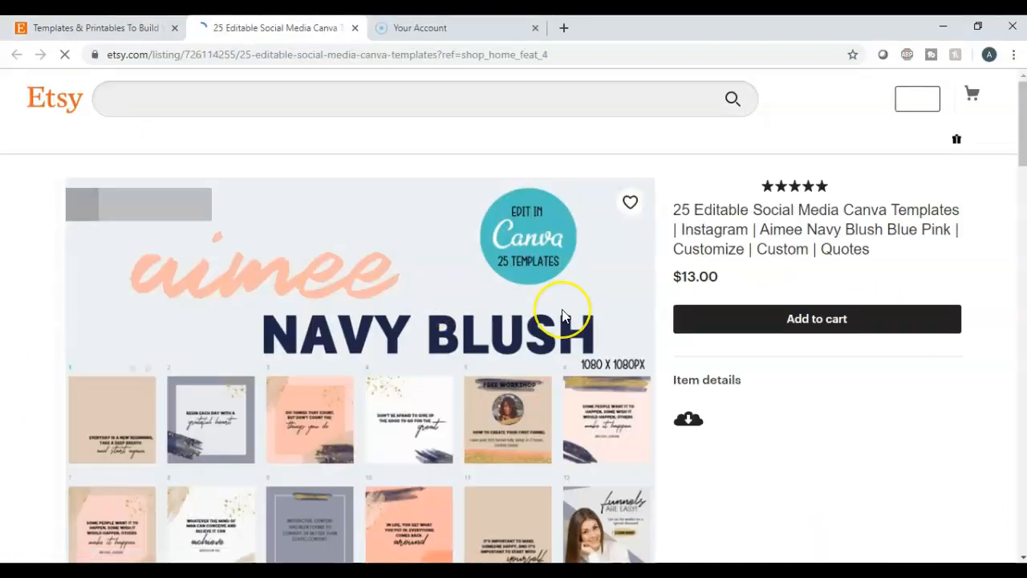
Flip through the listing's preview images, including the free mood board.
{"action": "scroll", "scroll_direction": "down", "scroll_amount": 3}
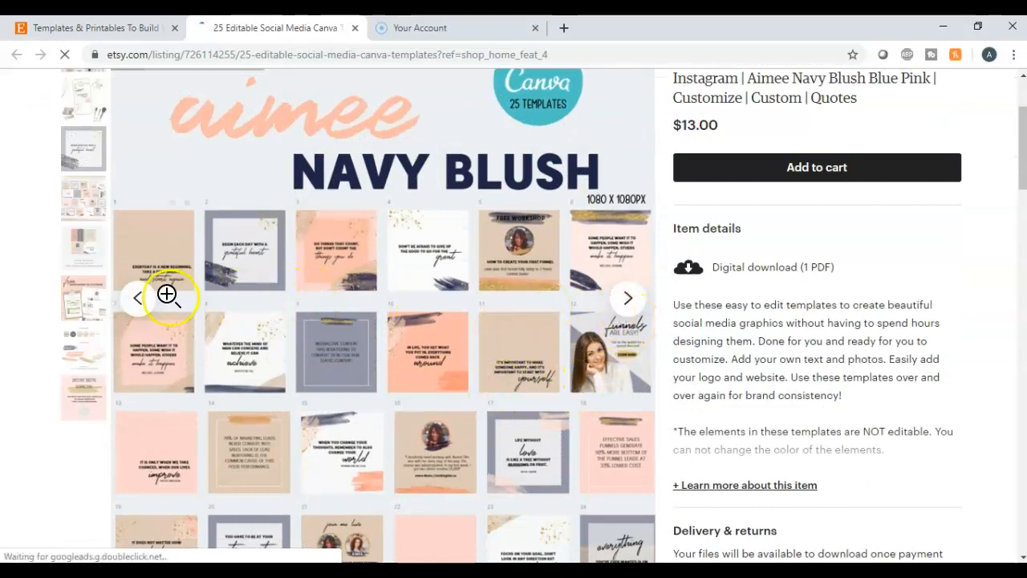
{"action": "left_click", "coordinate": [629, 297]}
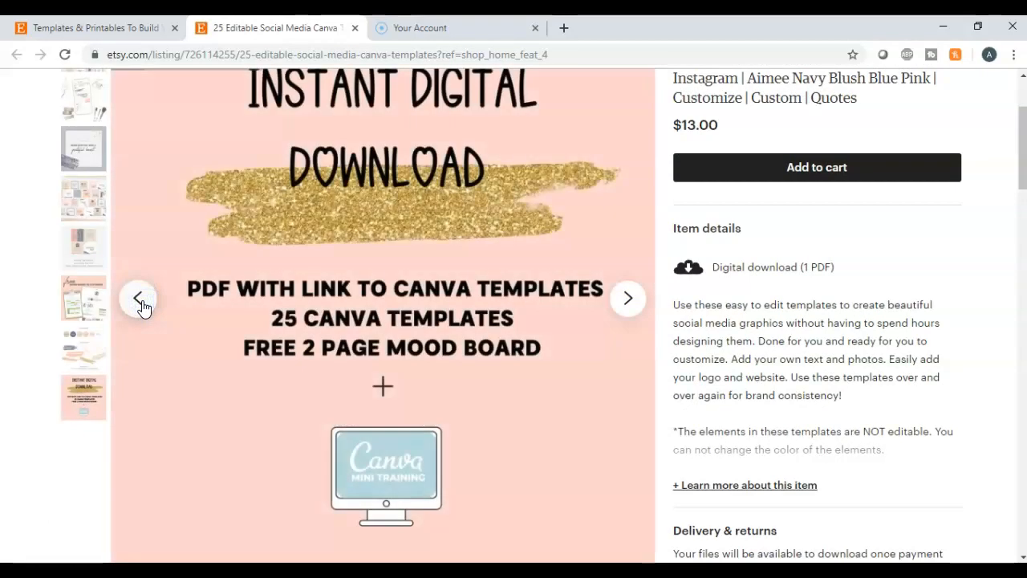
{"action": "scroll", "scroll_direction": "up", "scroll_amount": 3}
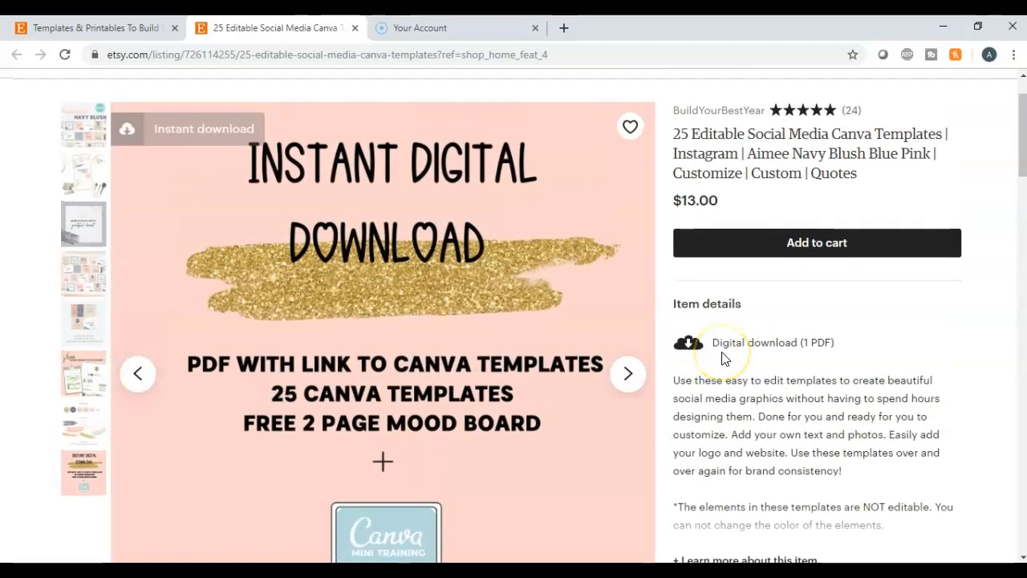
{"action": "mouse_move", "coordinate": [548, 411]}
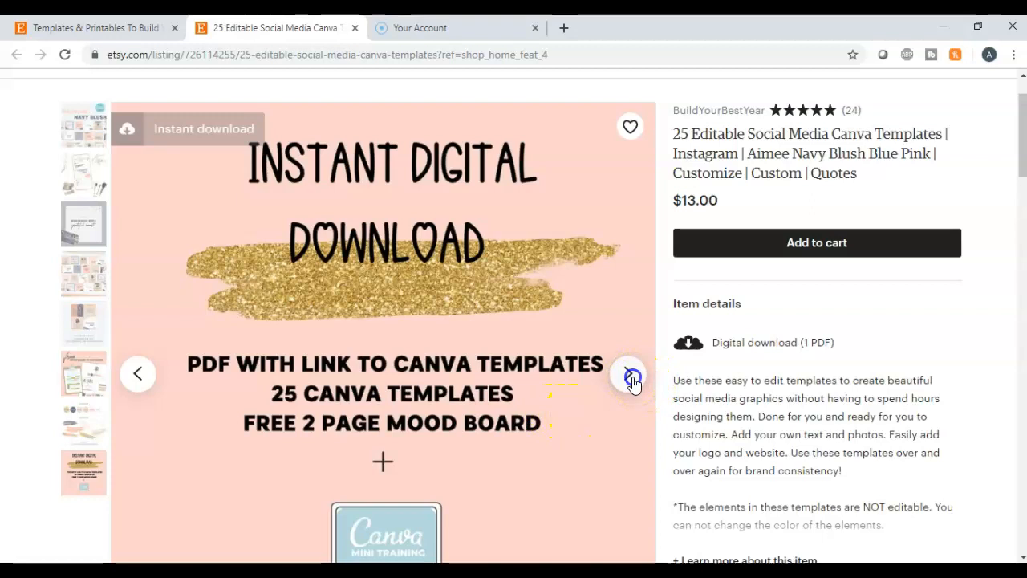
{"action": "left_click", "coordinate": [628, 372]}
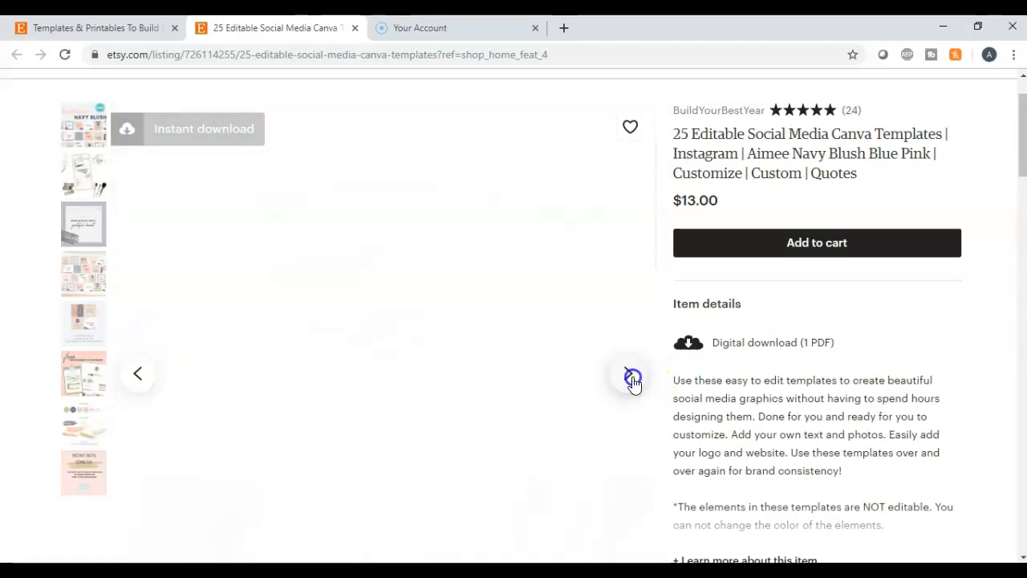
{"action": "left_click", "coordinate": [629, 372]}
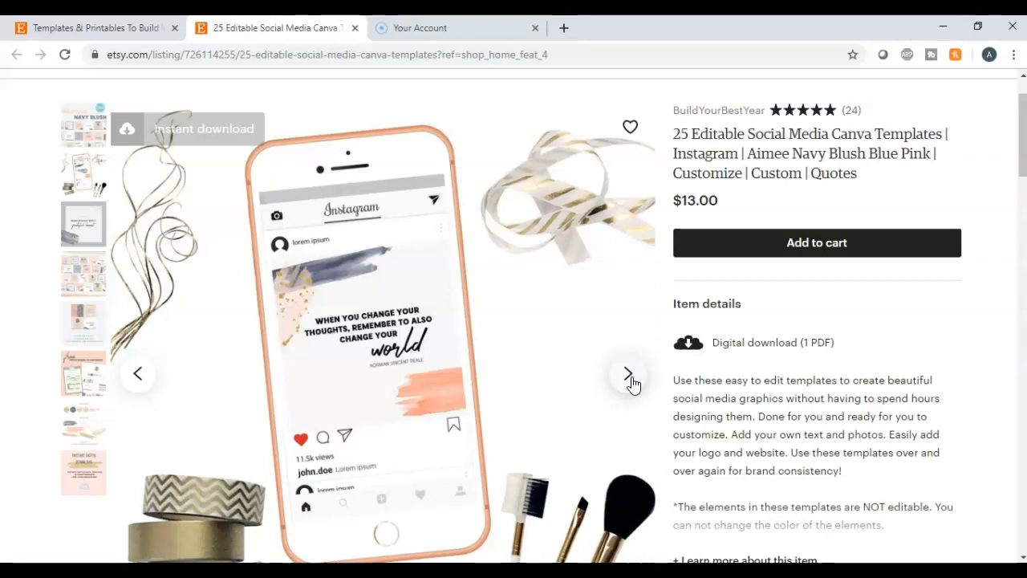
{"action": "left_click", "coordinate": [629, 372]}
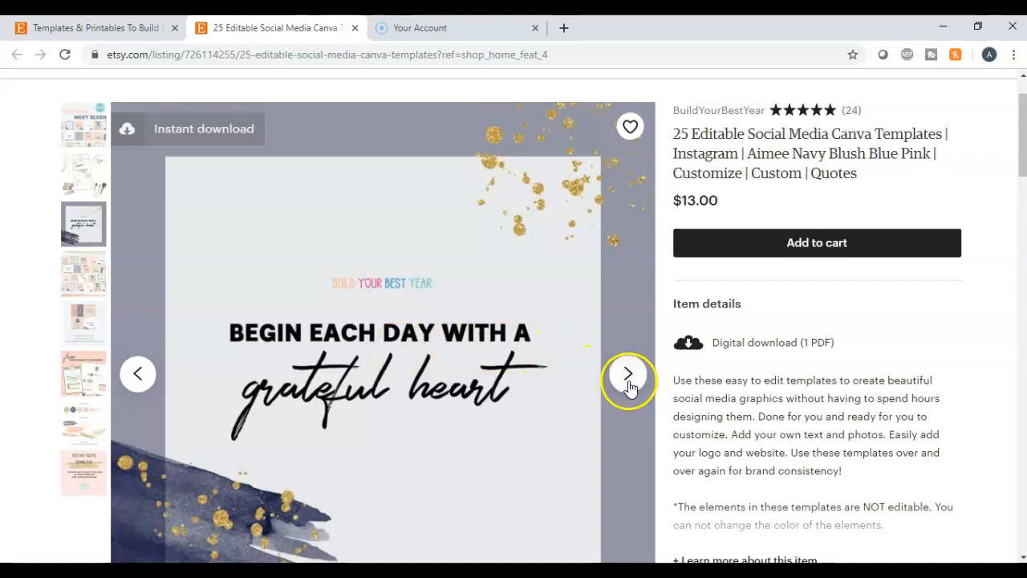
{"action": "left_click", "coordinate": [629, 373]}
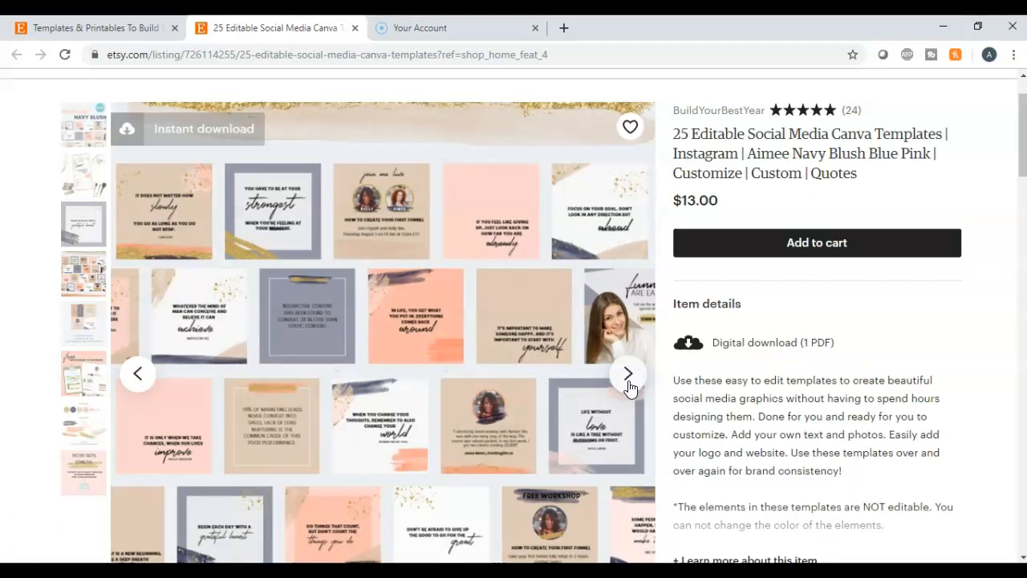
{"action": "left_click", "coordinate": [629, 372]}
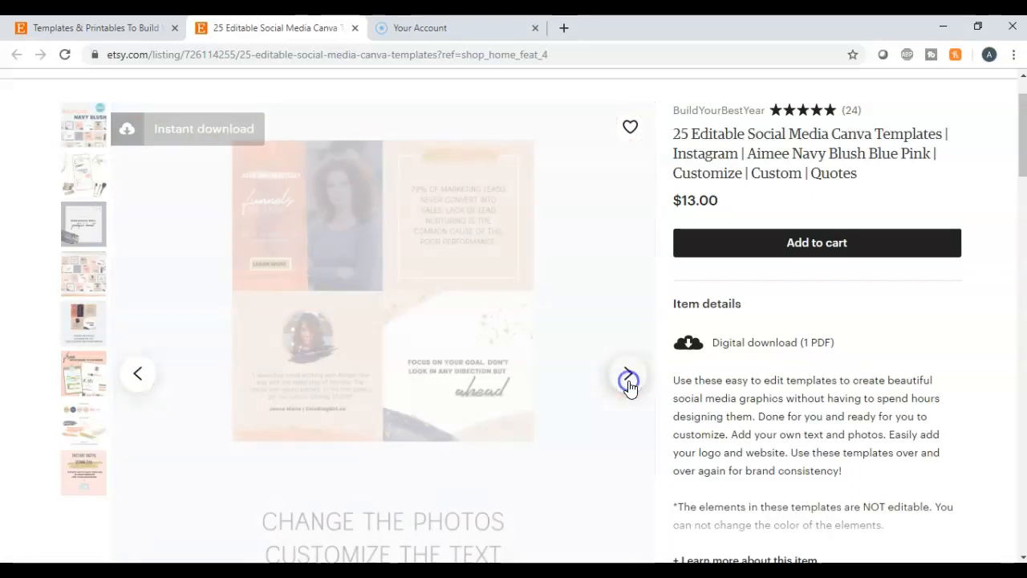
{"action": "left_click", "coordinate": [629, 373]}
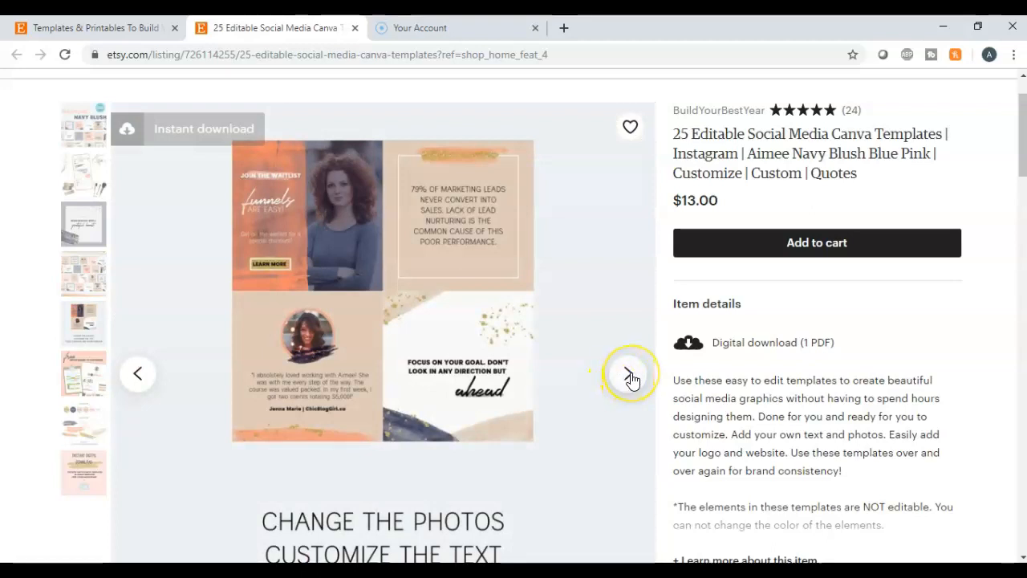
{"action": "left_click", "coordinate": [629, 372]}
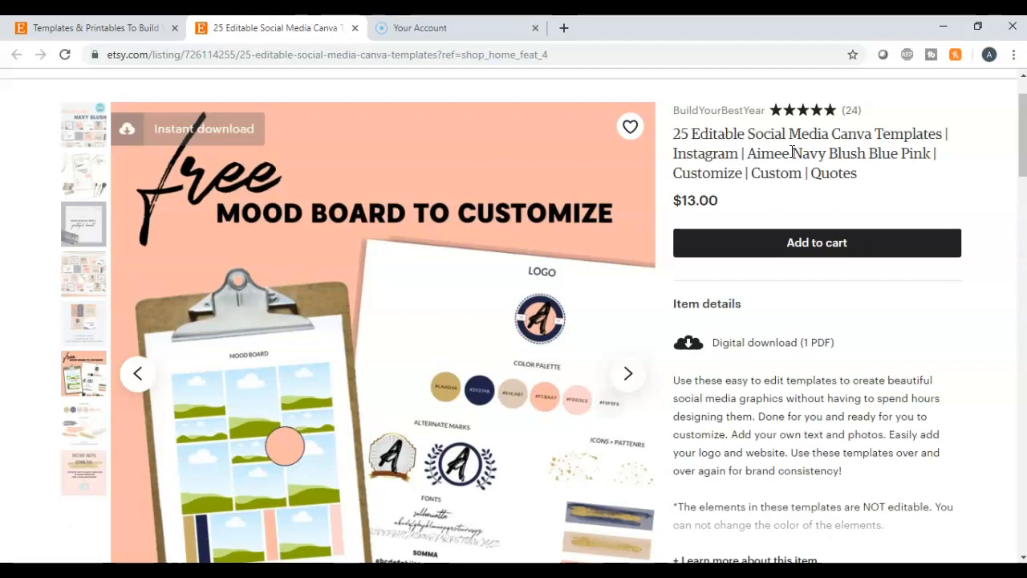
{"action": "mouse_move", "coordinate": [168, 32]}
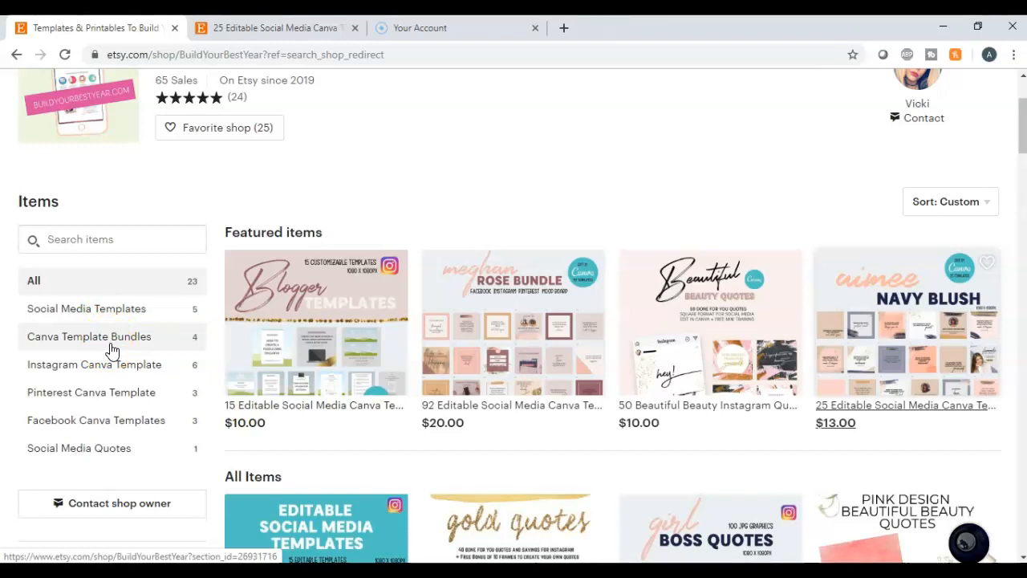
{"action": "mouse_move", "coordinate": [116, 369]}
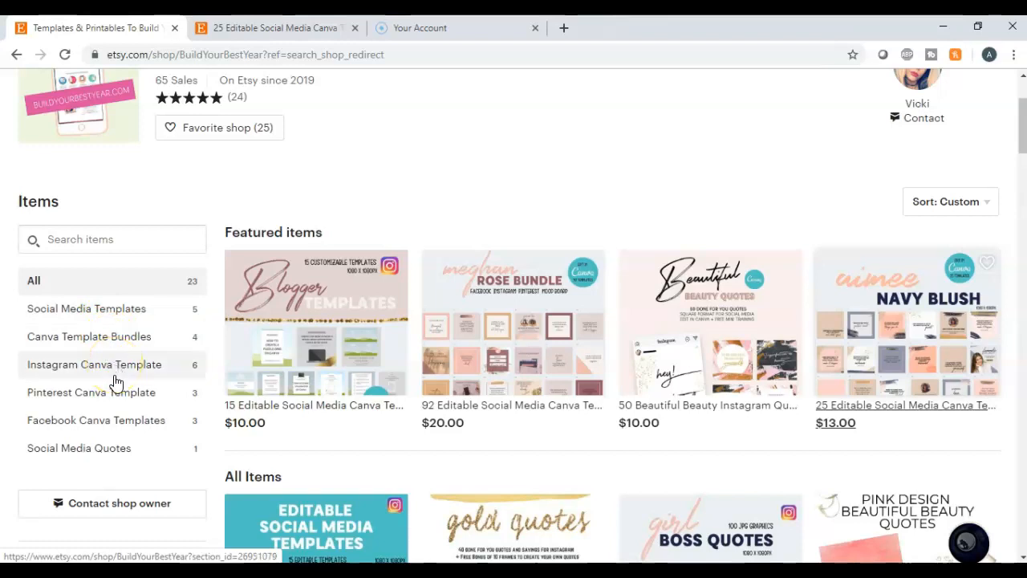
{"action": "mouse_move", "coordinate": [129, 420]}
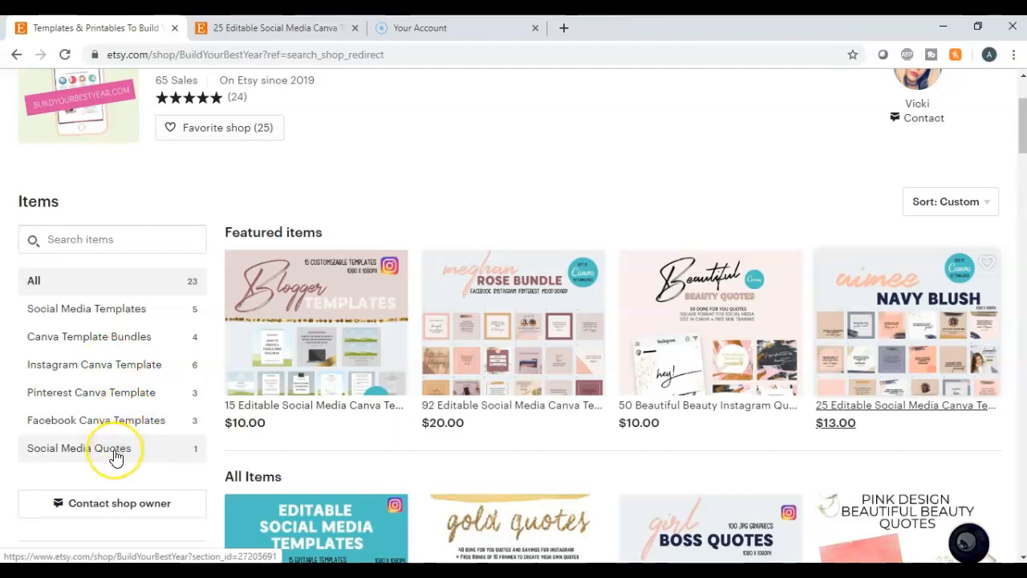
{"action": "mouse_move", "coordinate": [382, 340]}
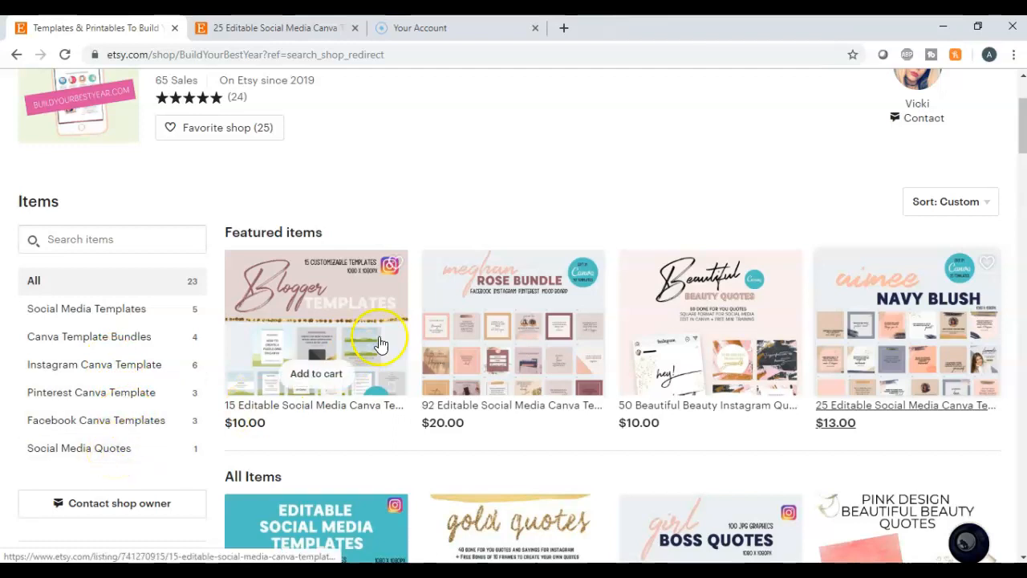
{"action": "scroll", "scroll_direction": "up", "scroll_amount": 3}
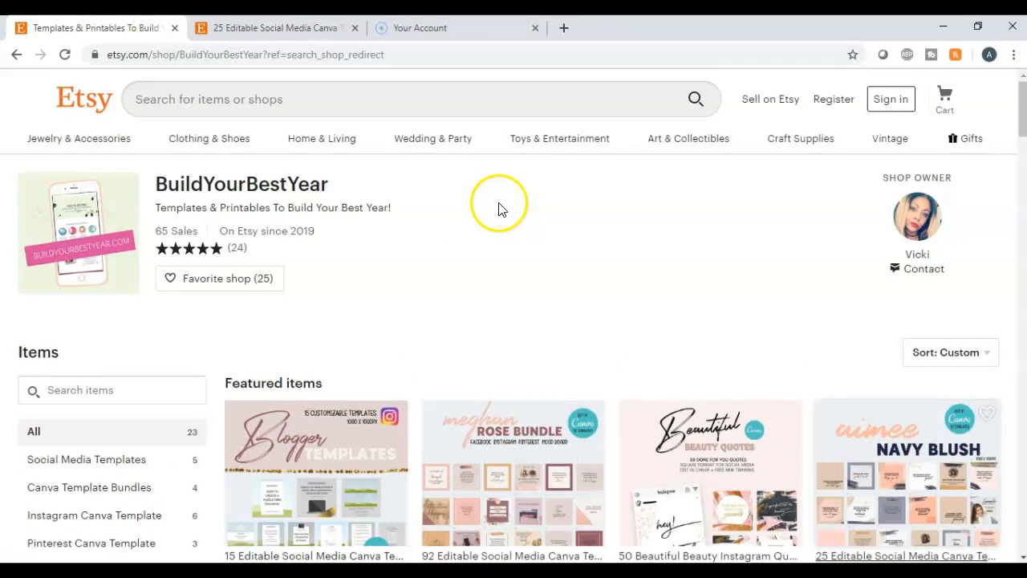
{"action": "mouse_move", "coordinate": [462, 240]}
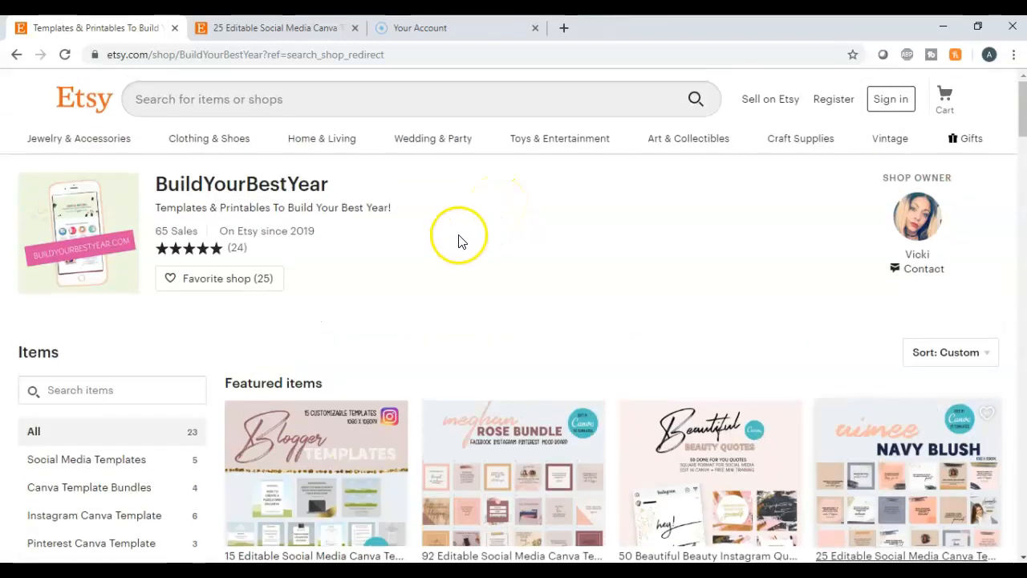
{"action": "mouse_move", "coordinate": [468, 231]}
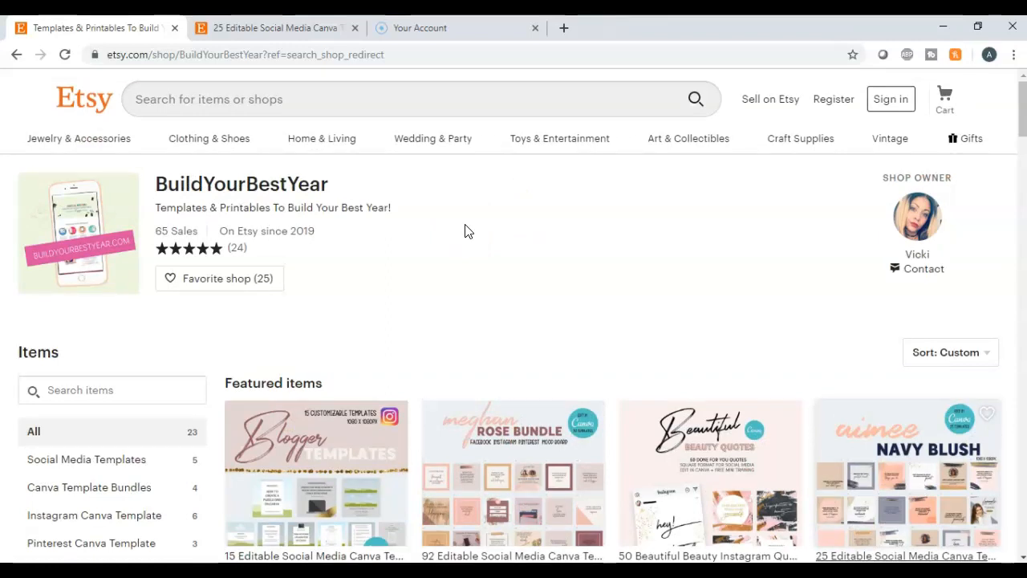
{"action": "mouse_move", "coordinate": [671, 214]}
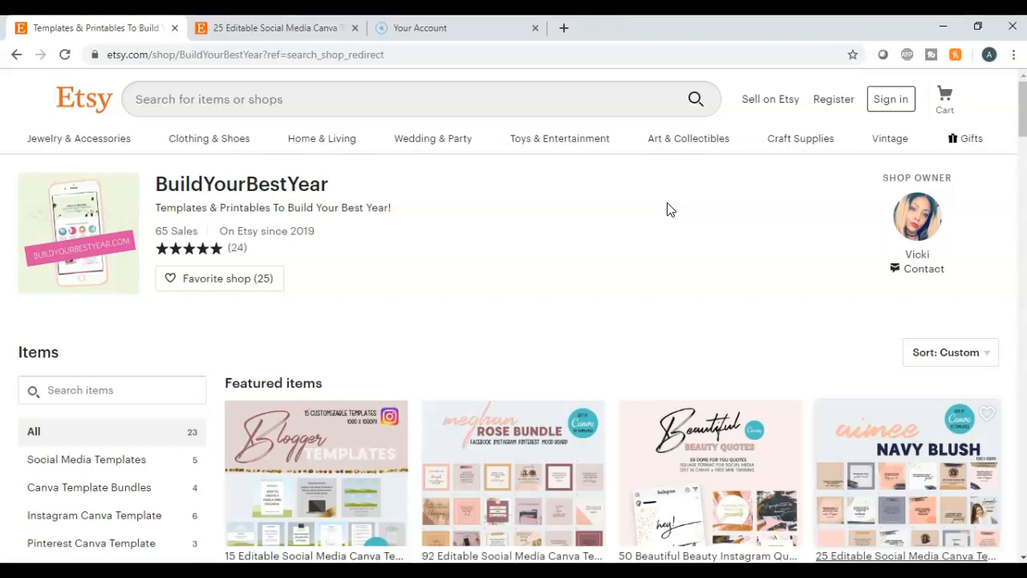
{"action": "mouse_move", "coordinate": [607, 235]}
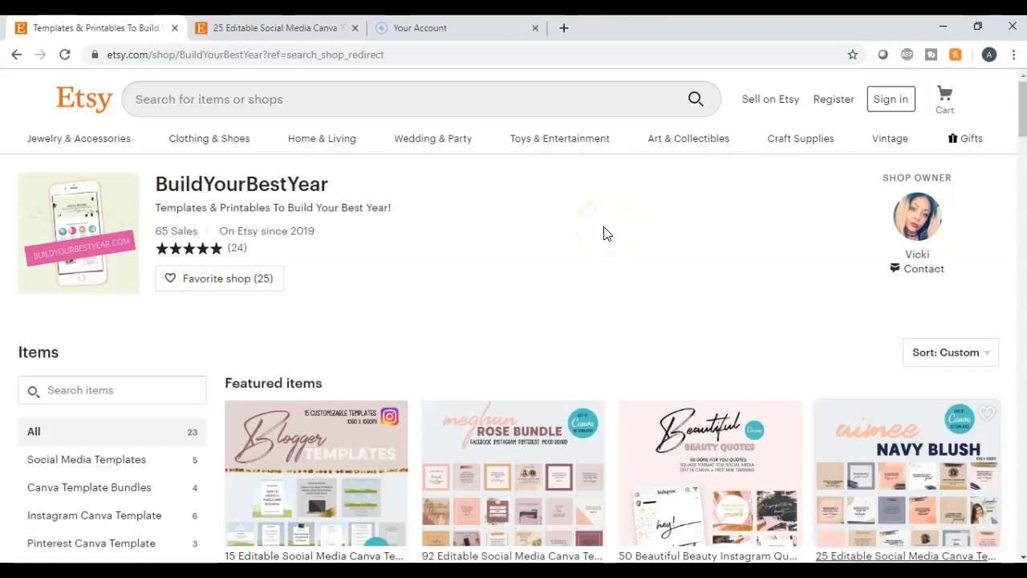
{"action": "mouse_move", "coordinate": [199, 224]}
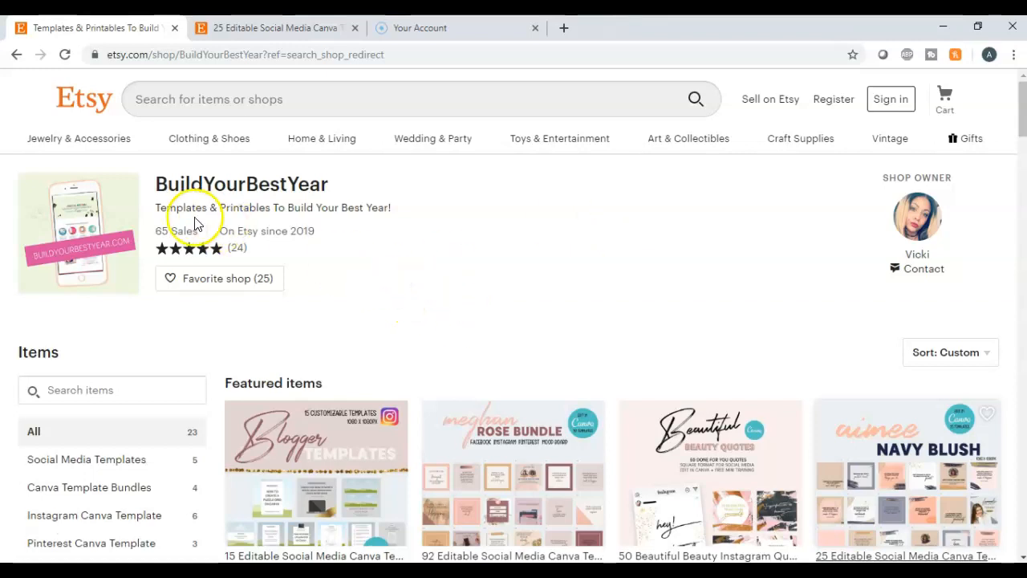
{"action": "mouse_move", "coordinate": [359, 237]}
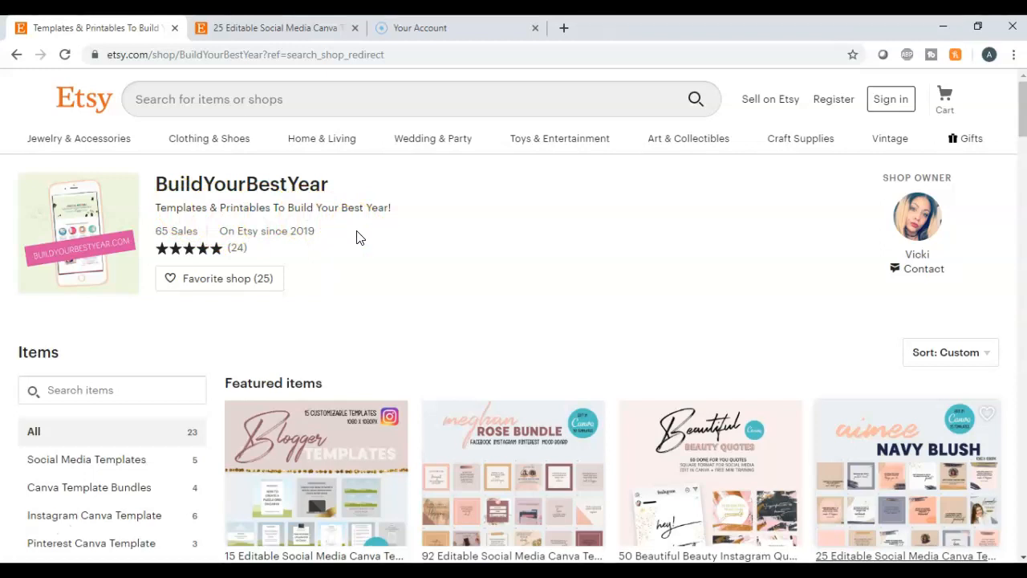
{"action": "mouse_move", "coordinate": [202, 465]}
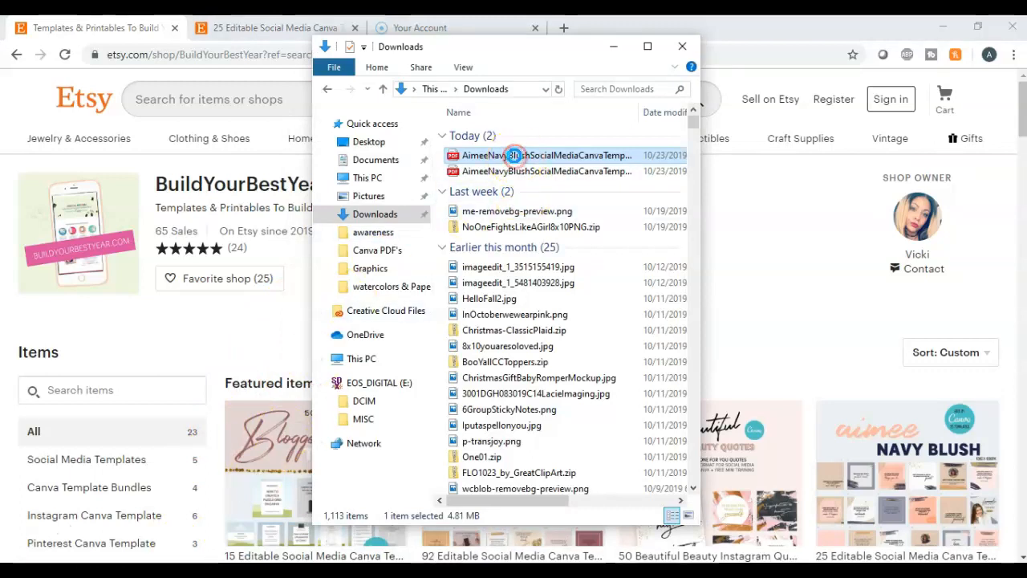
Open the downloaded AimeeNavyBlush templates PDF from Downloads with Google Chrome.
{"action": "right_click", "coordinate": [543, 155]}
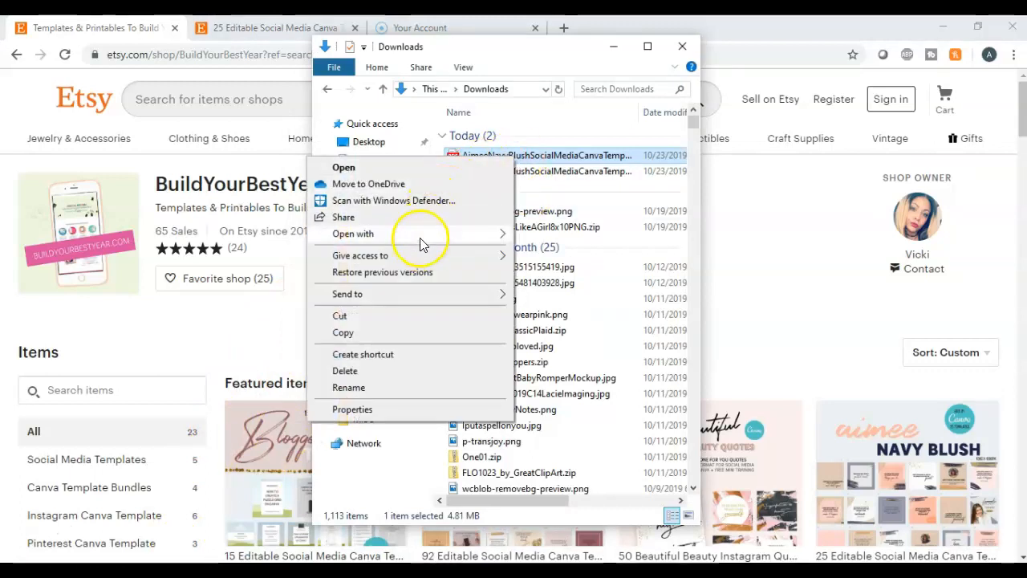
{"action": "left_click", "coordinate": [353, 235]}
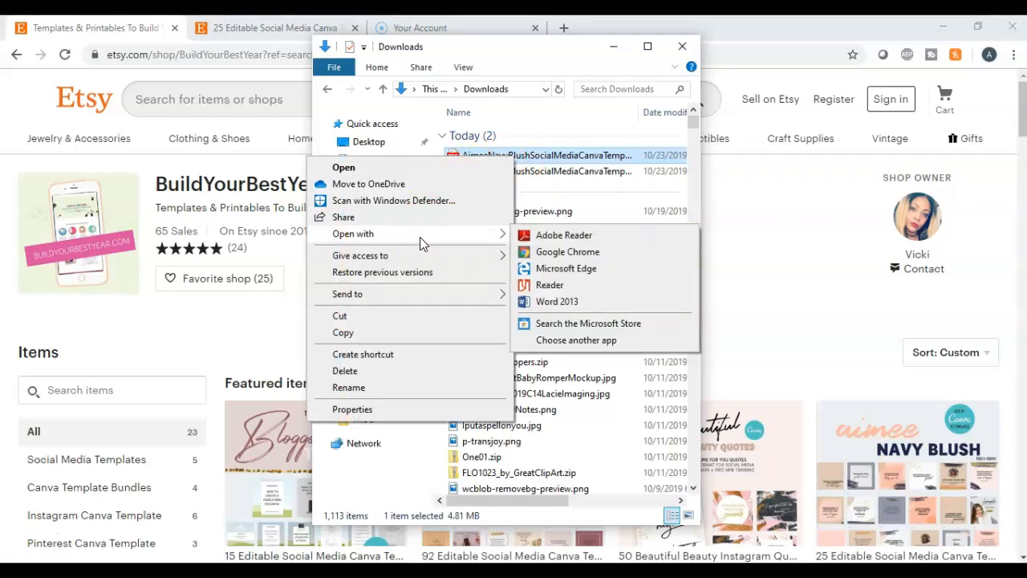
{"action": "left_click", "coordinate": [568, 250]}
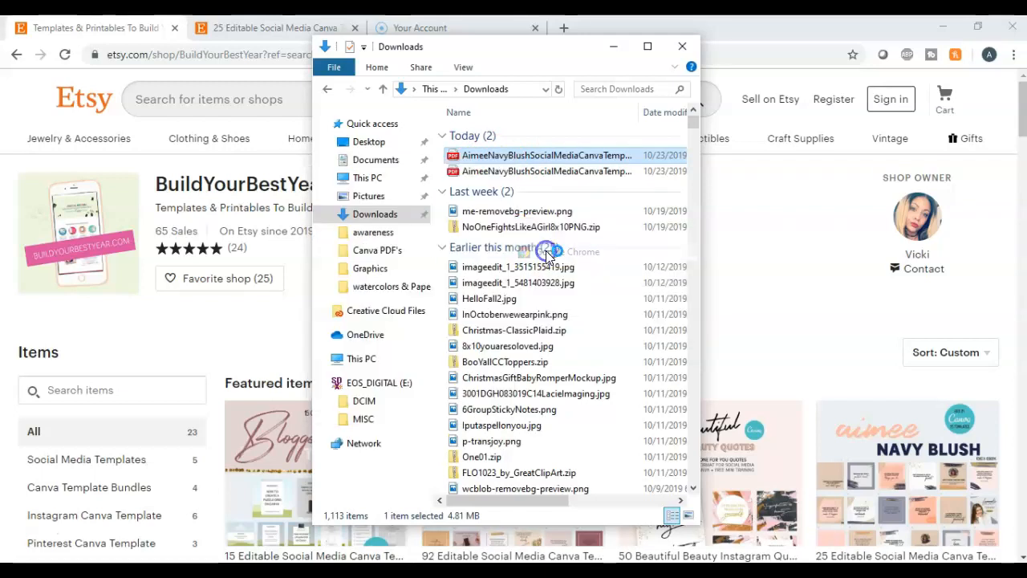
{"action": "double_click", "coordinate": [545, 154]}
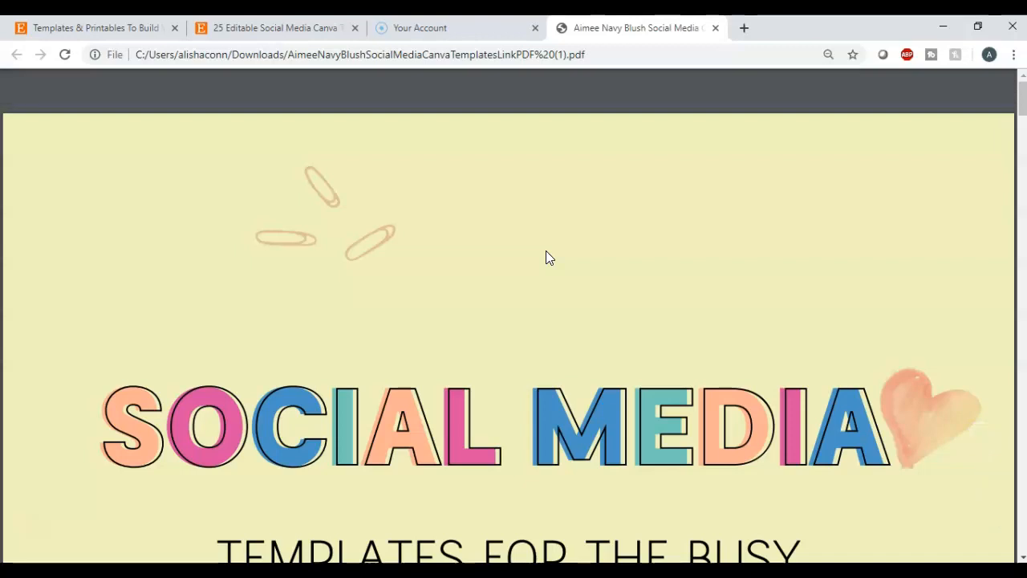
Scroll down the PDF to the Canva Templates section with the Navy Blush template preview.
{"action": "scroll", "scroll_direction": "down", "scroll_amount": 3}
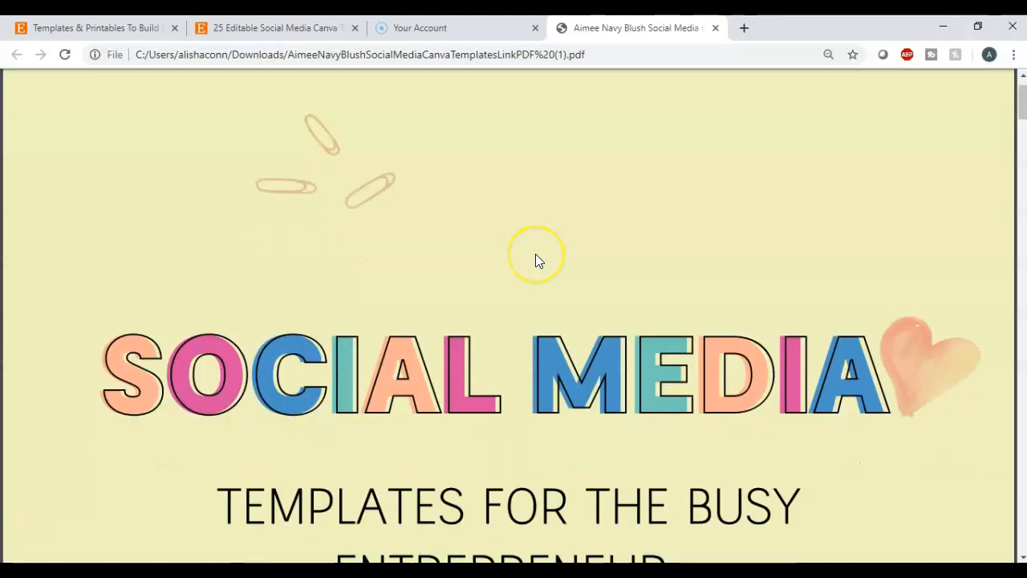
{"action": "scroll", "scroll_direction": "down", "scroll_amount": 3}
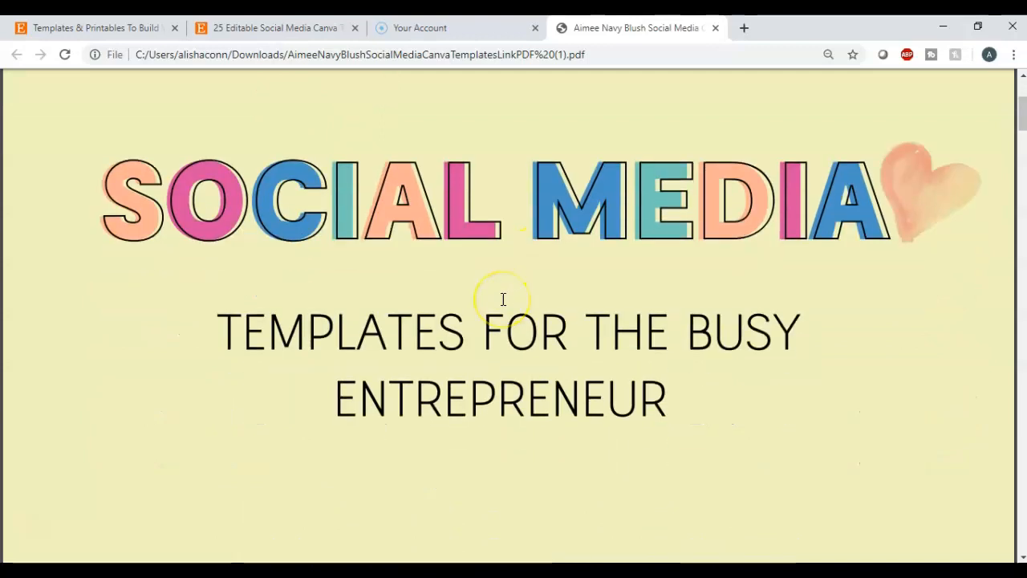
{"action": "scroll", "scroll_direction": "down", "scroll_amount": 3}
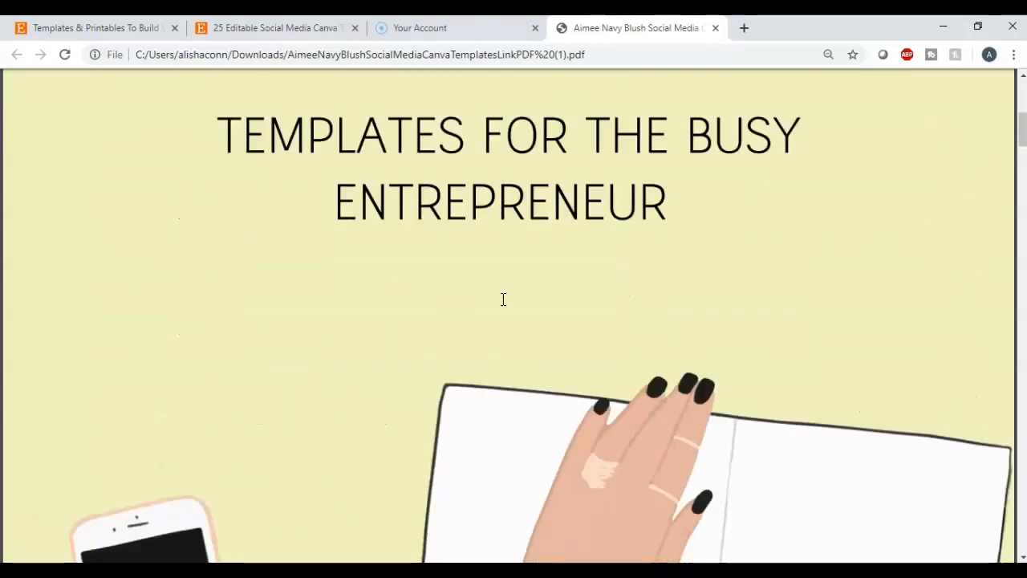
{"action": "scroll", "scroll_direction": "down", "scroll_amount": 3}
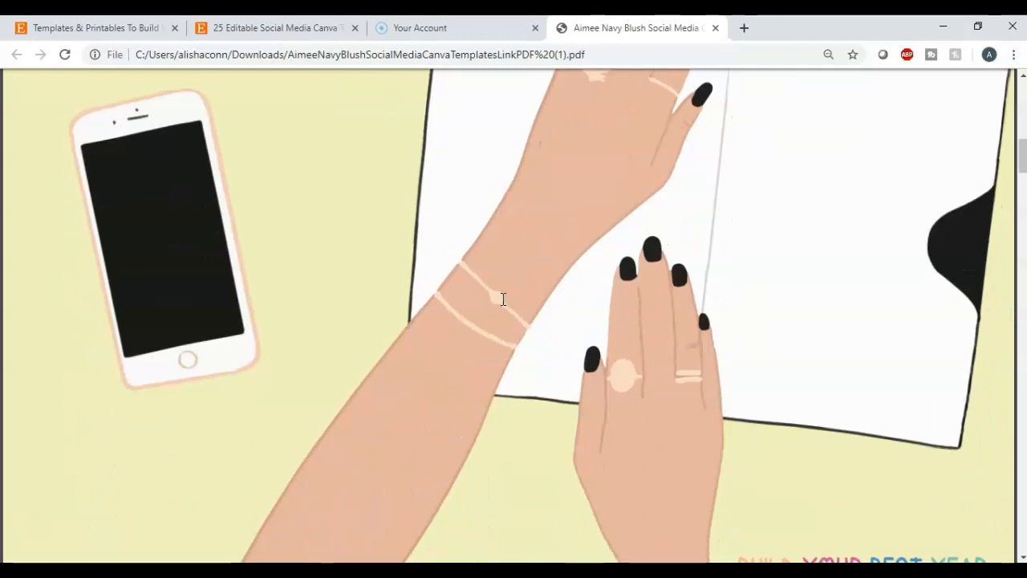
{"action": "scroll", "scroll_direction": "down", "scroll_amount": 3}
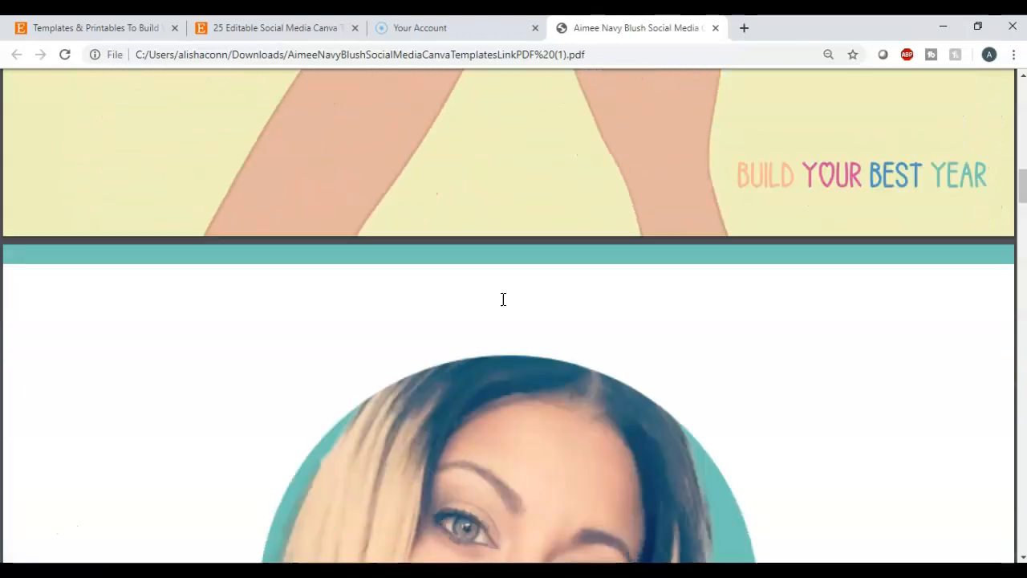
{"action": "scroll", "scroll_direction": "down", "scroll_amount": 3}
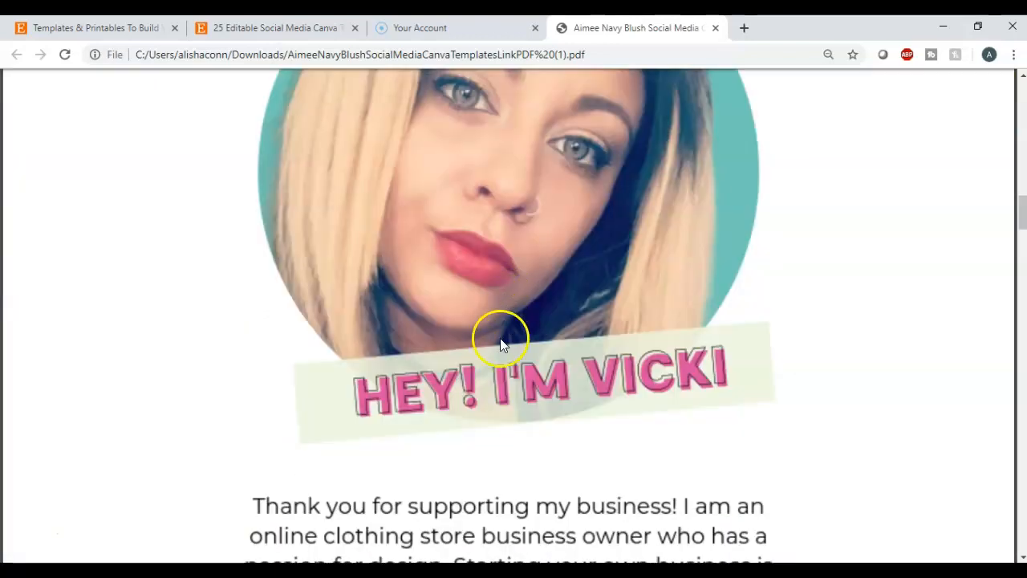
{"action": "scroll", "scroll_direction": "down", "scroll_amount": 3}
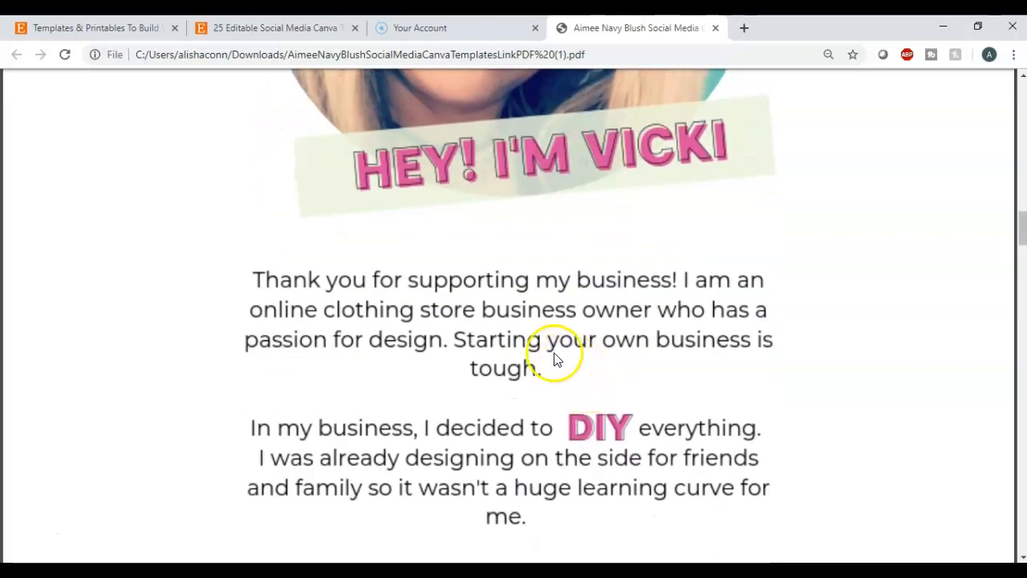
{"action": "scroll", "scroll_direction": "down", "scroll_amount": 3}
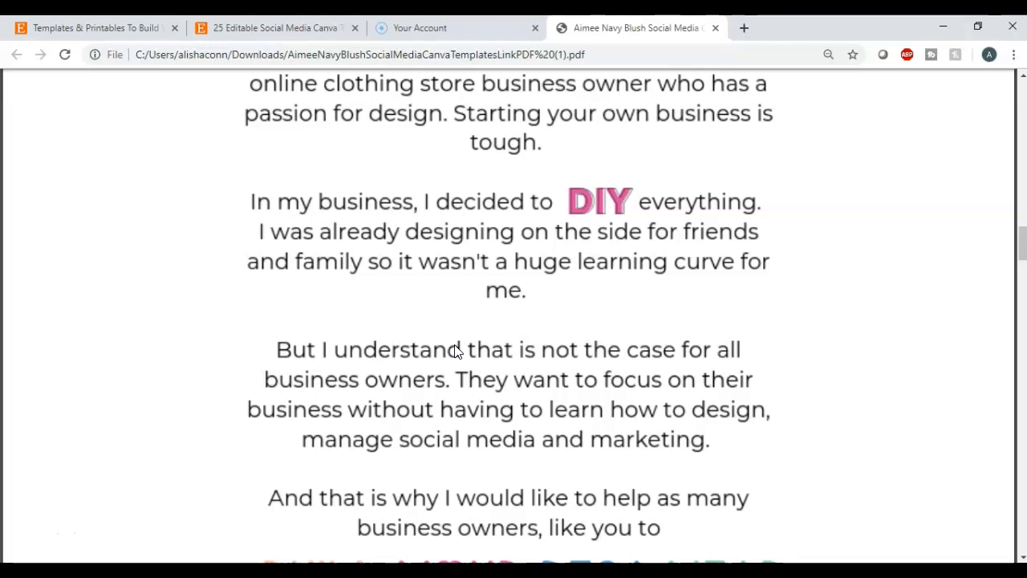
{"action": "scroll", "scroll_direction": "down", "scroll_amount": 3}
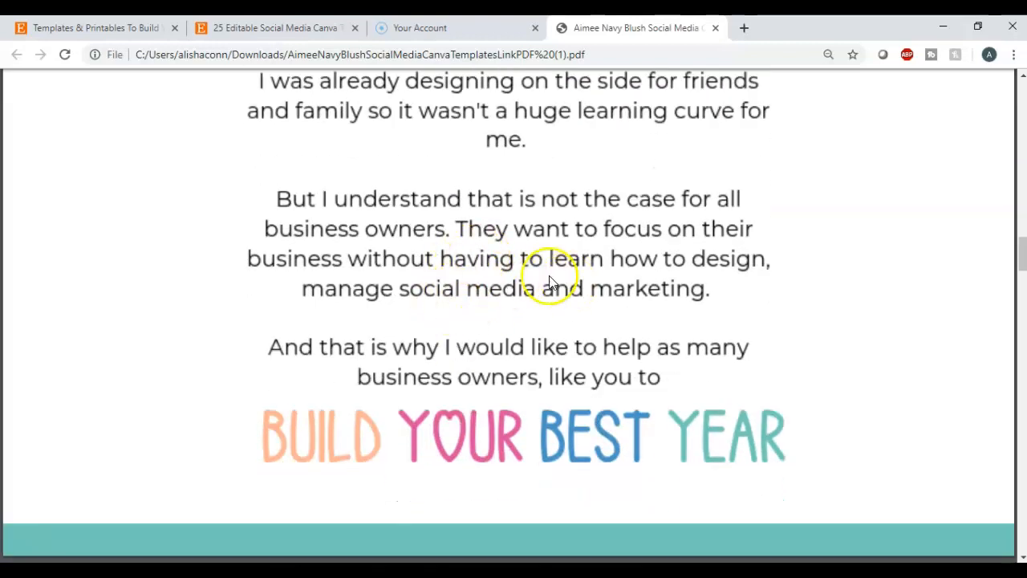
{"action": "scroll", "scroll_direction": "down", "scroll_amount": 3}
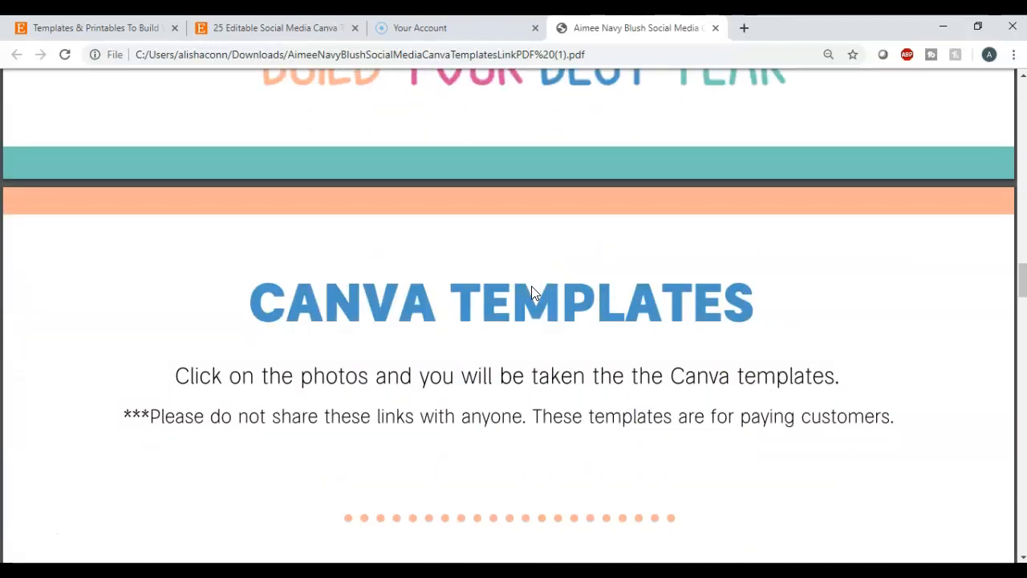
{"action": "scroll", "scroll_direction": "down", "scroll_amount": 3}
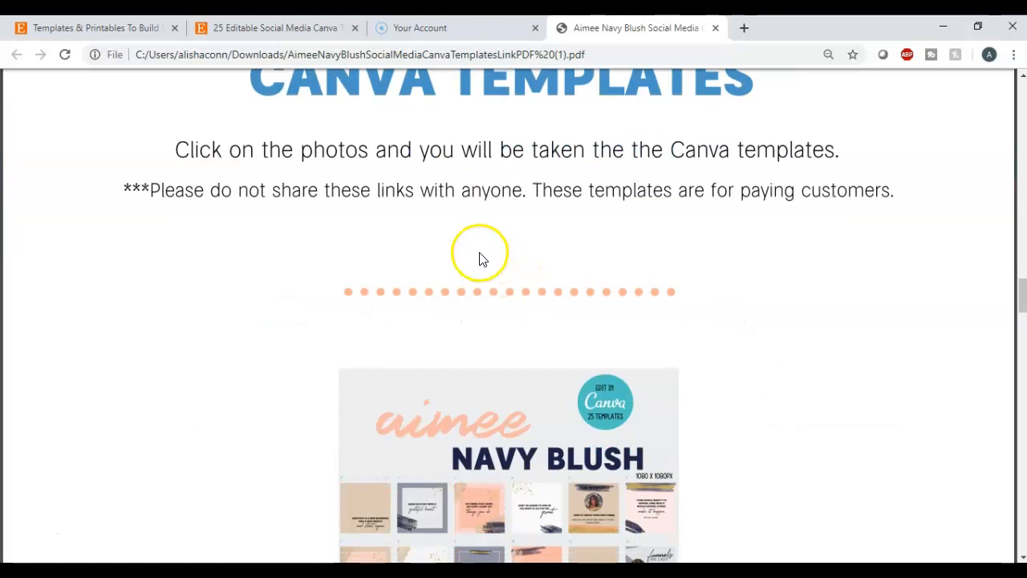
{"action": "mouse_move", "coordinate": [554, 237]}
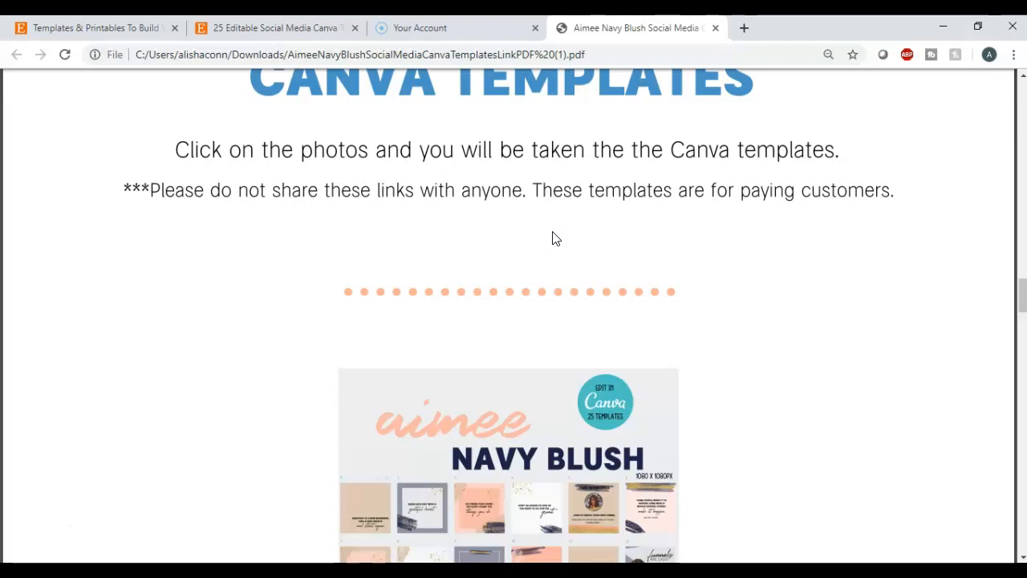
{"action": "scroll", "scroll_direction": "down", "scroll_amount": 3}
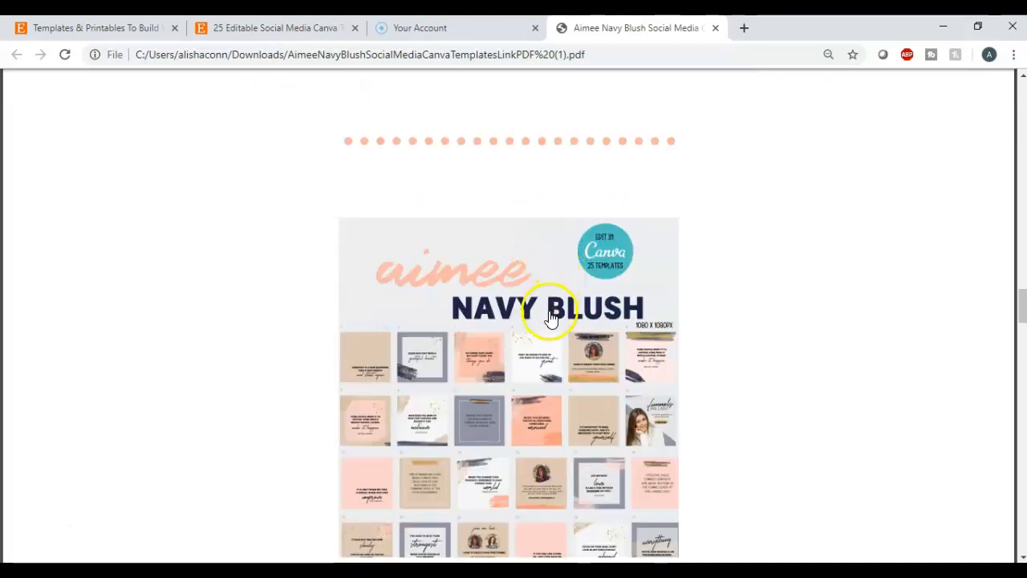
{"action": "scroll", "scroll_direction": "down", "scroll_amount": 3}
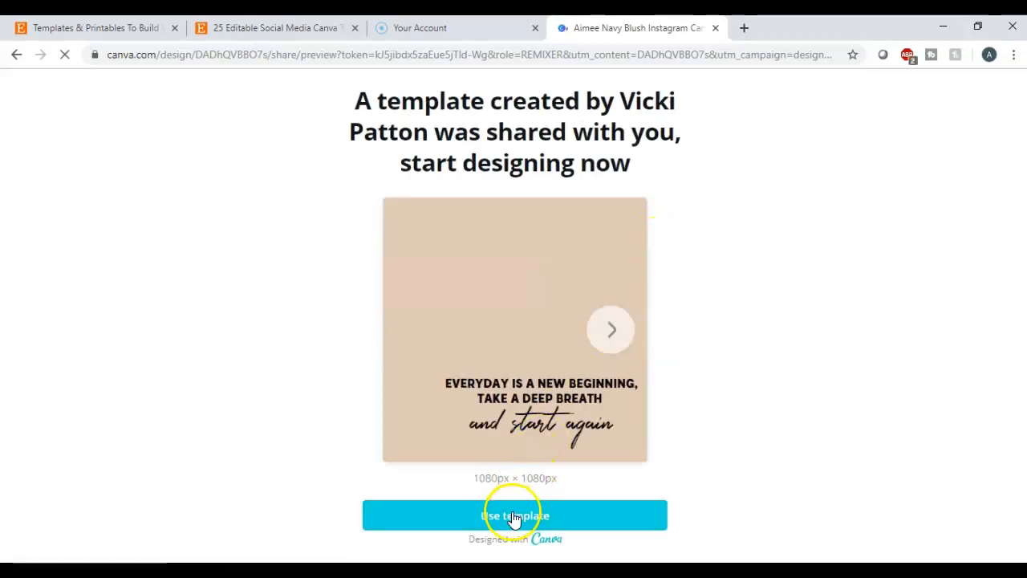
{"action": "mouse_move", "coordinate": [610, 330]}
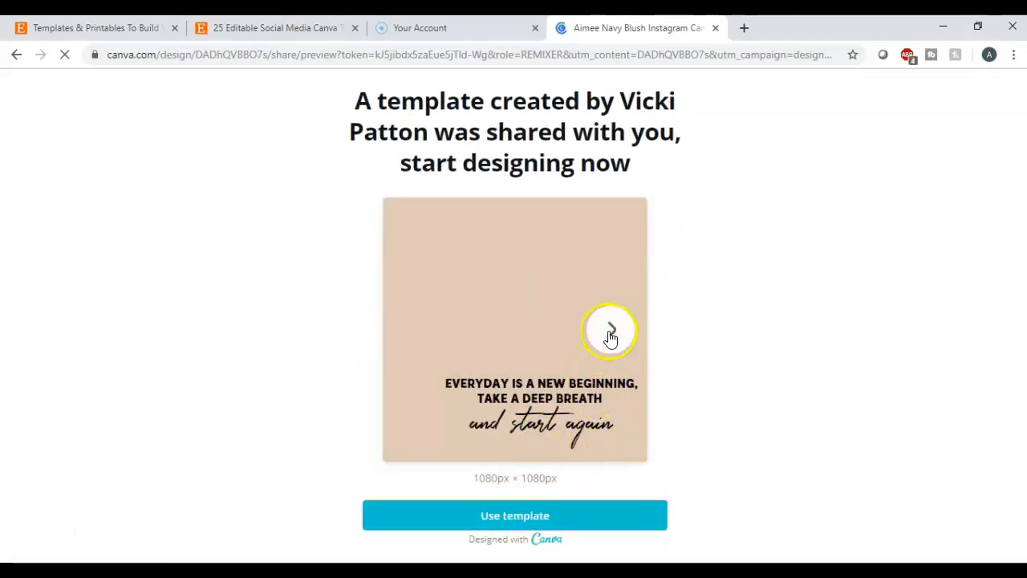
Browse the shared Aimee Navy Blush template's pages and start designing with Use template.
{"action": "left_click", "coordinate": [610, 329]}
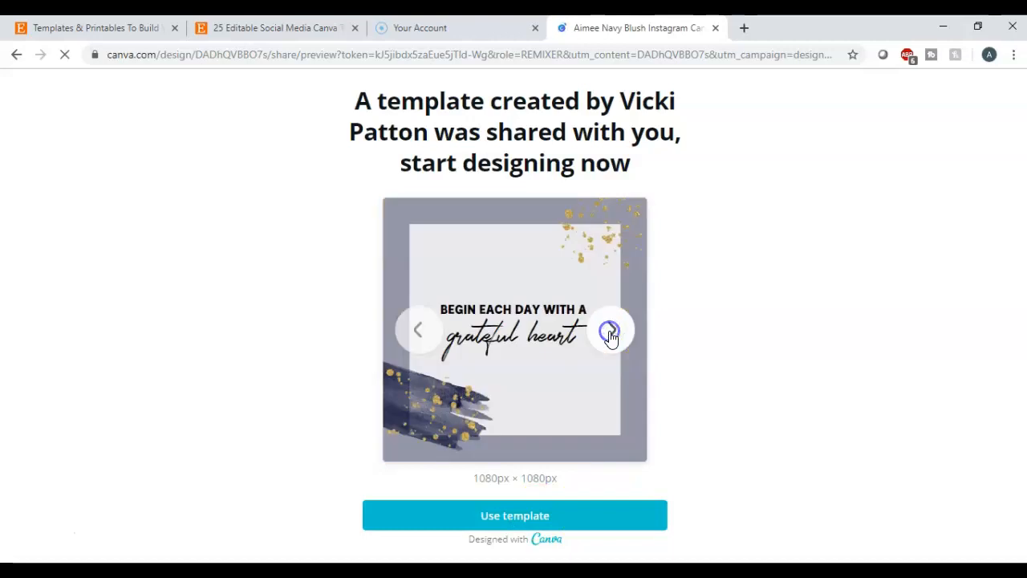
{"action": "left_click", "coordinate": [610, 329]}
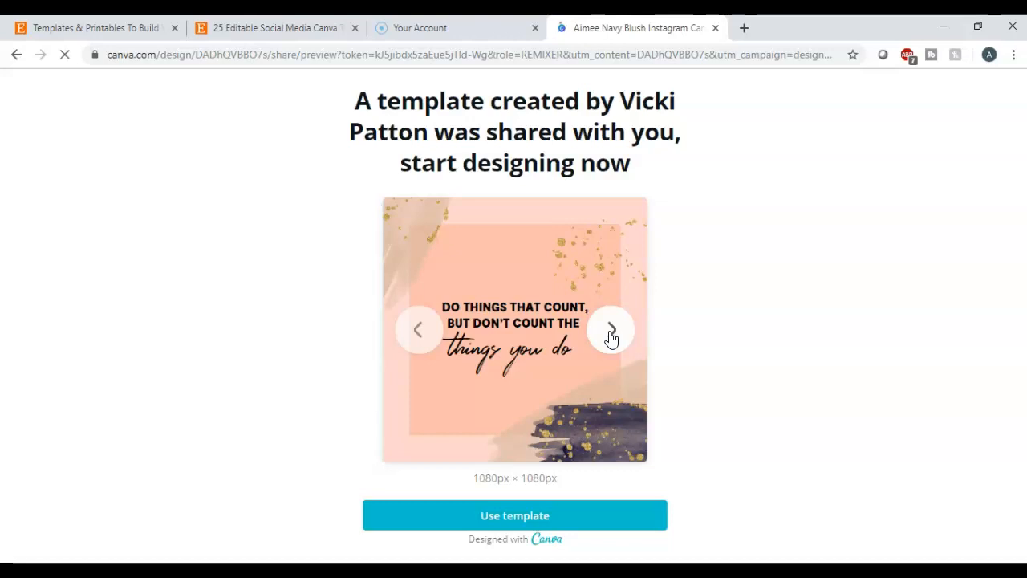
{"action": "left_click", "coordinate": [611, 329]}
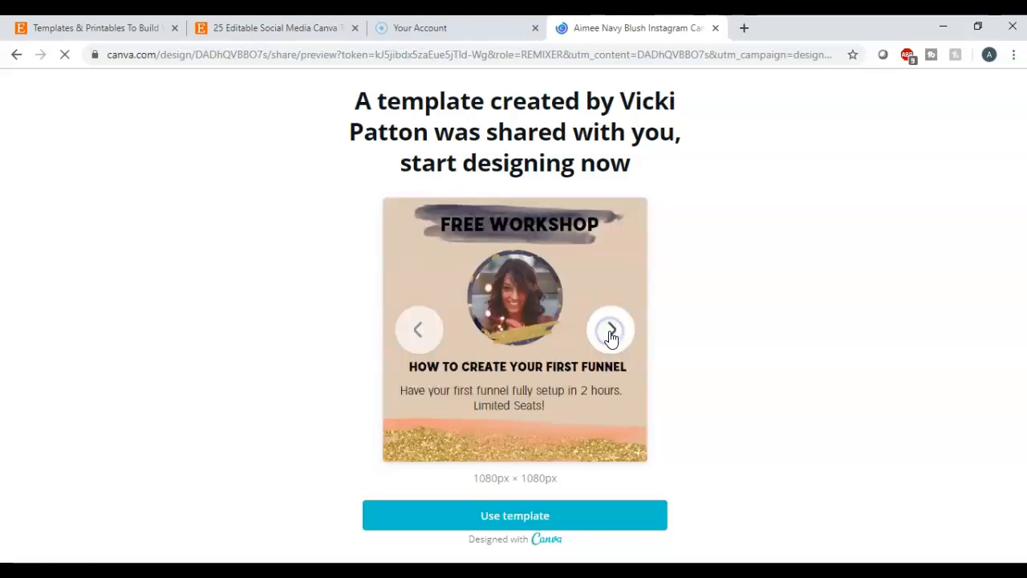
{"action": "left_click", "coordinate": [609, 329]}
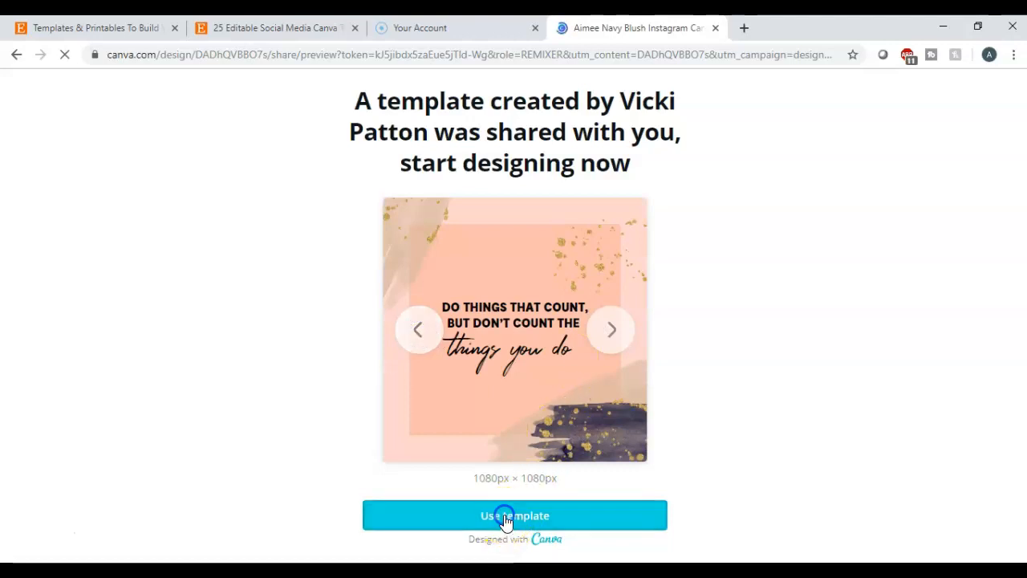
{"action": "left_click", "coordinate": [513, 515]}
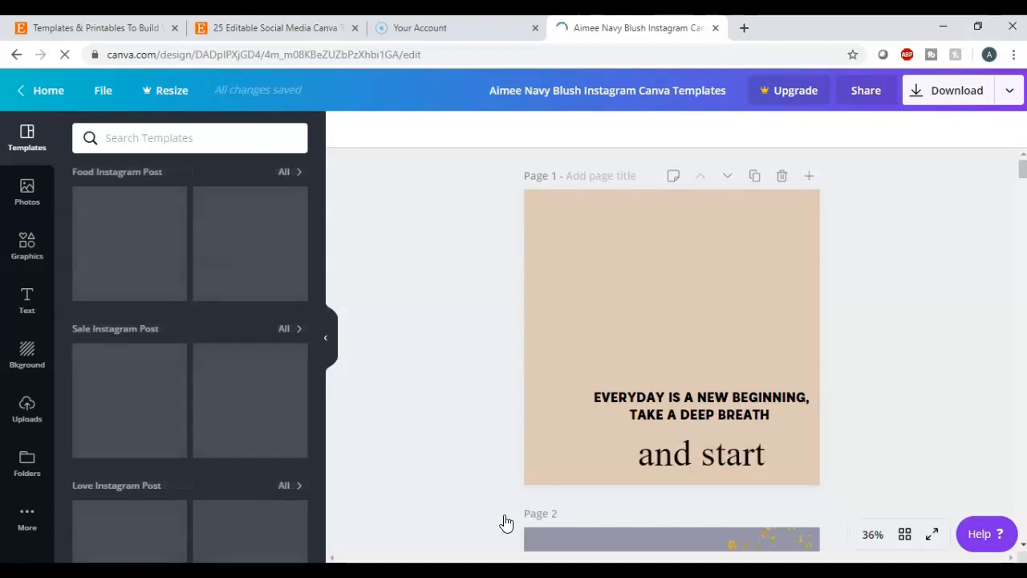
Move down the design pages to page 3 with the Do Things That Count quote.
{"action": "left_click", "coordinate": [694, 270]}
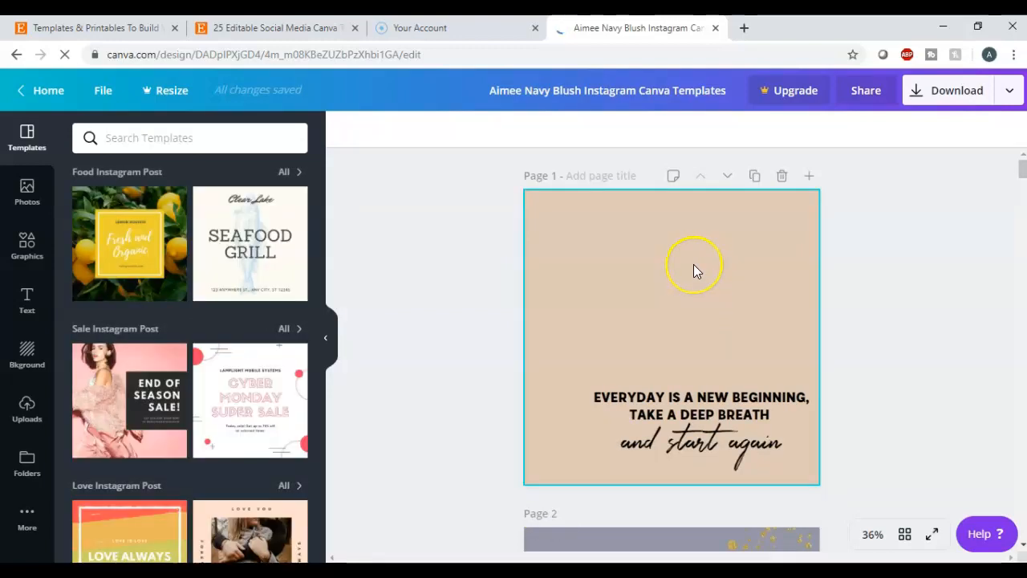
{"action": "scroll", "scroll_direction": "down", "scroll_amount": 3}
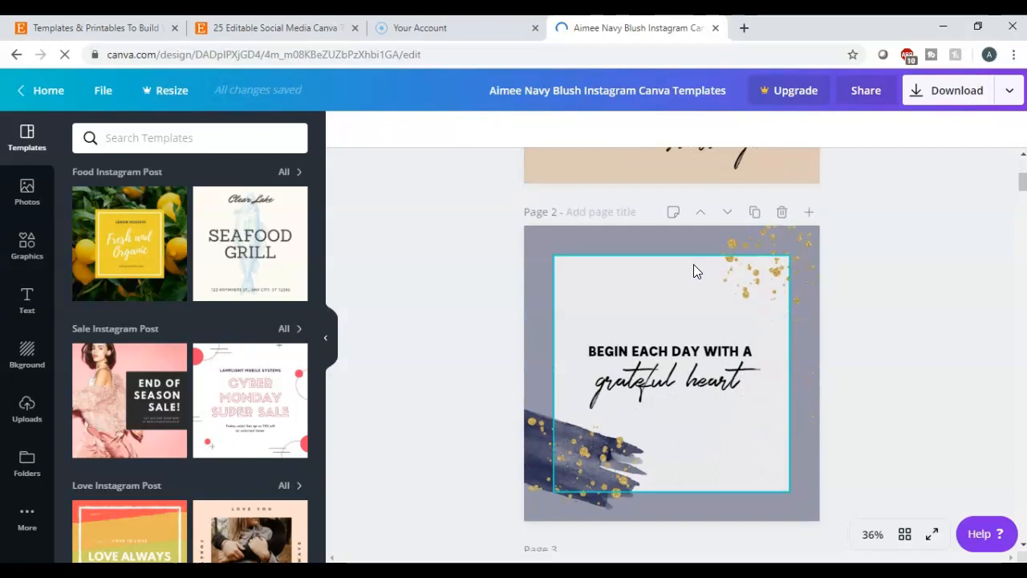
{"action": "scroll", "scroll_direction": "down", "scroll_amount": 3}
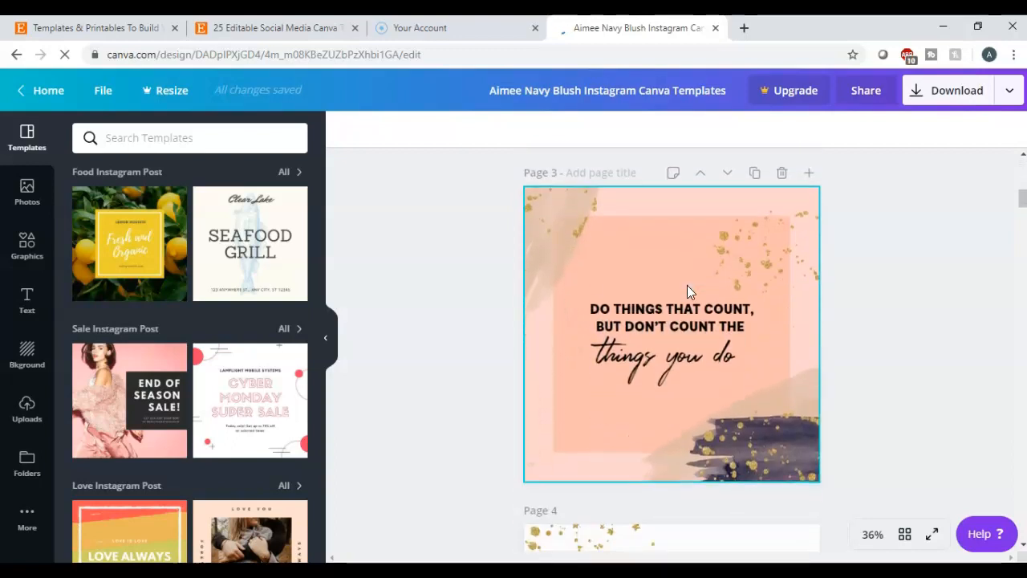
{"action": "left_click", "coordinate": [670, 318]}
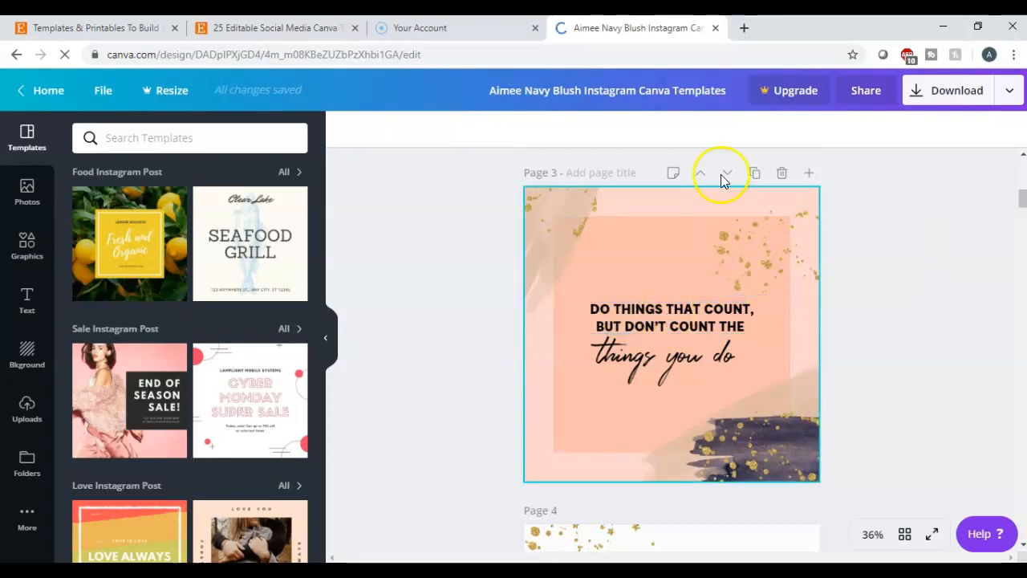
{"action": "left_click", "coordinate": [645, 317]}
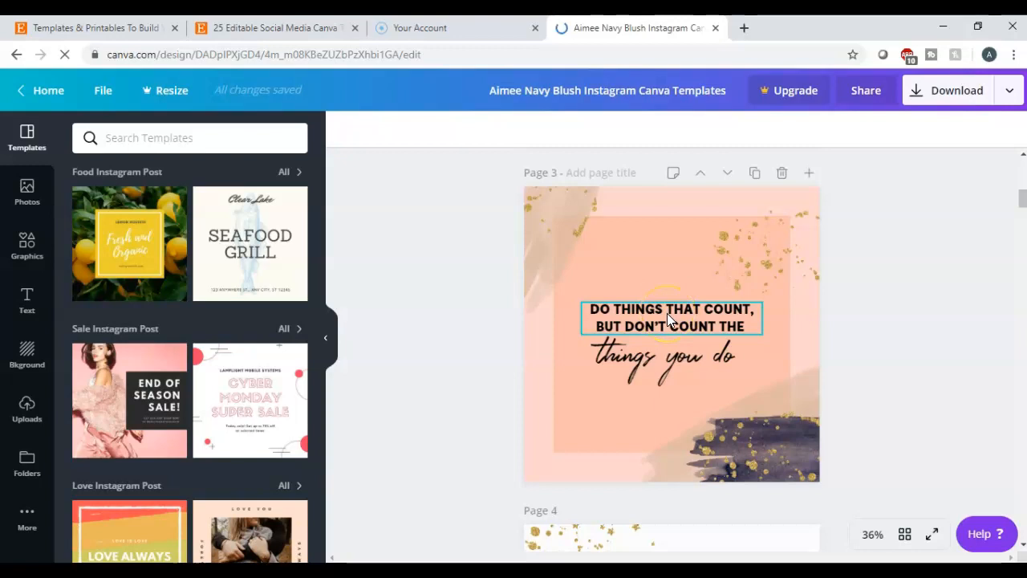
Select the upper 'DO THINGS THAT COUNT' quote text box on page 3 for editing.
{"action": "scroll", "scroll_direction": "down", "scroll_amount": 3}
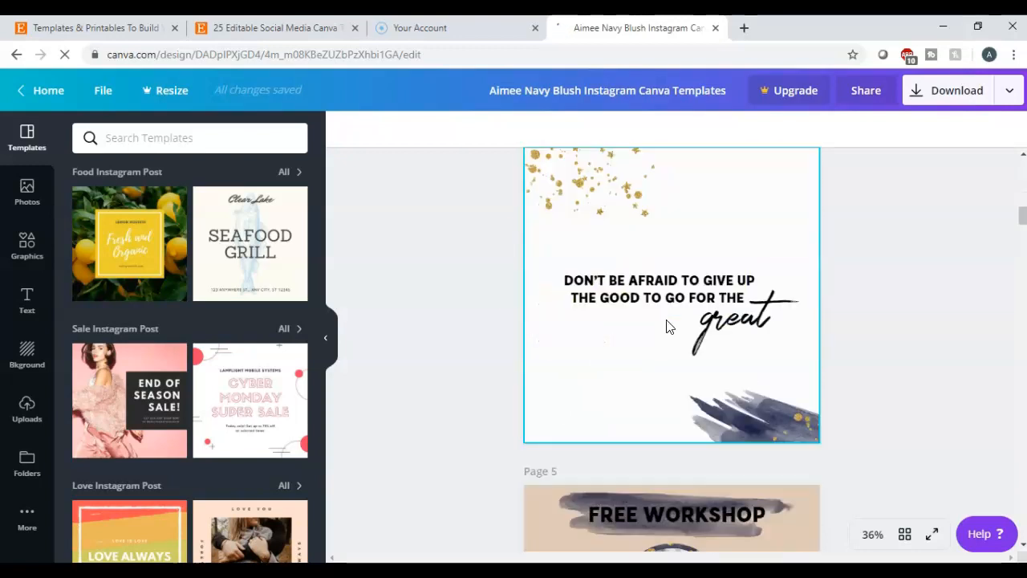
{"action": "scroll", "scroll_direction": "down", "scroll_amount": 3}
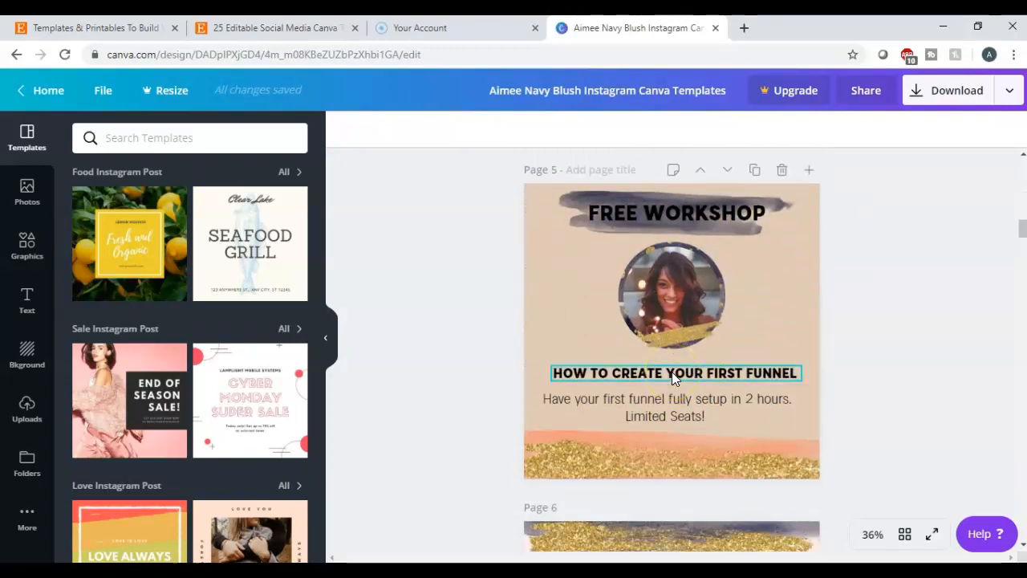
{"action": "scroll", "scroll_direction": "up", "scroll_amount": 3}
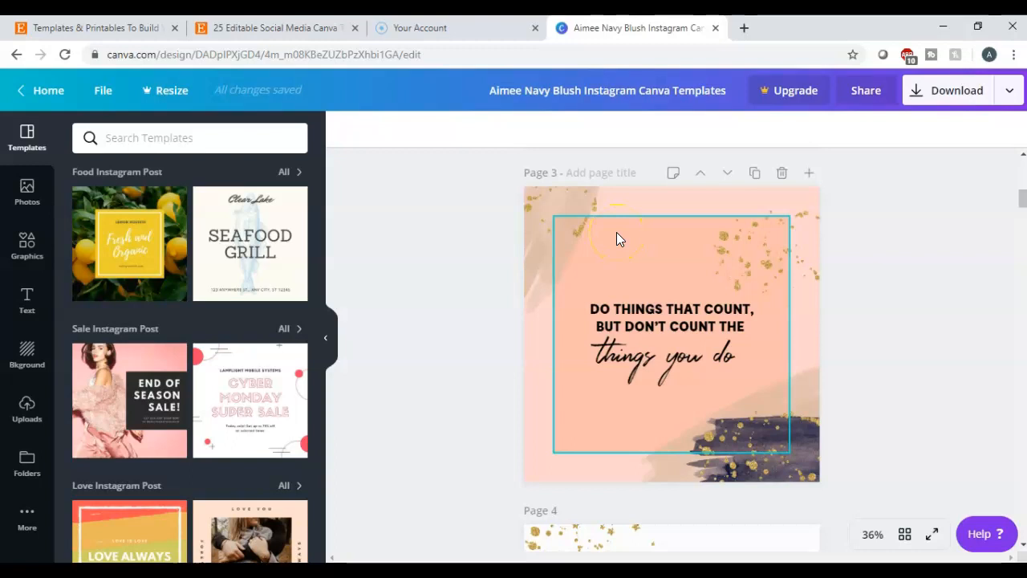
{"action": "left_click", "coordinate": [641, 318]}
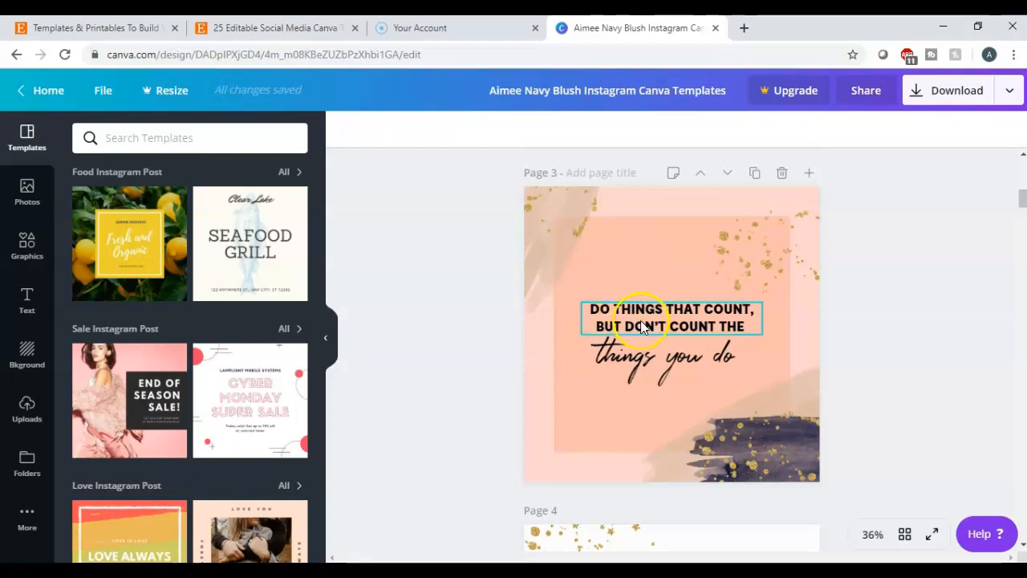
{"action": "left_click", "coordinate": [672, 317]}
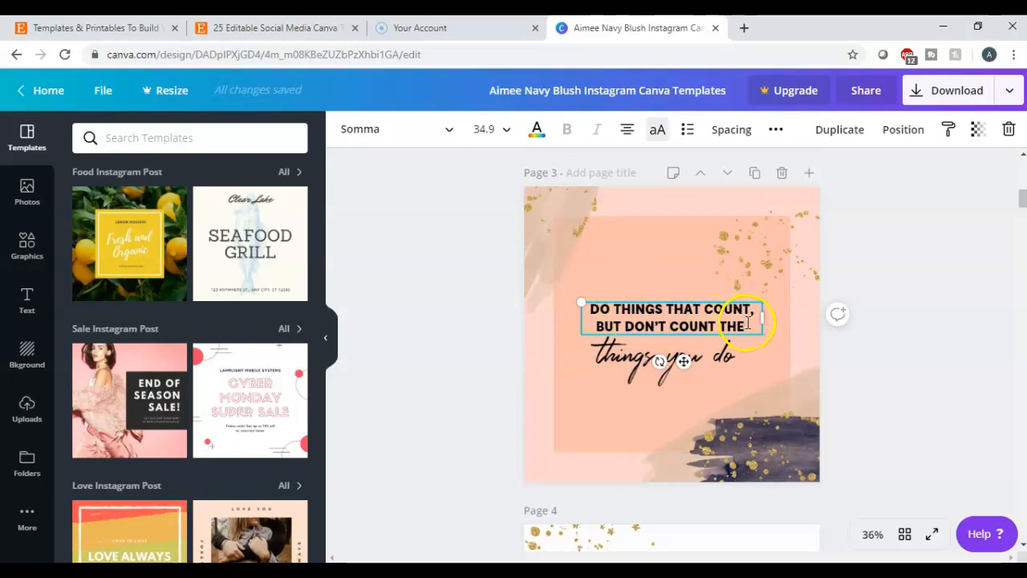
Clear the old quote and type 'YOU DON'T GROW WHEN YOU ARE' in its place.
{"action": "triple_click", "coordinate": [671, 318]}
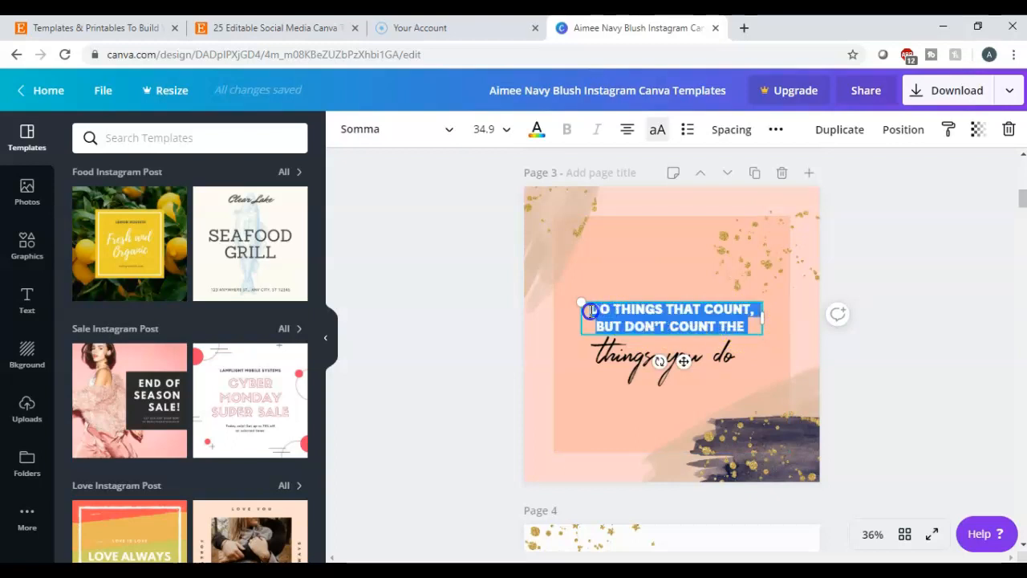
{"action": "key", "text": "delete"}
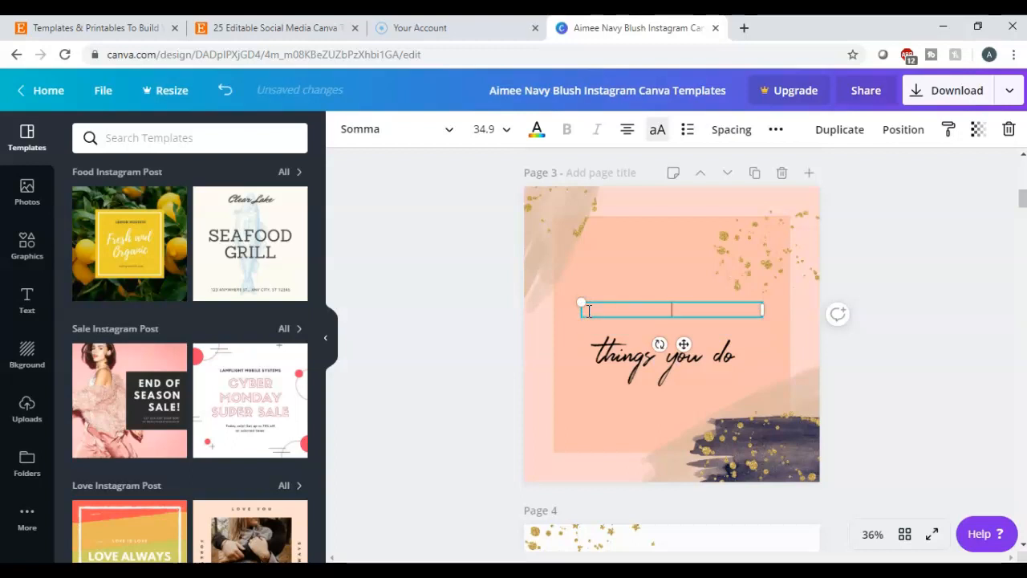
{"action": "type", "text": "YOU DON'T G"}
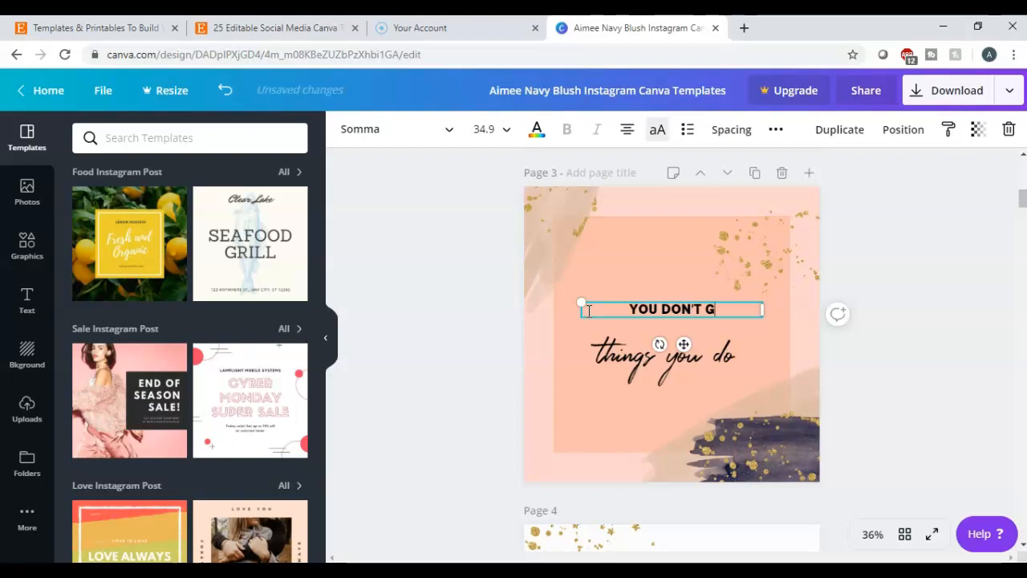
{"action": "type", "text": "ROW"}
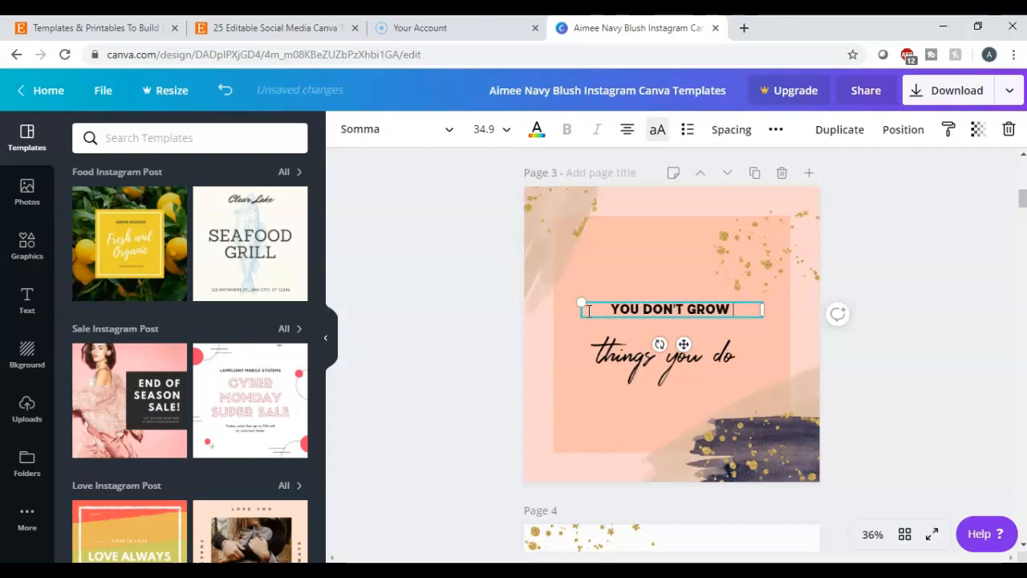
{"action": "type", "text": "WH"}
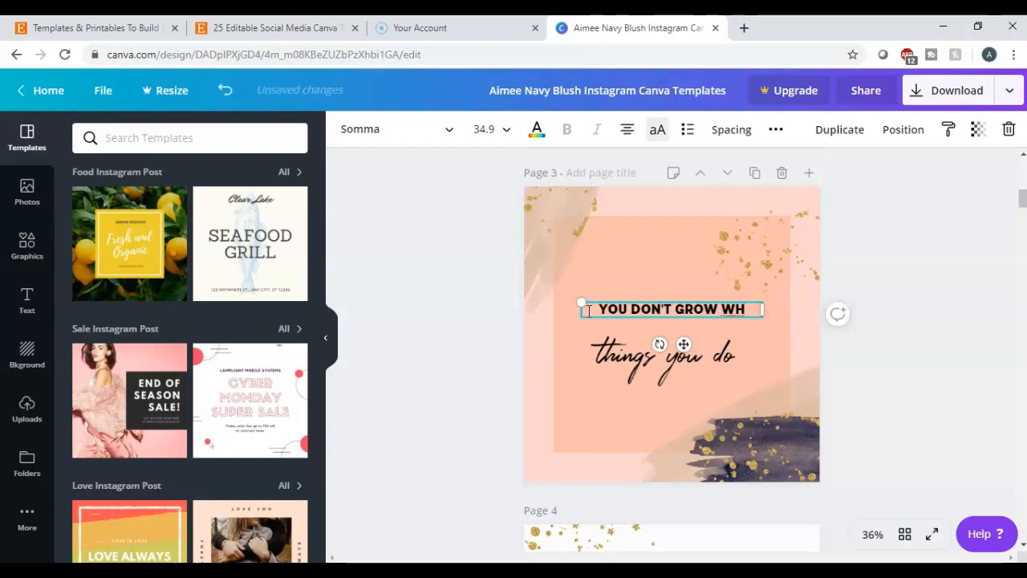
{"action": "type", "text": "EN"}
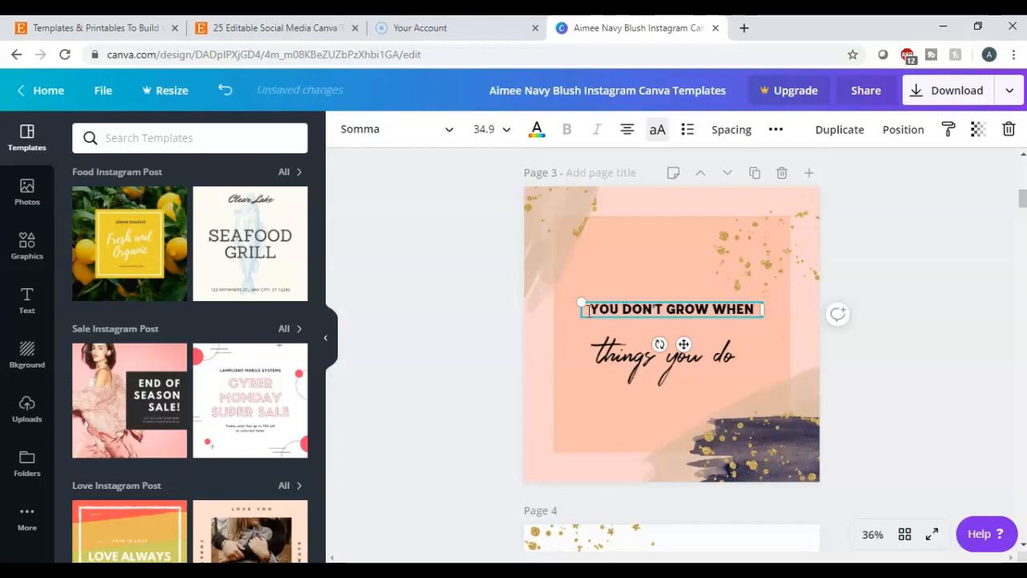
{"action": "type", "text": "YOU ARE"}
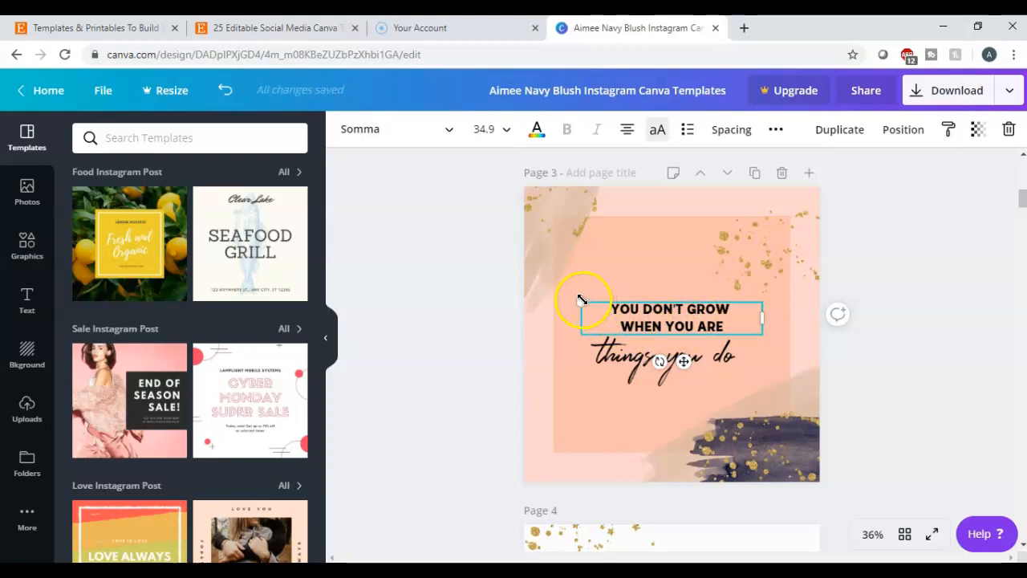
{"action": "left_click_drag", "start_coordinate": [584, 298], "coordinate": [571, 287]}
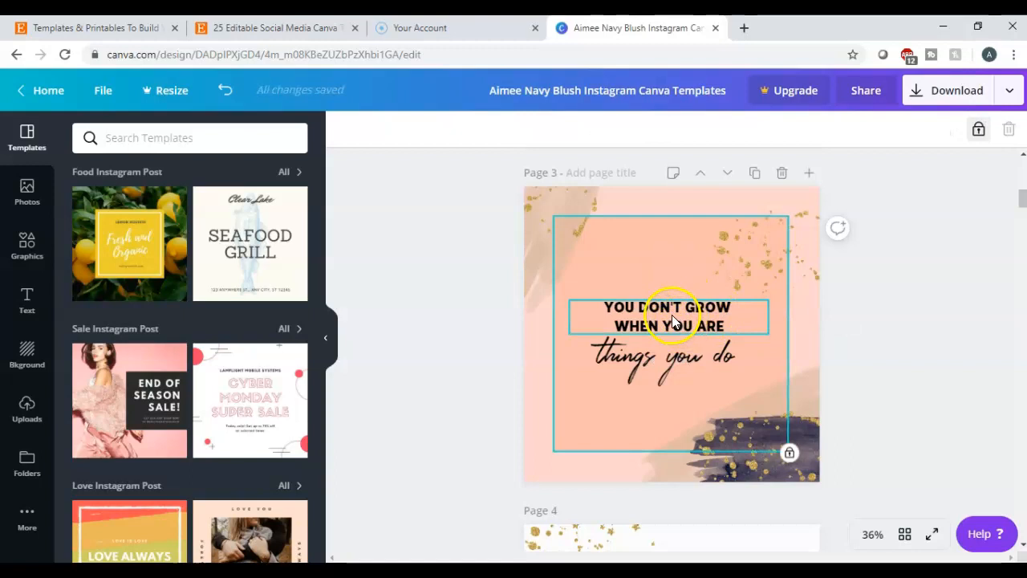
{"action": "left_click", "coordinate": [667, 315]}
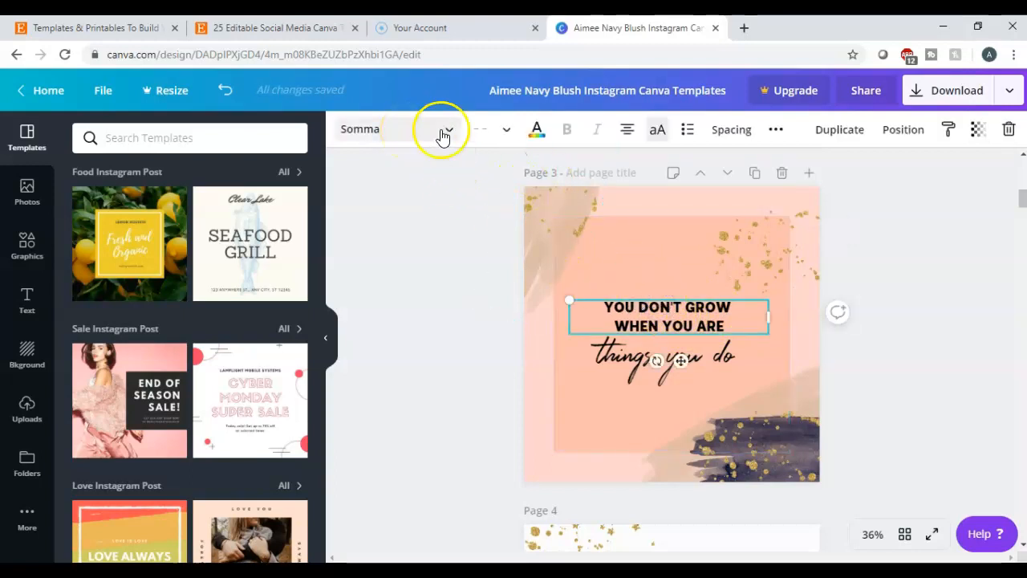
{"action": "mouse_move", "coordinate": [536, 128]}
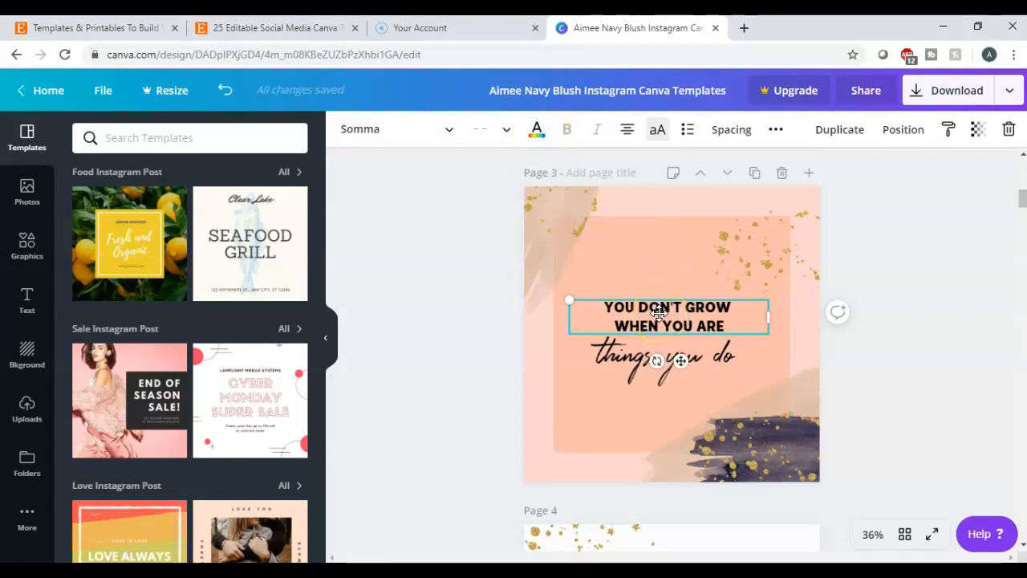
{"action": "mouse_move", "coordinate": [536, 129]}
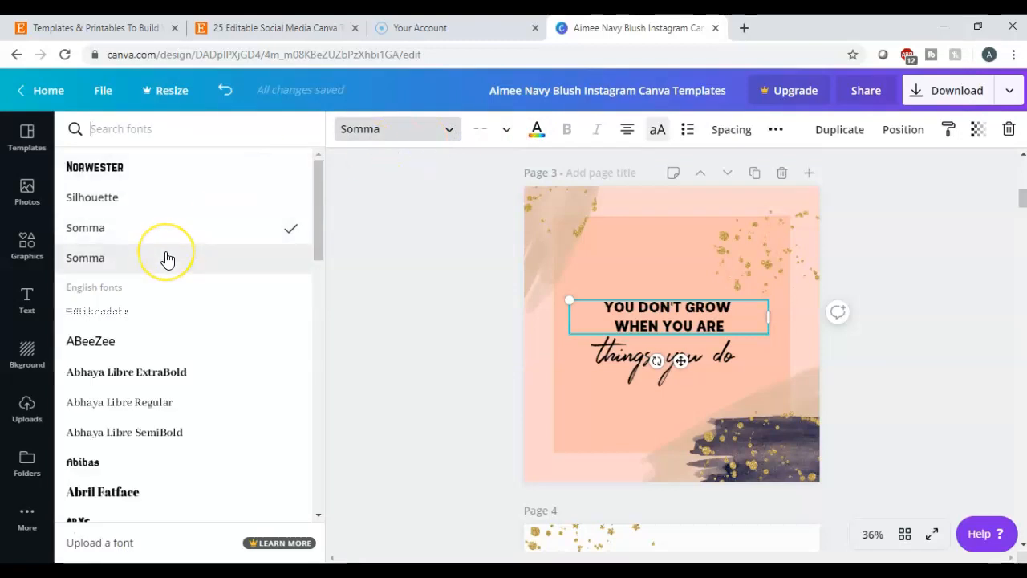
{"action": "mouse_move", "coordinate": [143, 199]}
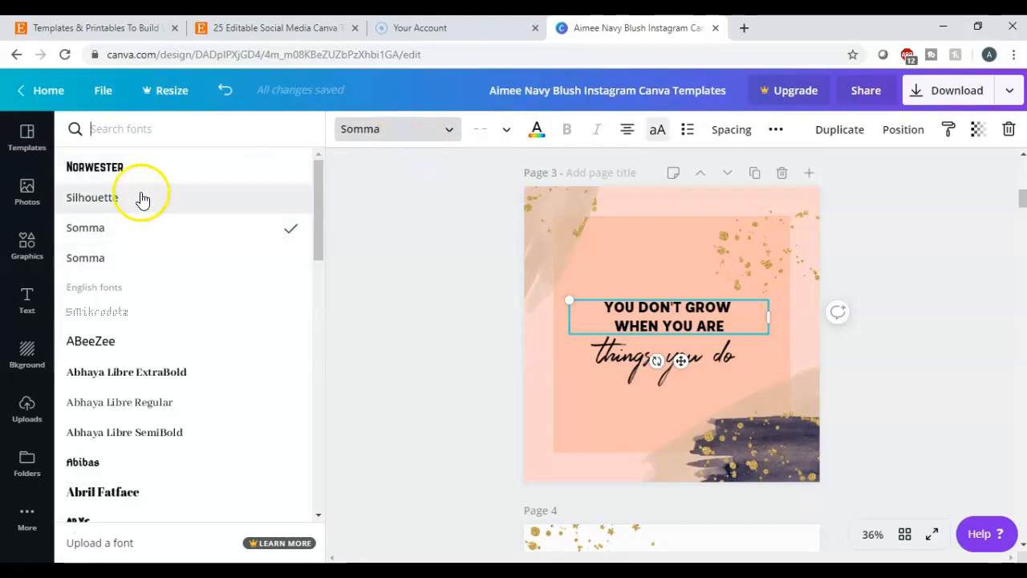
{"action": "mouse_move", "coordinate": [131, 173]}
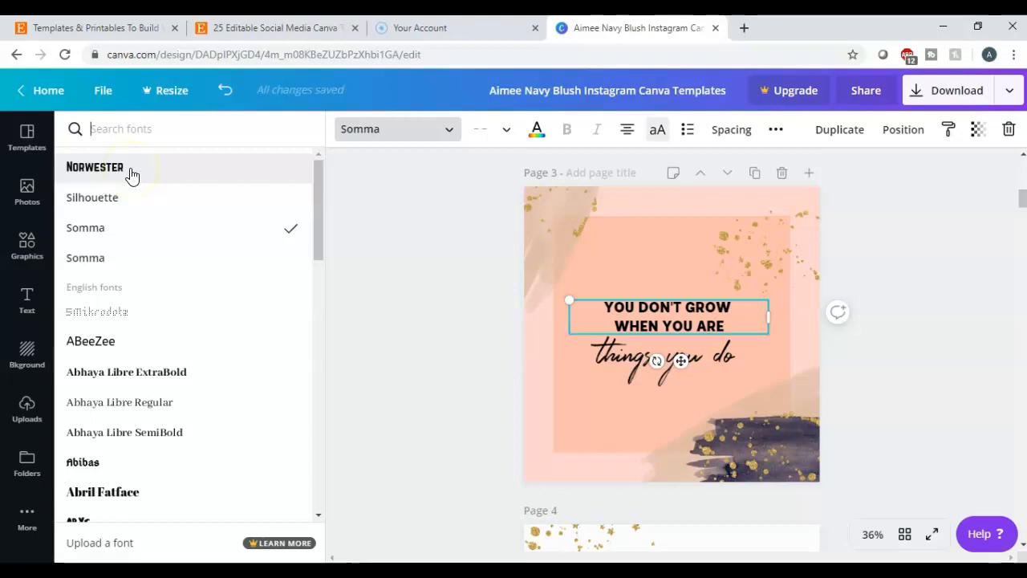
Try Norwester, Abril Fatface and Alleron Heavy fonts on the upper quote.
{"action": "left_click", "coordinate": [95, 167]}
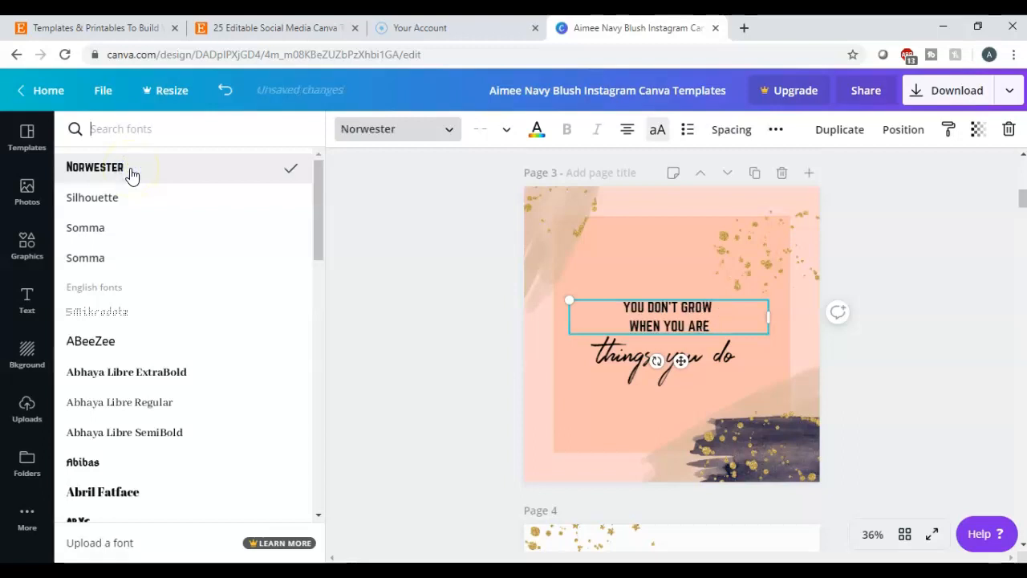
{"action": "scroll", "scroll_direction": "down", "scroll_amount": 3}
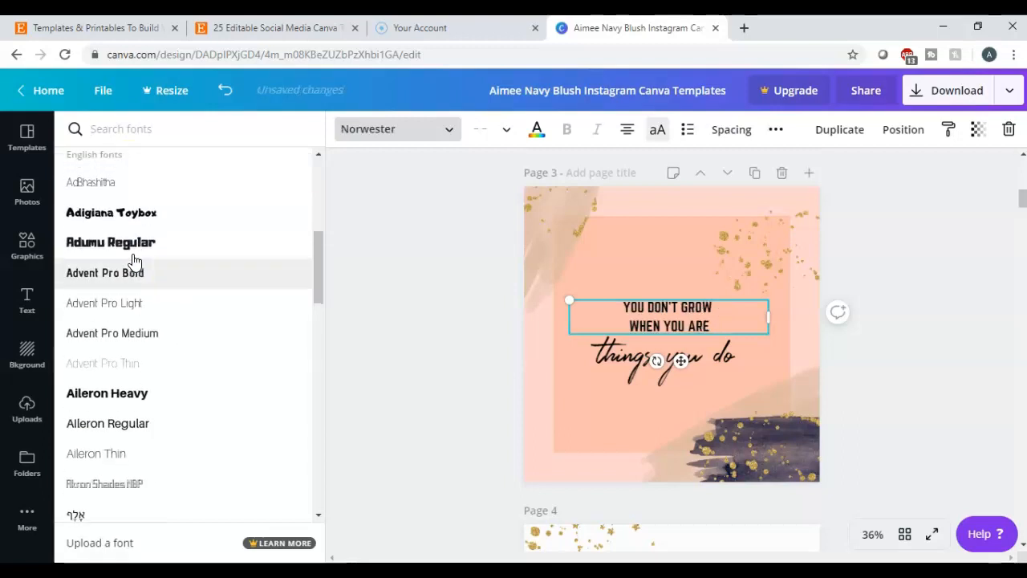
{"action": "scroll", "scroll_direction": "up", "scroll_amount": 3}
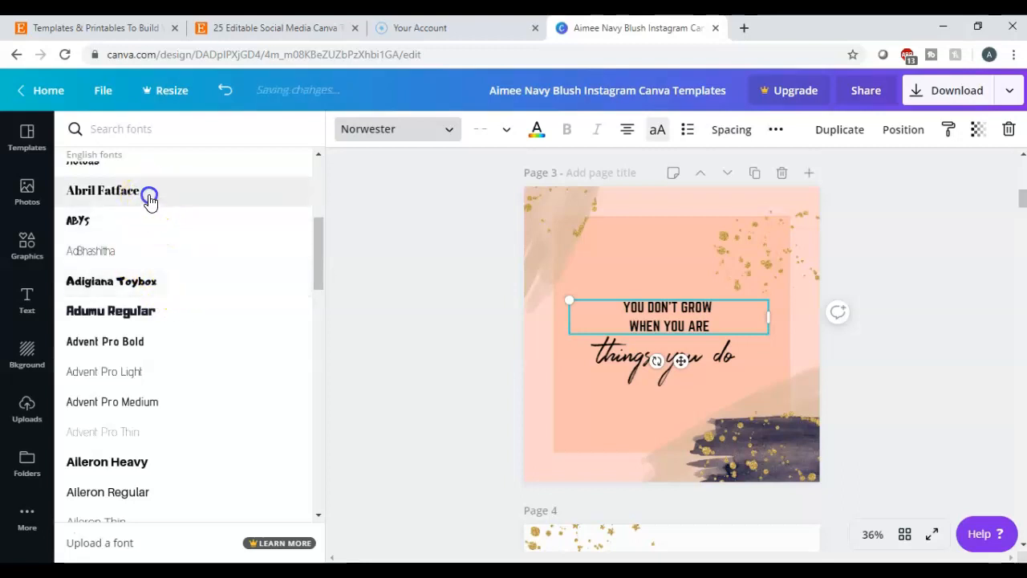
{"action": "left_click", "coordinate": [102, 189]}
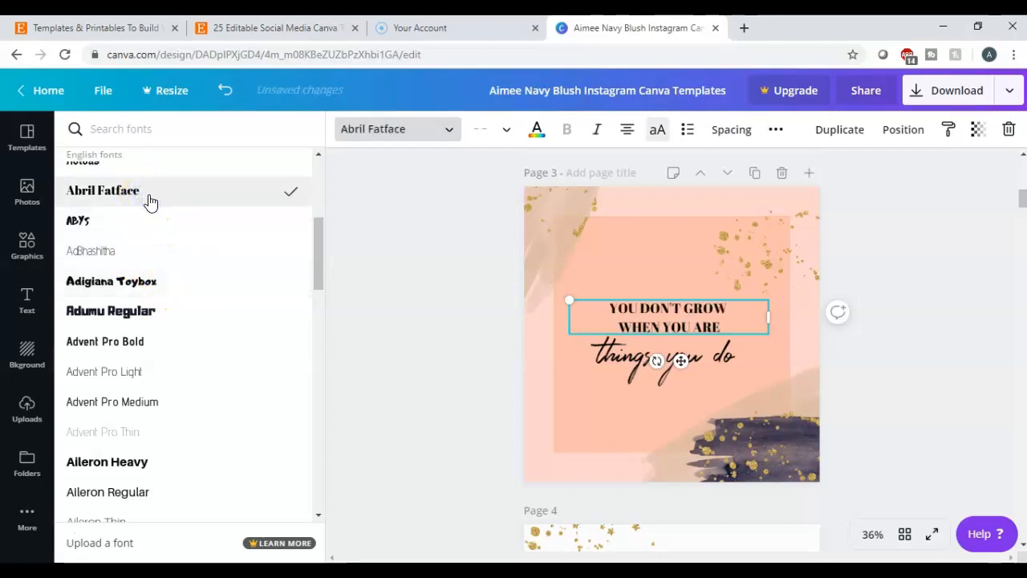
{"action": "mouse_move", "coordinate": [141, 285]}
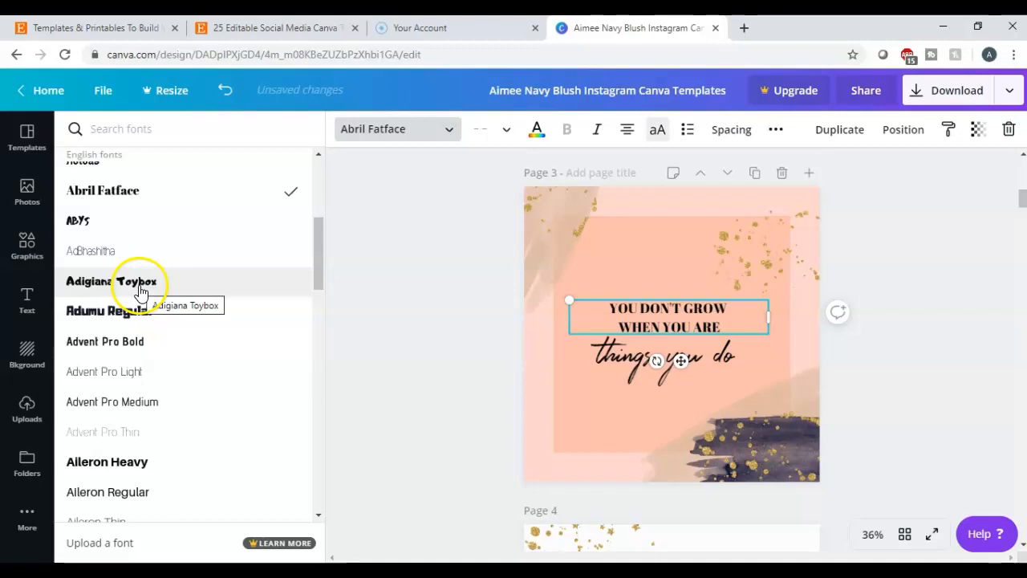
{"action": "scroll", "scroll_direction": "down", "scroll_amount": 3}
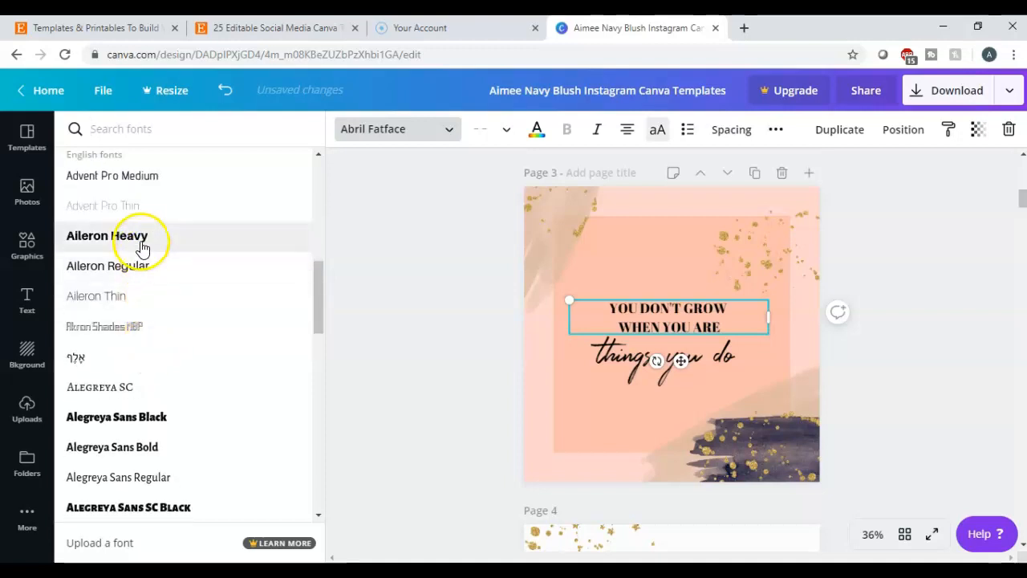
{"action": "left_click", "coordinate": [106, 234]}
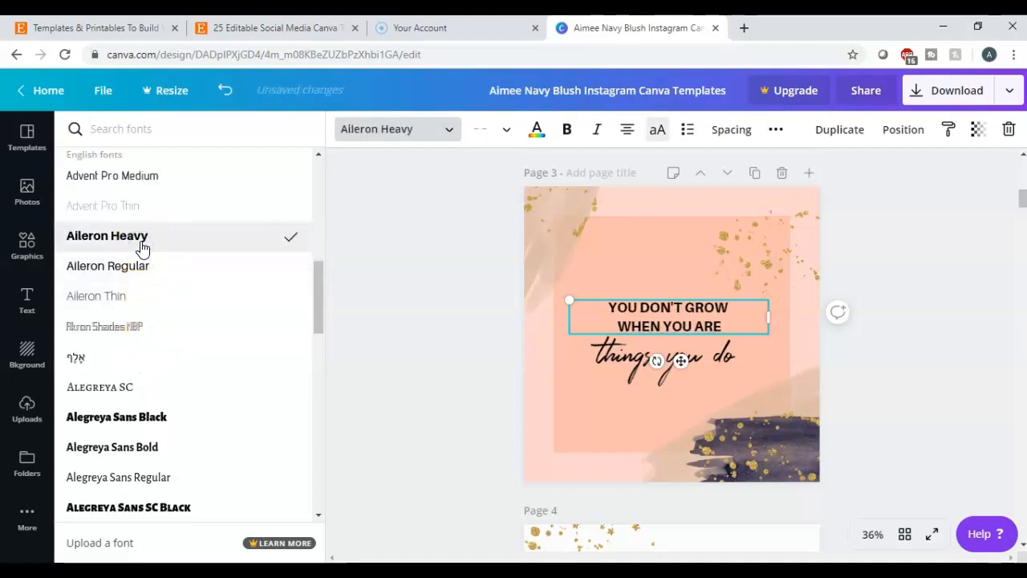
{"action": "mouse_move", "coordinate": [279, 243]}
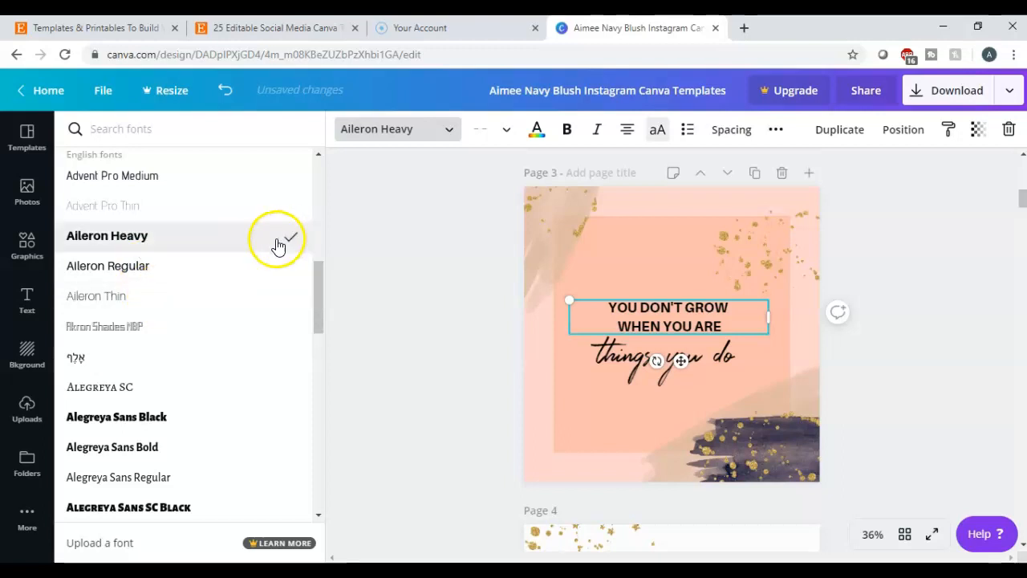
Apply the Bevan font to the quote and select the 'things you do' script line beneath it.
{"action": "scroll", "scroll_direction": "down", "scroll_amount": 3}
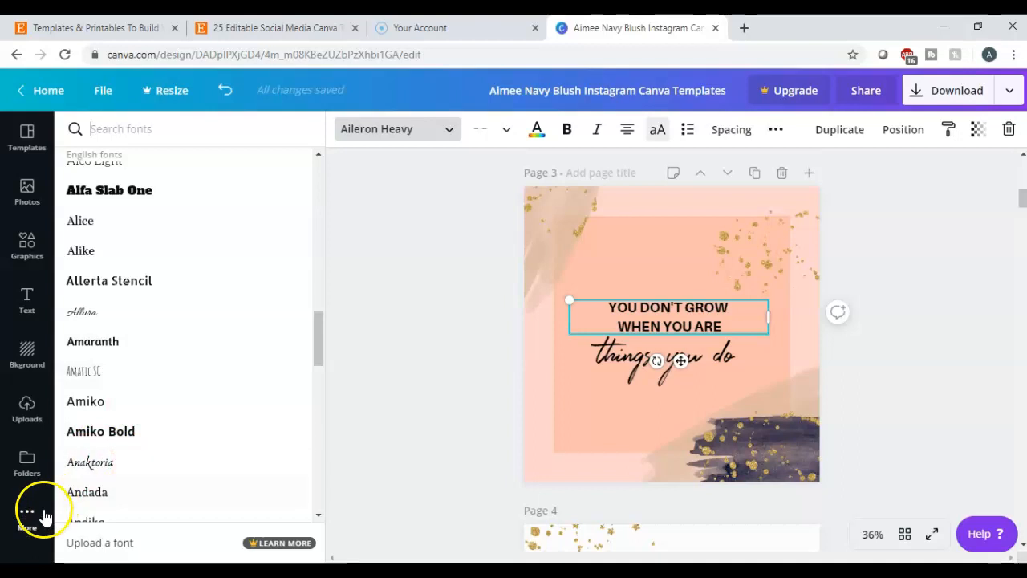
{"action": "left_click", "coordinate": [88, 205]}
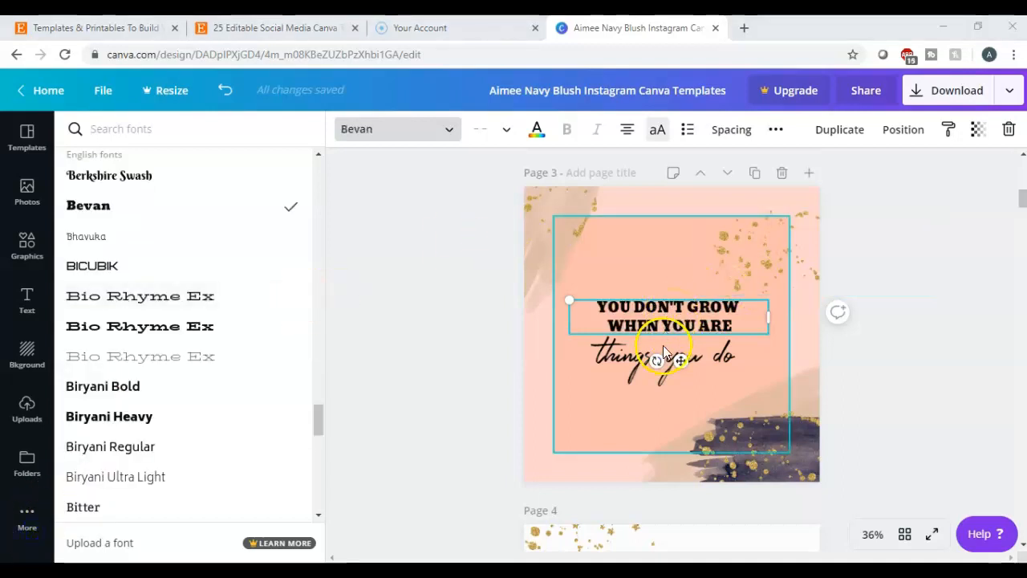
{"action": "left_click", "coordinate": [654, 356]}
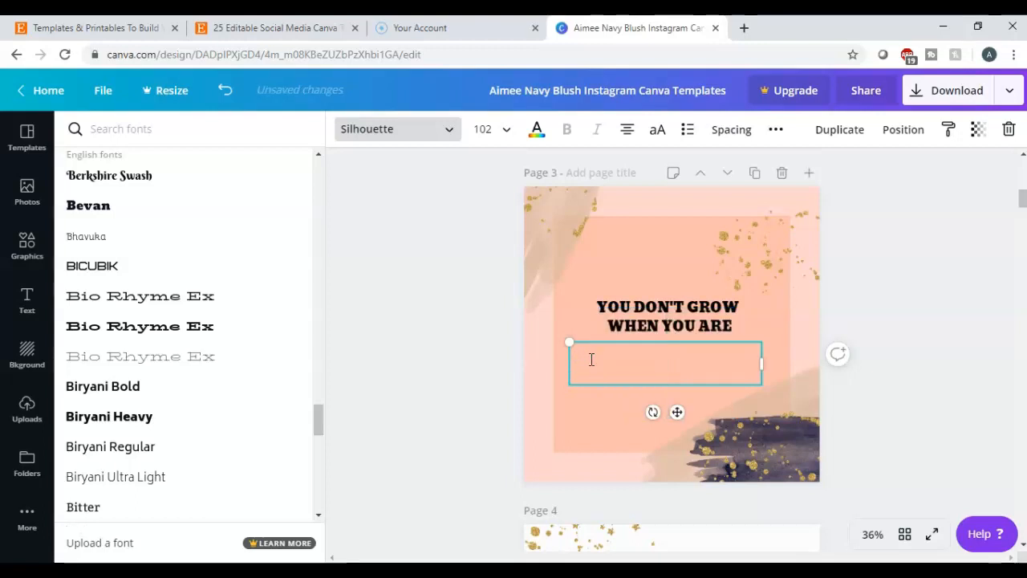
Type 'Comfortable' as the script line and finish editing it.
{"action": "type", "text": "C"}
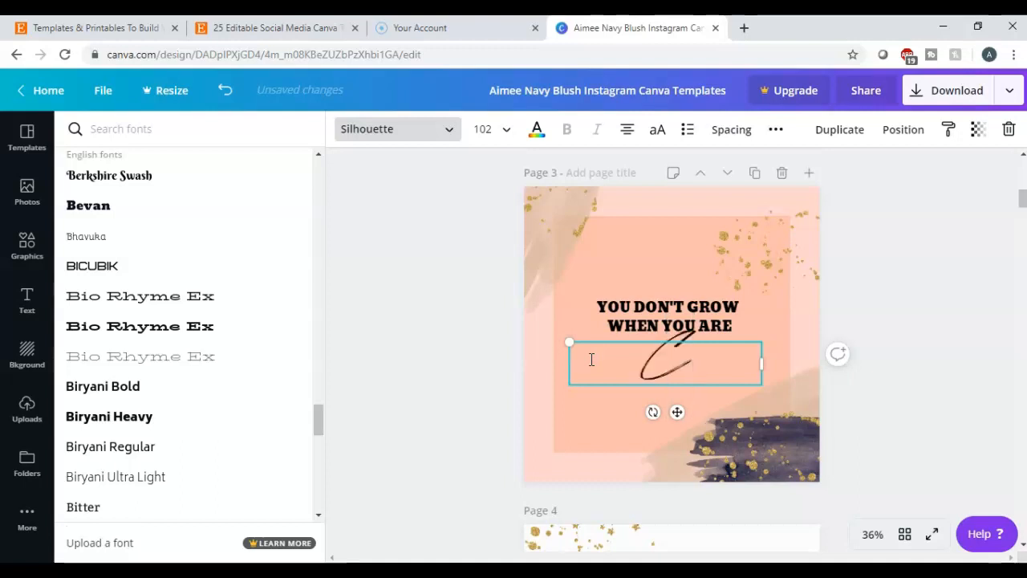
{"action": "type", "text": "om"}
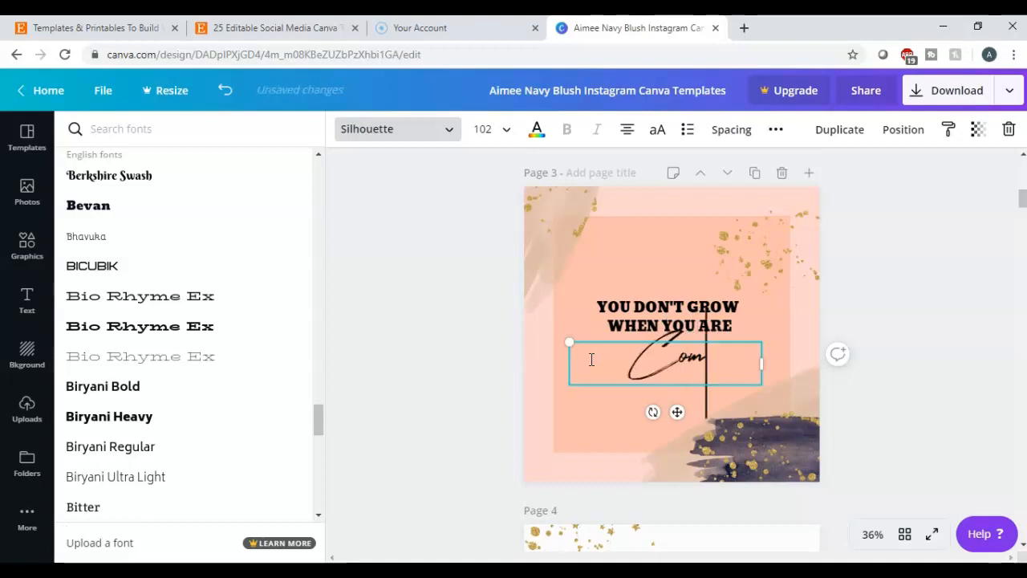
{"action": "type", "text": "fort"}
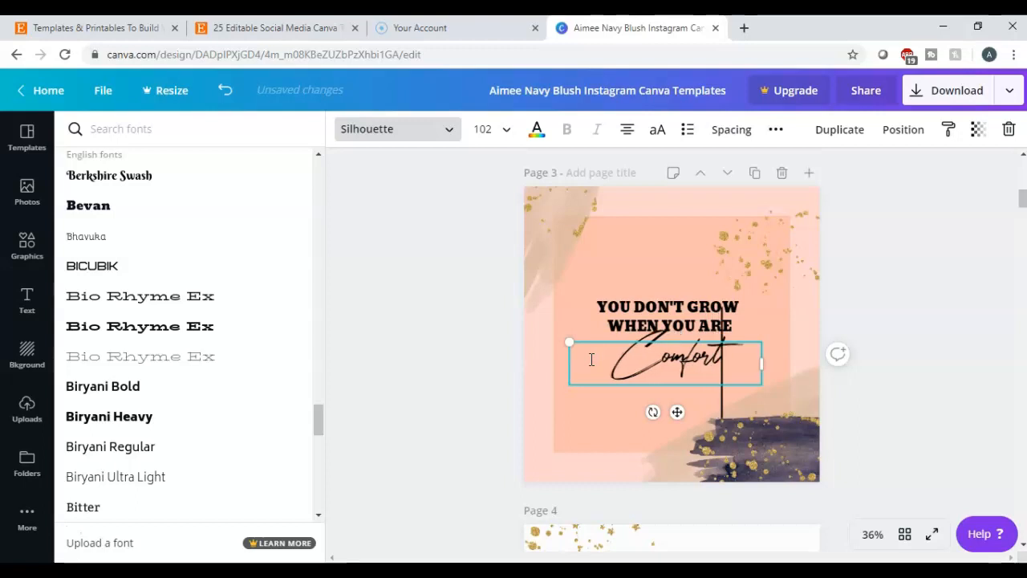
{"action": "type", "text": "able"}
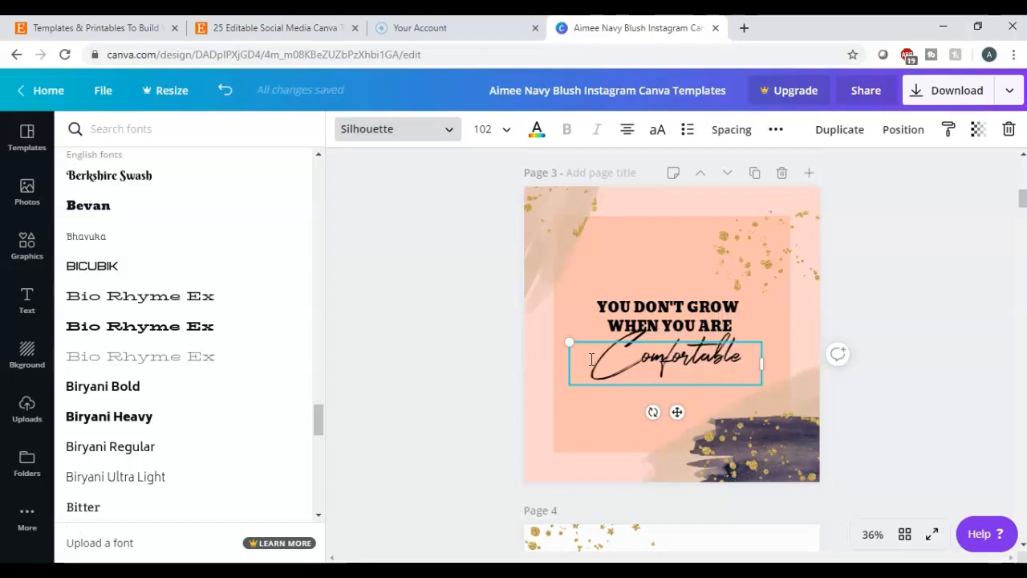
{"action": "left_click", "coordinate": [26, 136]}
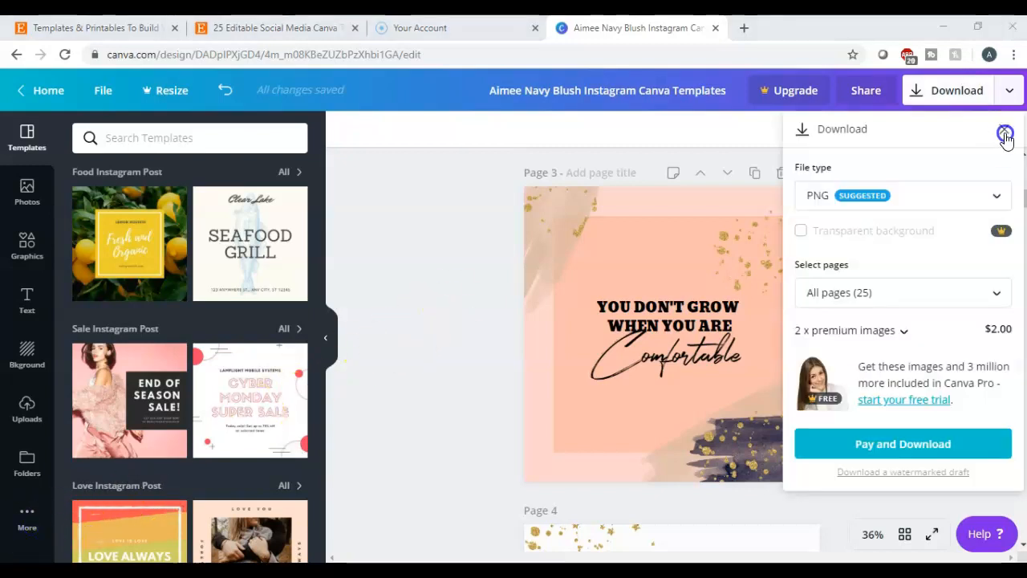
Close and reopen the Download options for the quote post design.
{"action": "left_click", "coordinate": [1004, 128]}
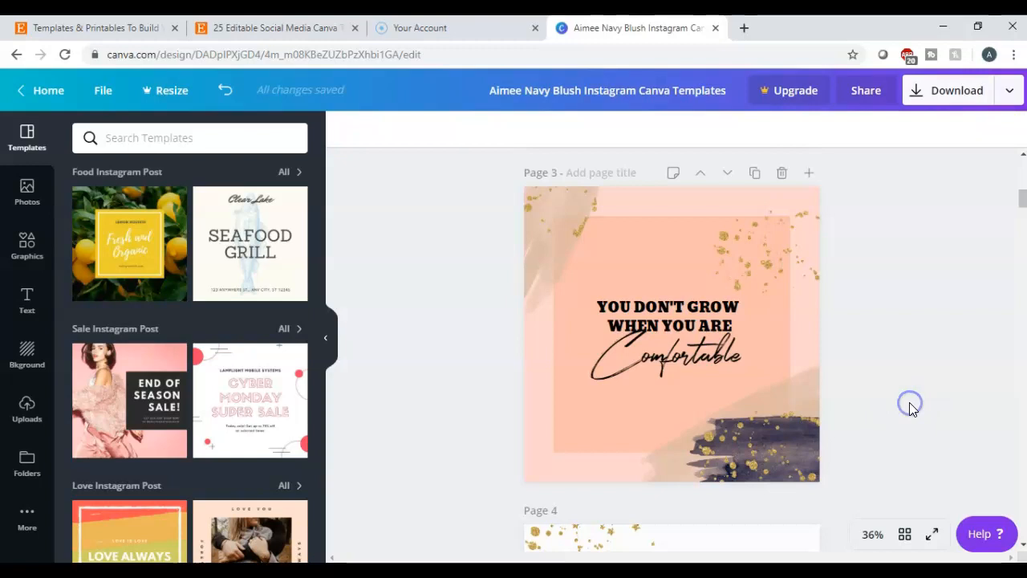
{"action": "scroll", "scroll_direction": "down", "scroll_amount": 3}
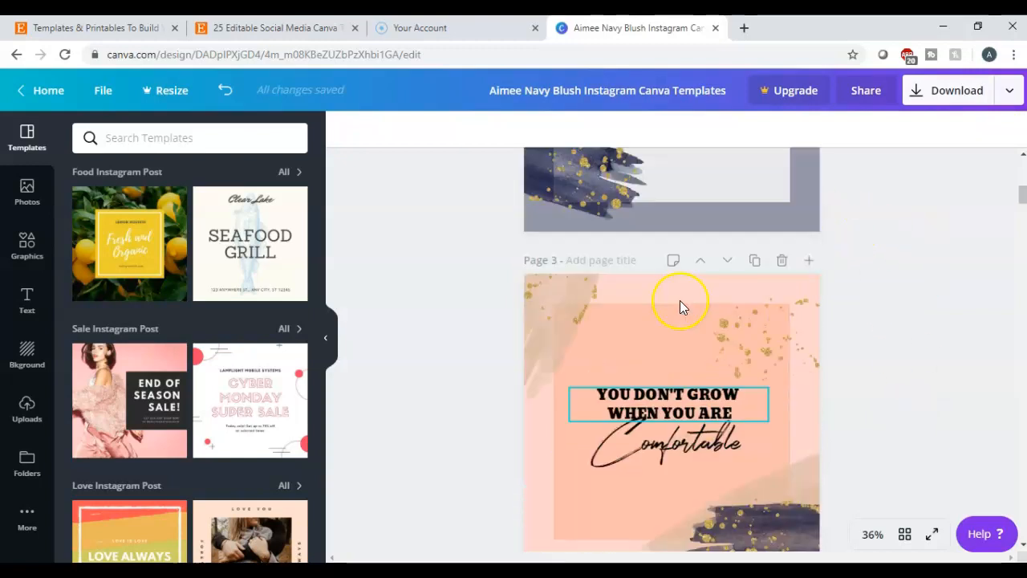
{"action": "scroll", "scroll_direction": "down", "scroll_amount": 3}
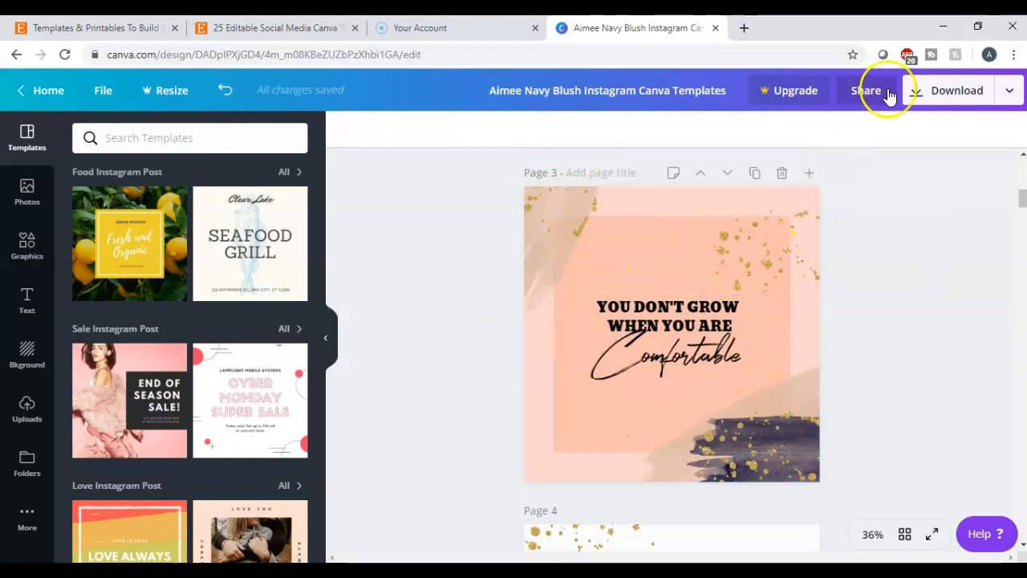
{"action": "mouse_move", "coordinate": [921, 90]}
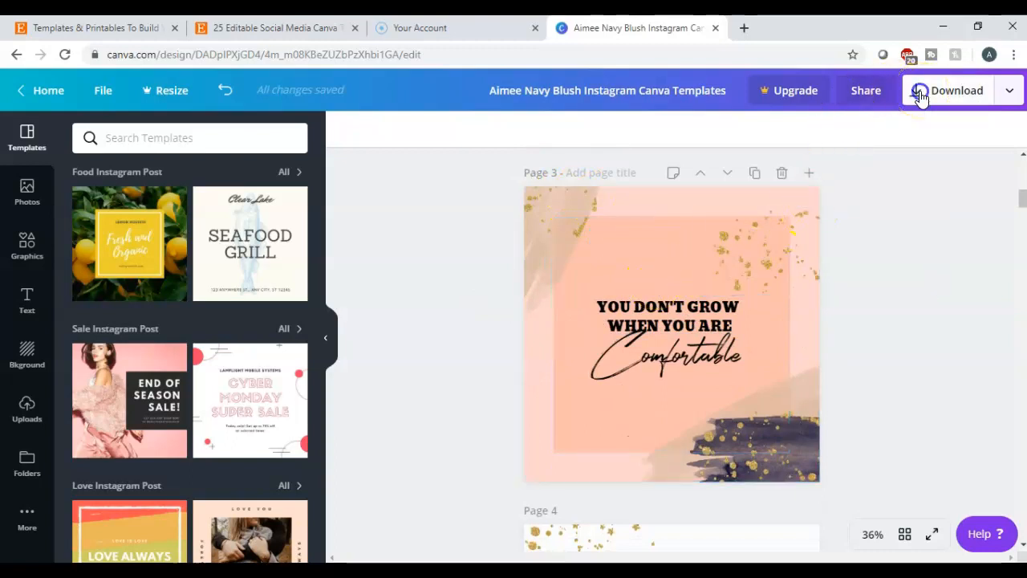
{"action": "left_click", "coordinate": [956, 90]}
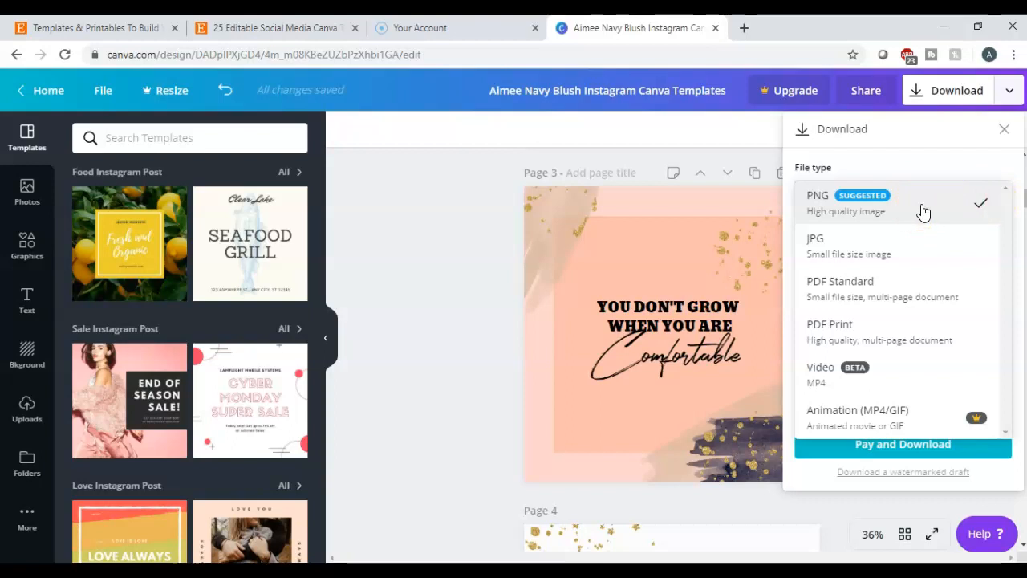
{"action": "mouse_move", "coordinate": [536, 192]}
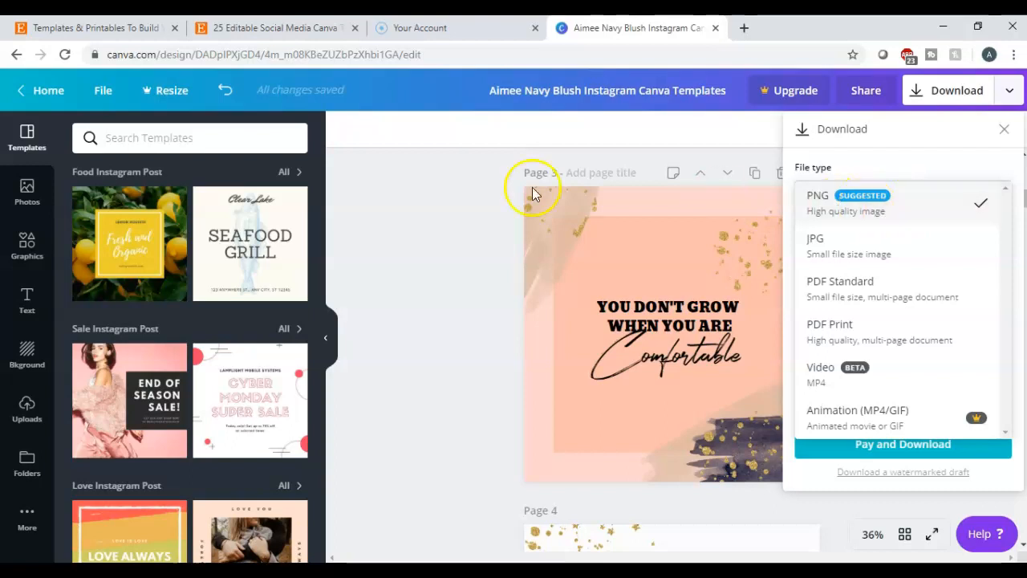
Download only page 3 of the design as a PNG image.
{"action": "left_click", "coordinate": [898, 202]}
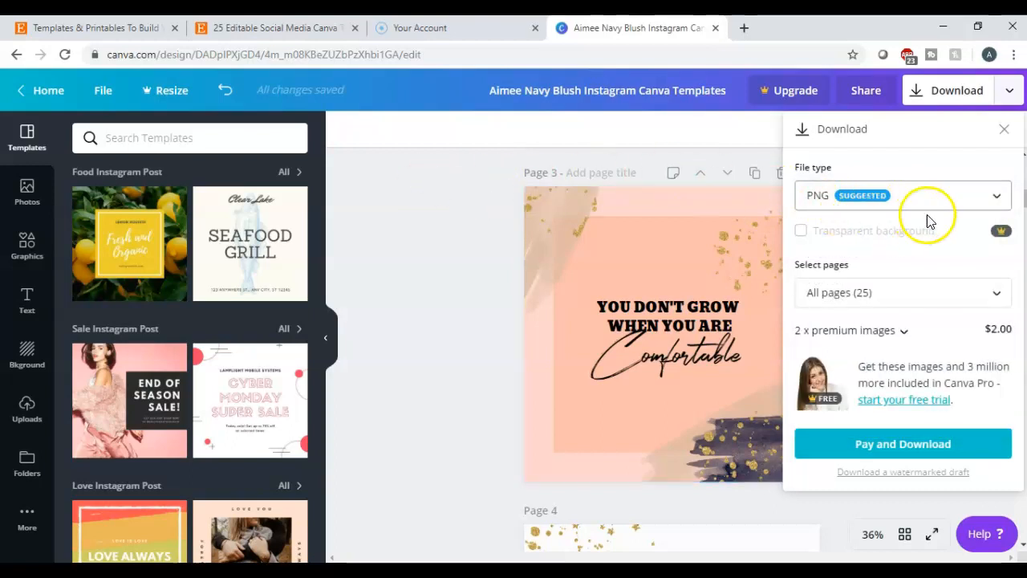
{"action": "mouse_move", "coordinate": [995, 292]}
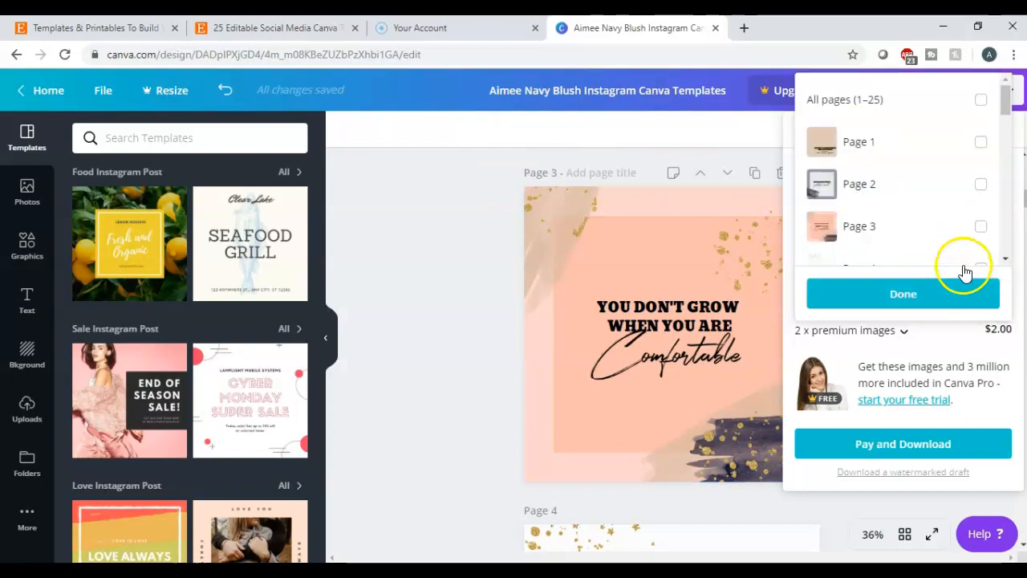
{"action": "left_click", "coordinate": [980, 228]}
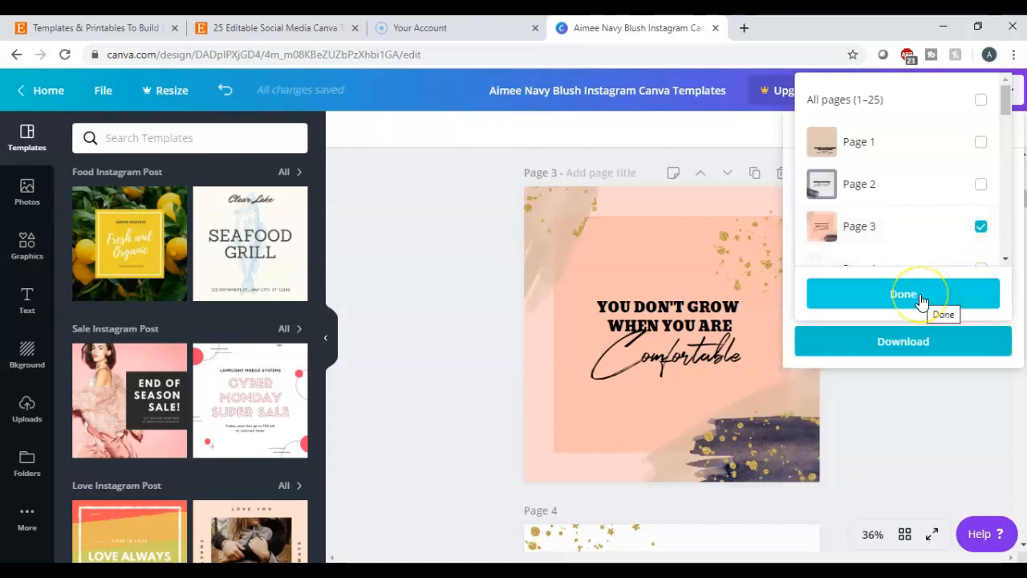
{"action": "mouse_move", "coordinate": [902, 353]}
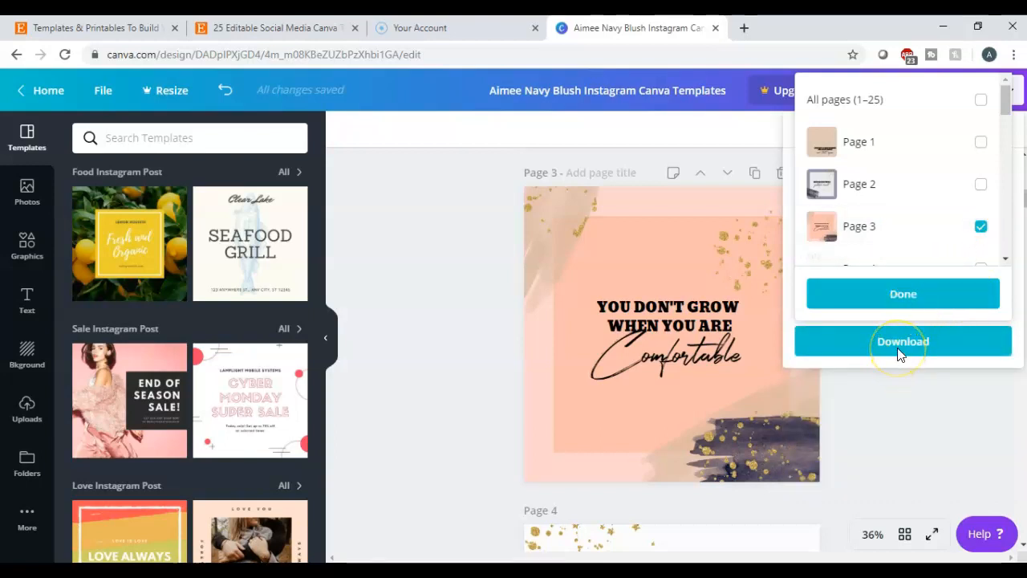
{"action": "mouse_move", "coordinate": [901, 293]}
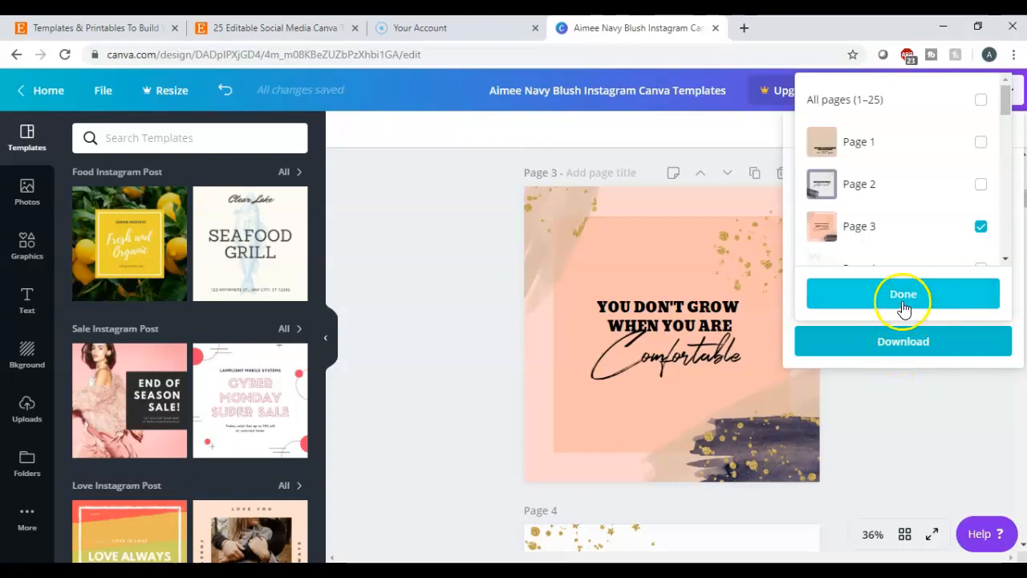
{"action": "left_click", "coordinate": [902, 293]}
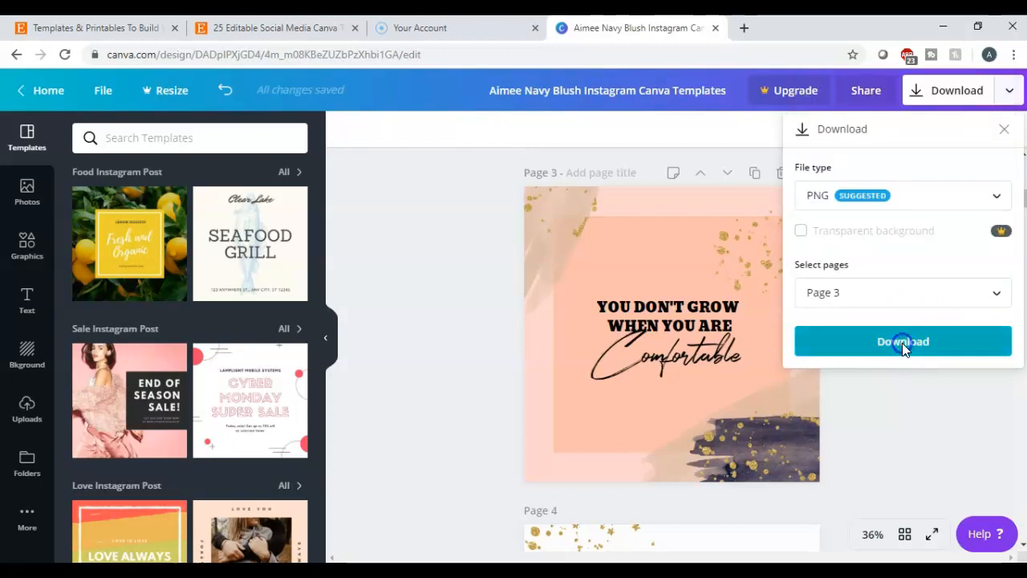
{"action": "left_click", "coordinate": [902, 340]}
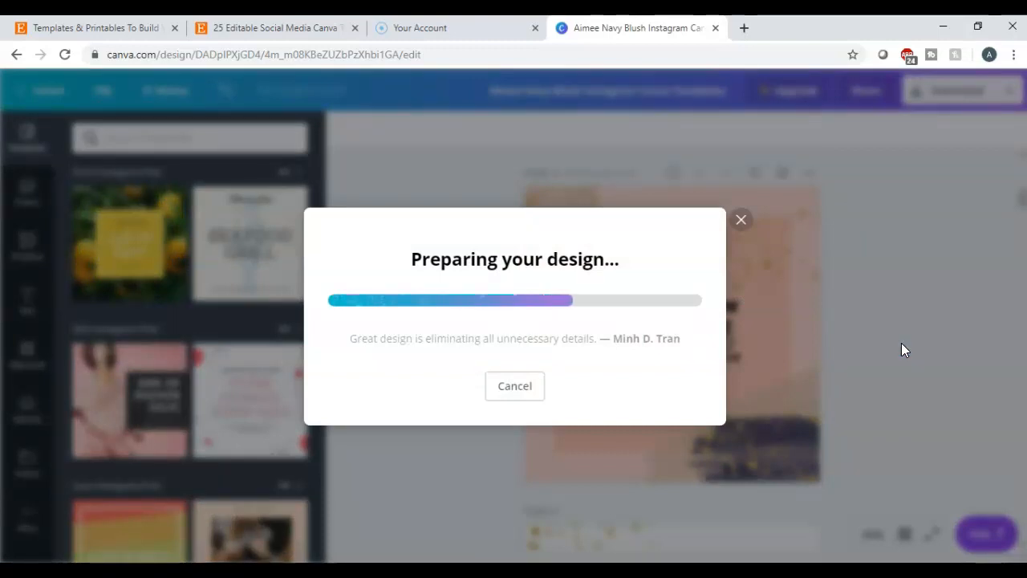
{"action": "mouse_move", "coordinate": [65, 452]}
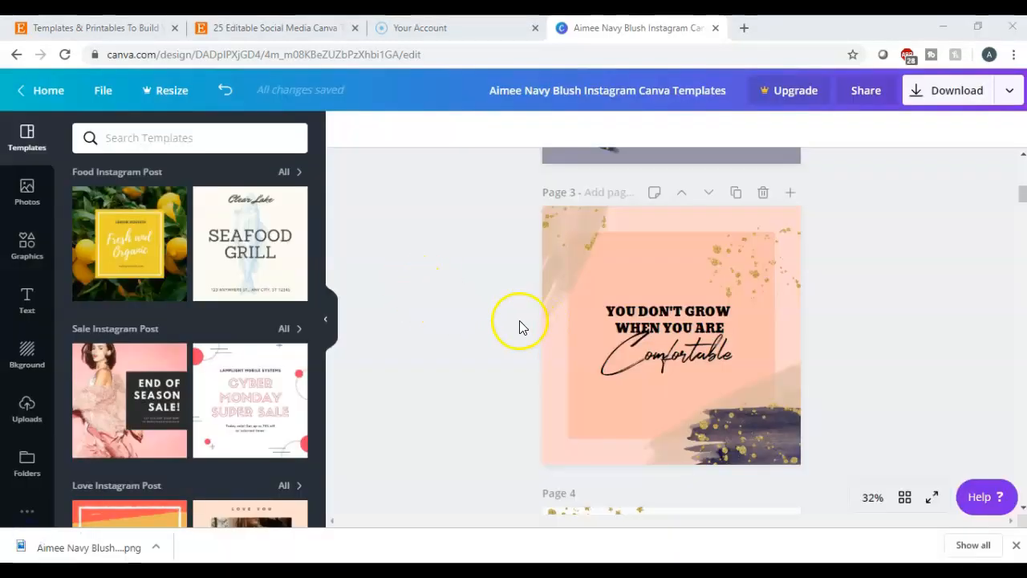
{"action": "mouse_move", "coordinate": [205, 559]}
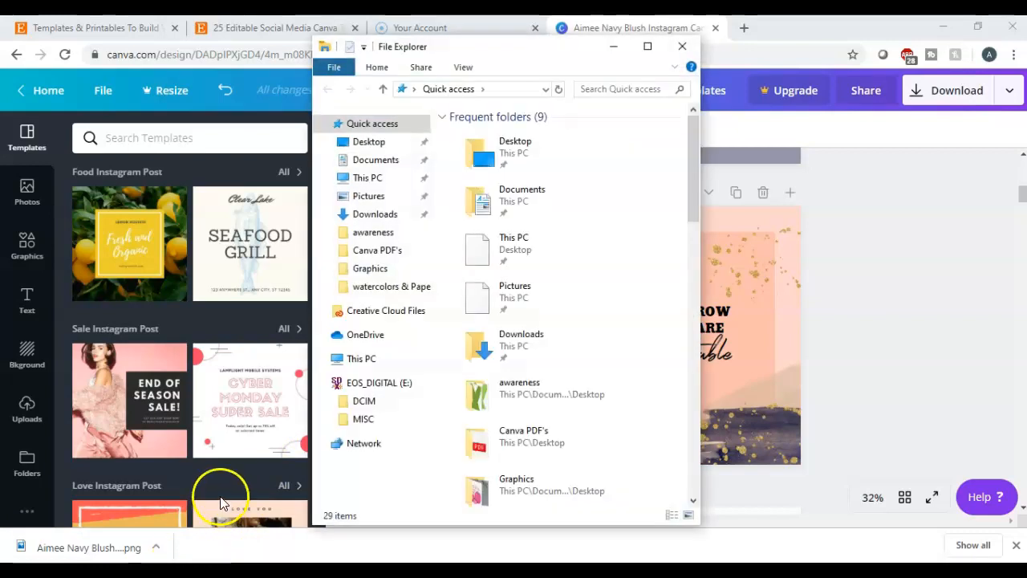
Open Downloads and view the downloaded Aimee Navy Blush Instagram PNG in Photos.
{"action": "left_click", "coordinate": [376, 213]}
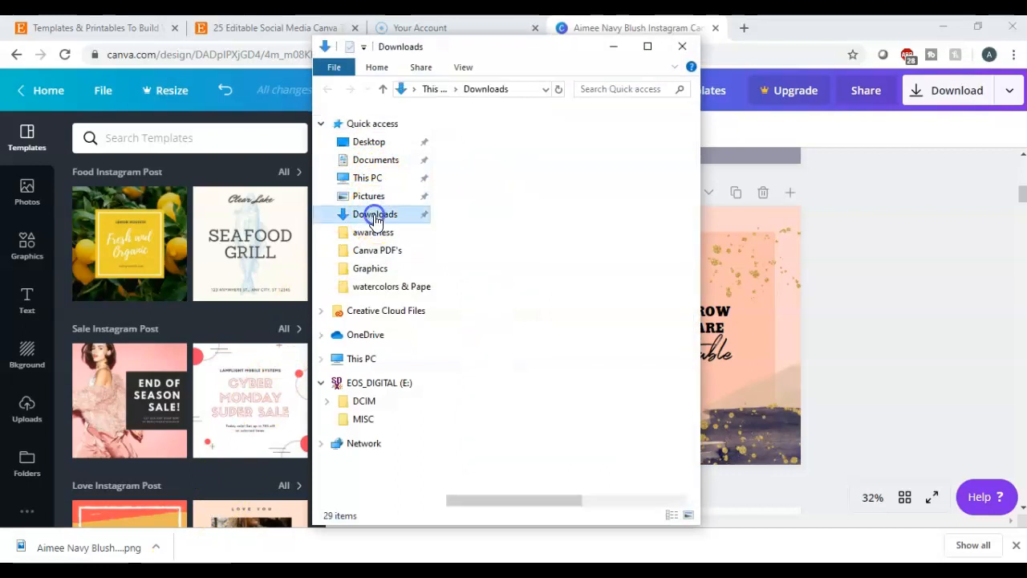
{"action": "left_click", "coordinate": [376, 214]}
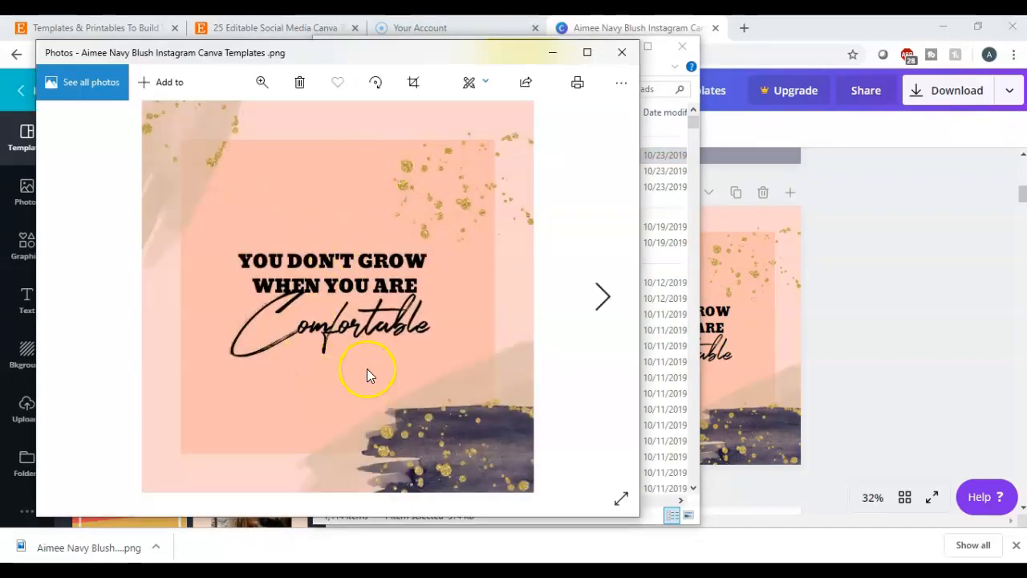
Start a Save As copy named 'amcinsta' targeting Desktop, then abandon it and close Photos.
{"action": "left_click", "coordinate": [620, 82]}
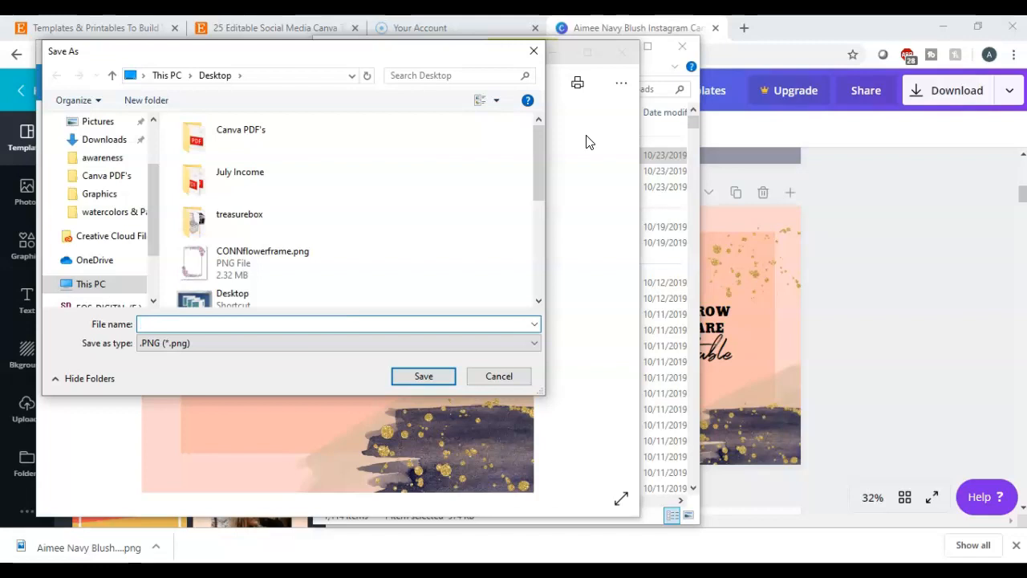
{"action": "type", "text": "amc"}
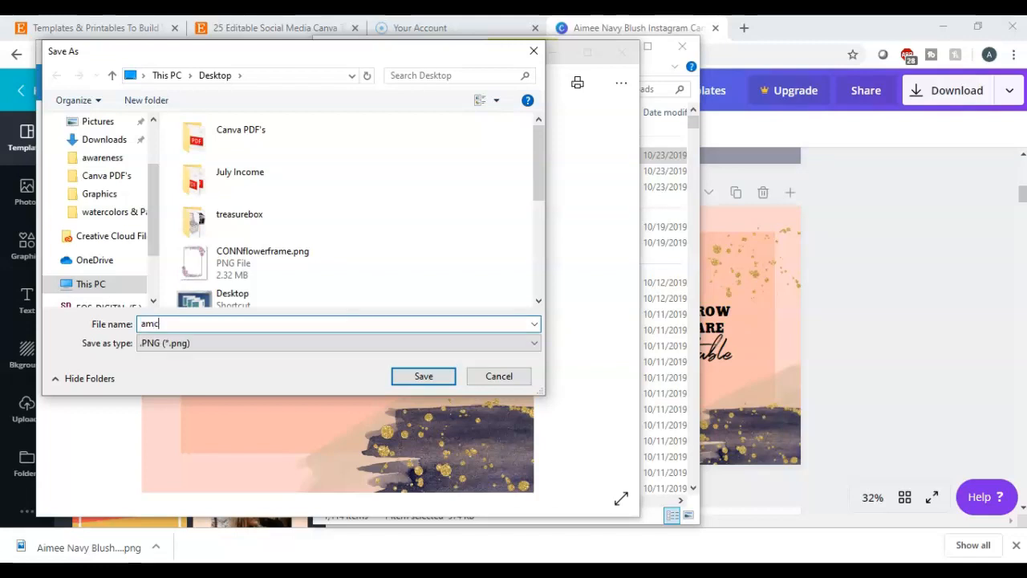
{"action": "type", "text": "insta"}
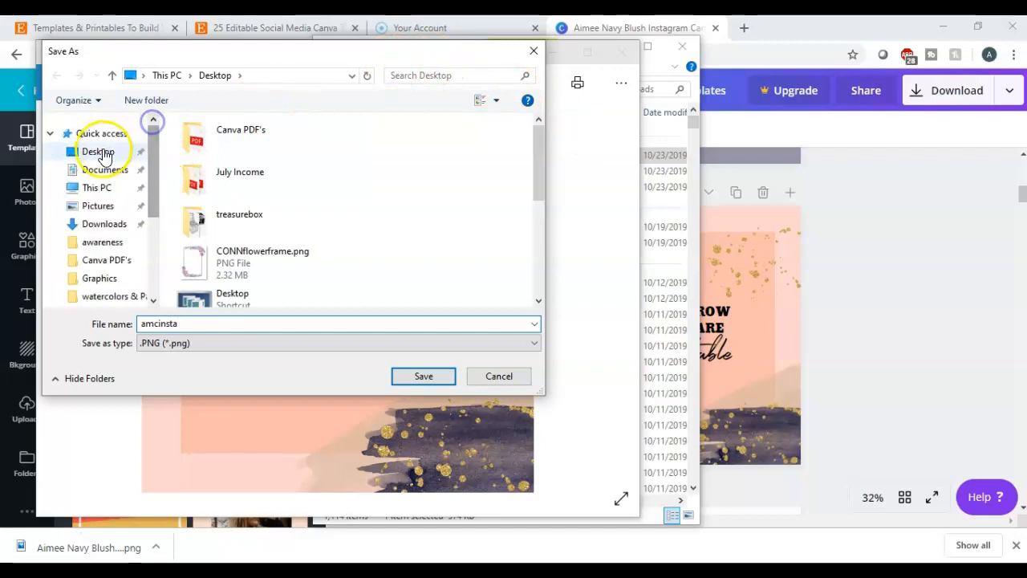
{"action": "left_click", "coordinate": [424, 376]}
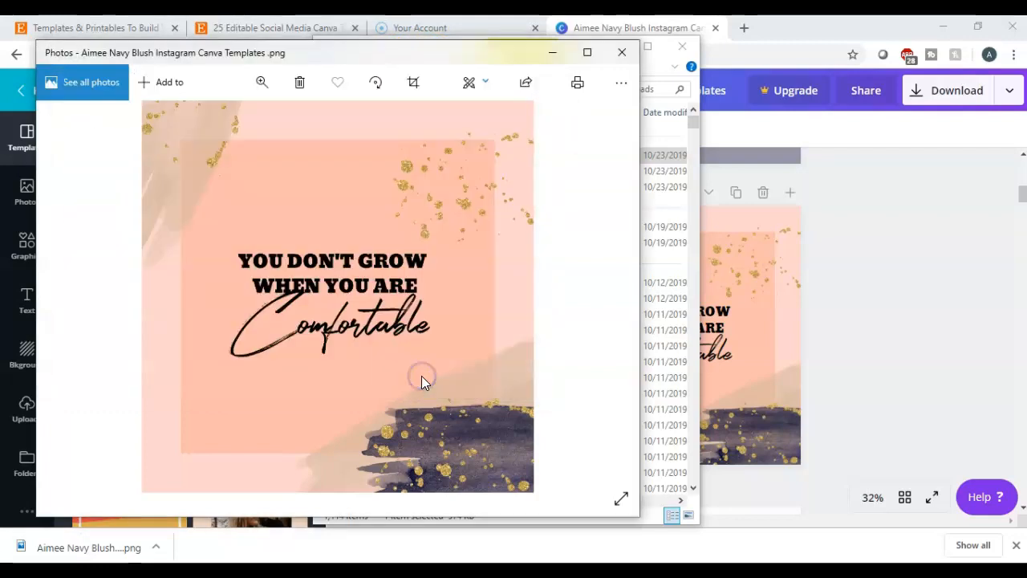
{"action": "mouse_move", "coordinate": [604, 297]}
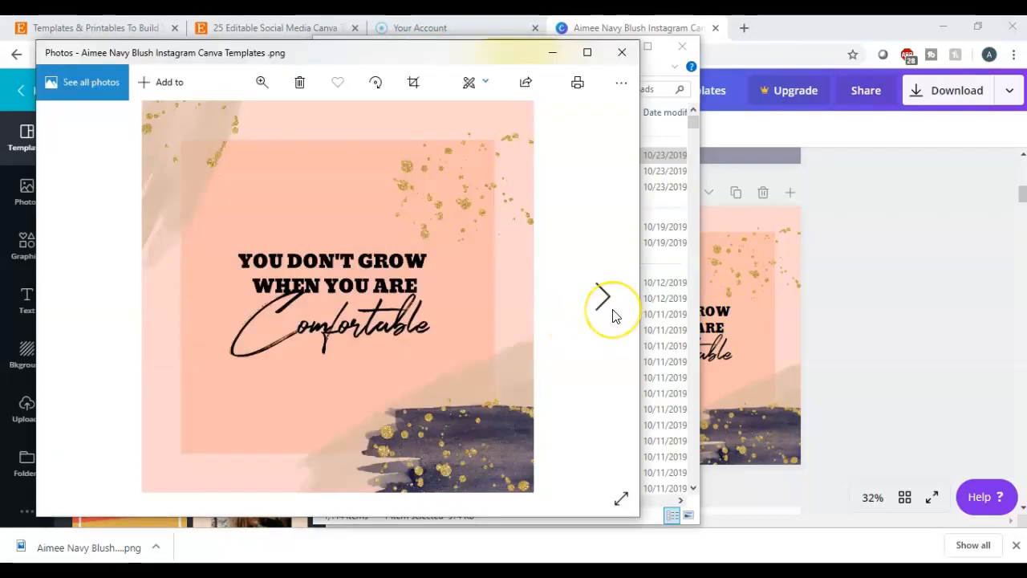
{"action": "mouse_move", "coordinate": [604, 297]}
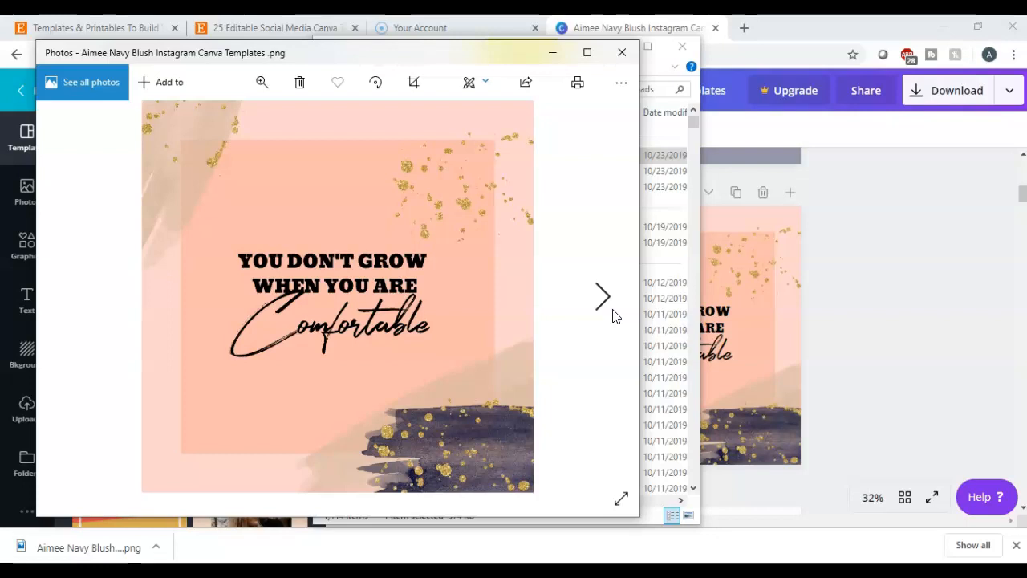
{"action": "left_click", "coordinate": [621, 51]}
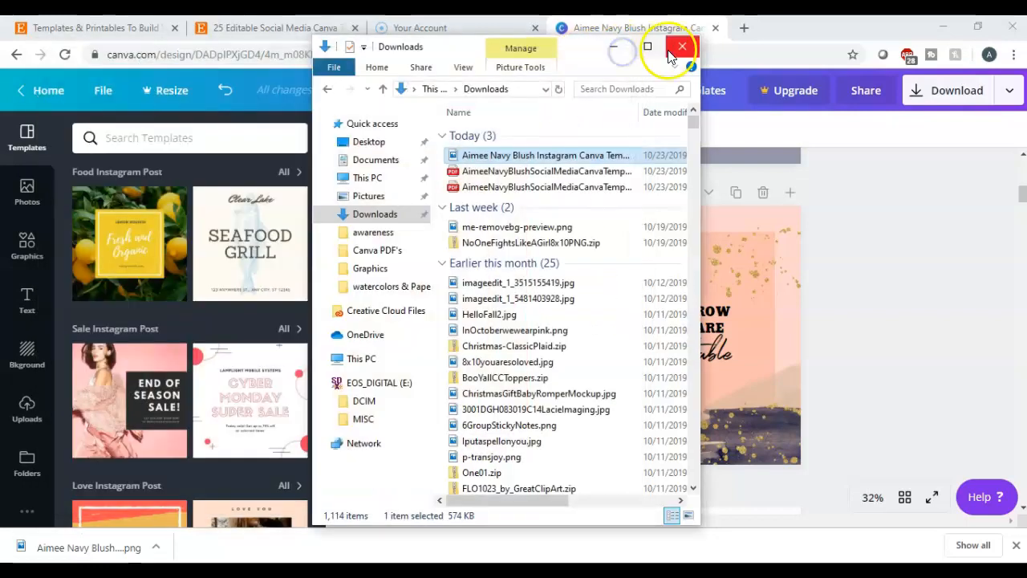
Close the Downloads window and scroll through the BuildYourBestYear Etsy shop listings, returning to top.
{"action": "left_click", "coordinate": [680, 47]}
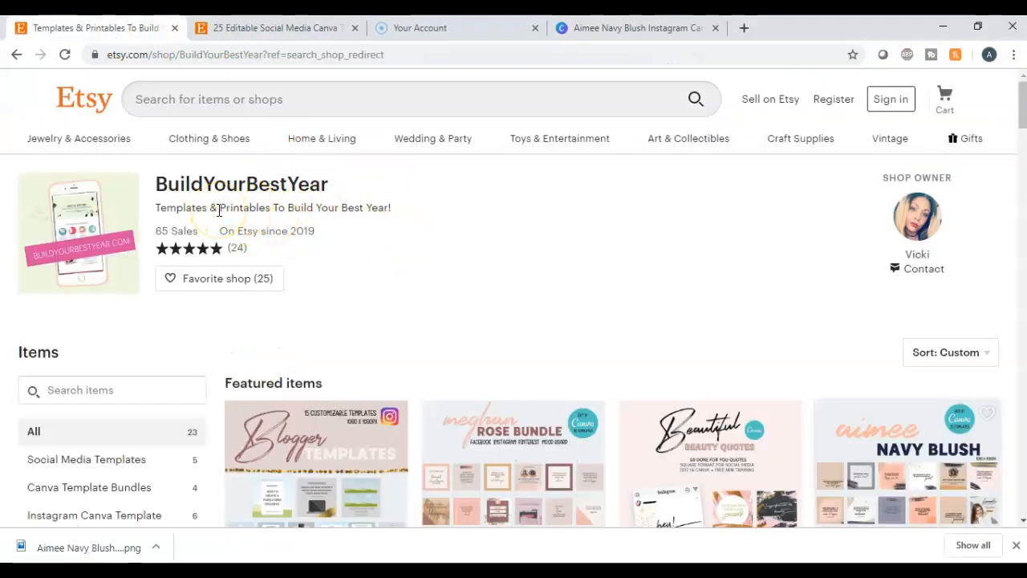
{"action": "scroll", "scroll_direction": "down", "scroll_amount": 3}
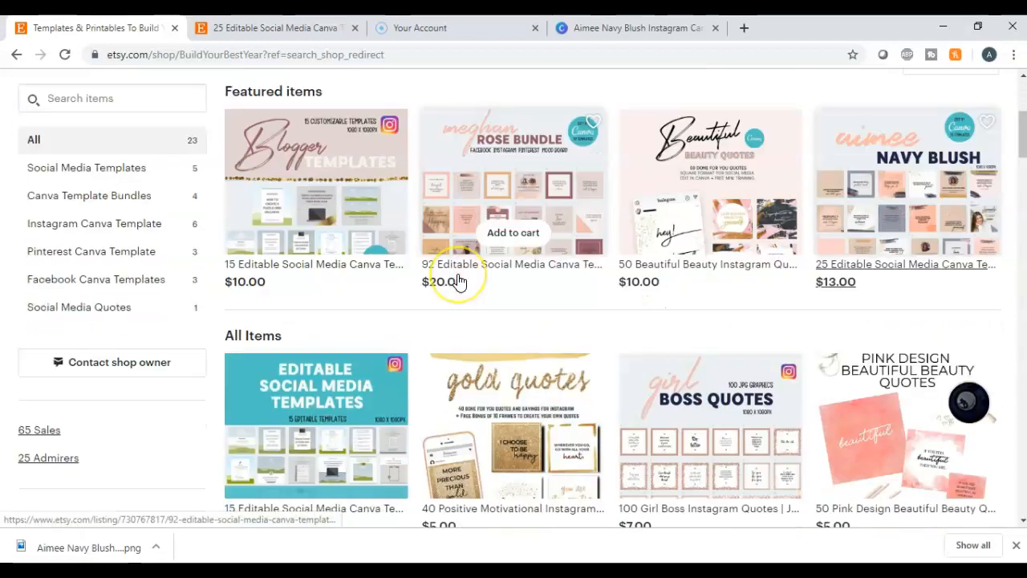
{"action": "scroll", "scroll_direction": "down", "scroll_amount": 3}
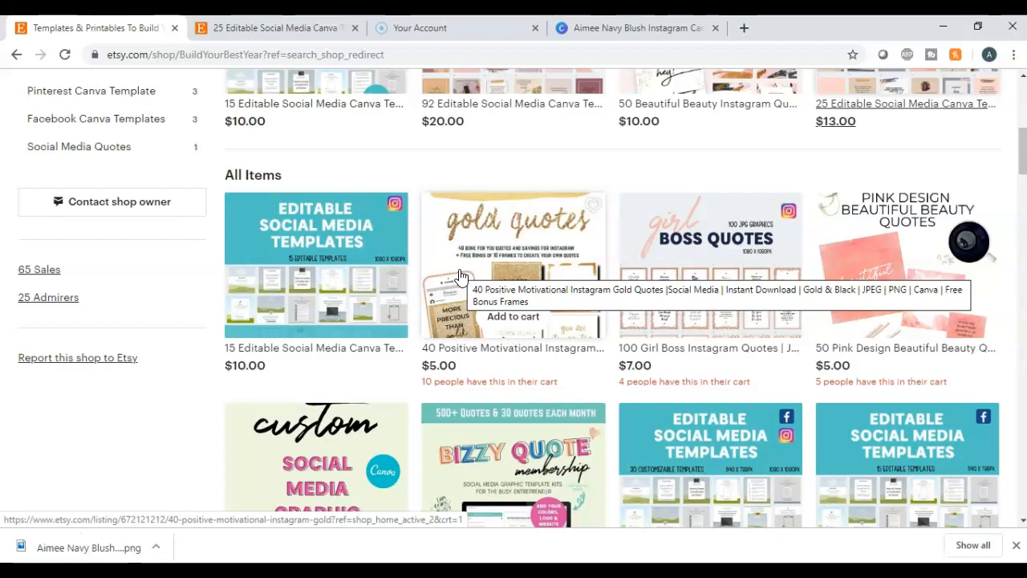
{"action": "scroll", "scroll_direction": "up", "scroll_amount": 3}
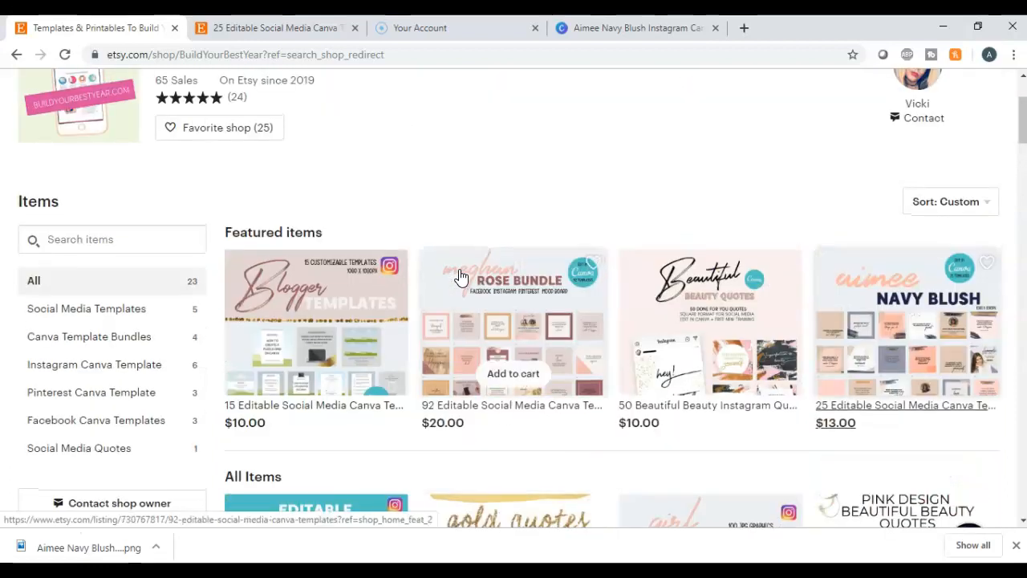
{"action": "scroll", "scroll_direction": "up", "scroll_amount": 3}
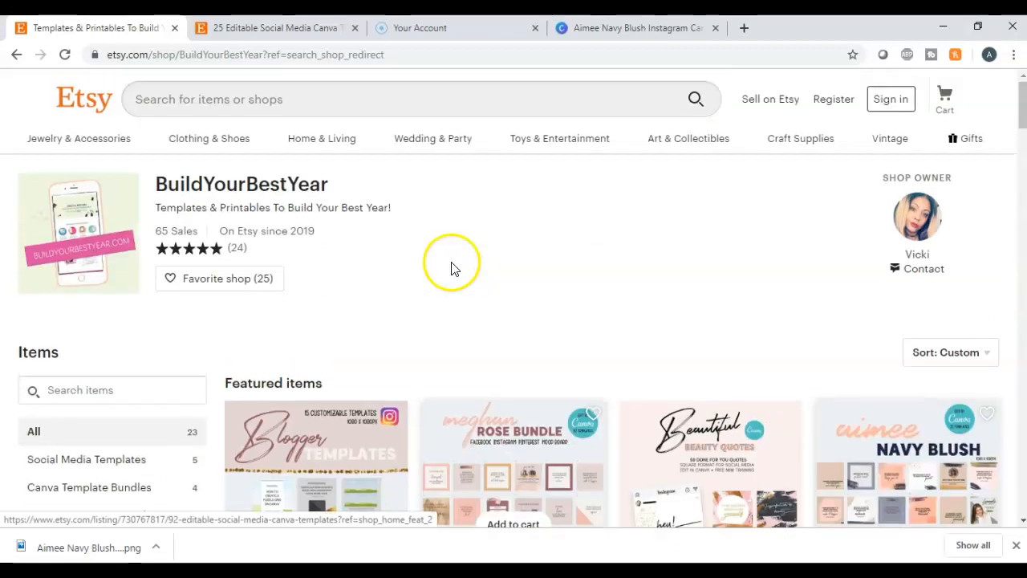